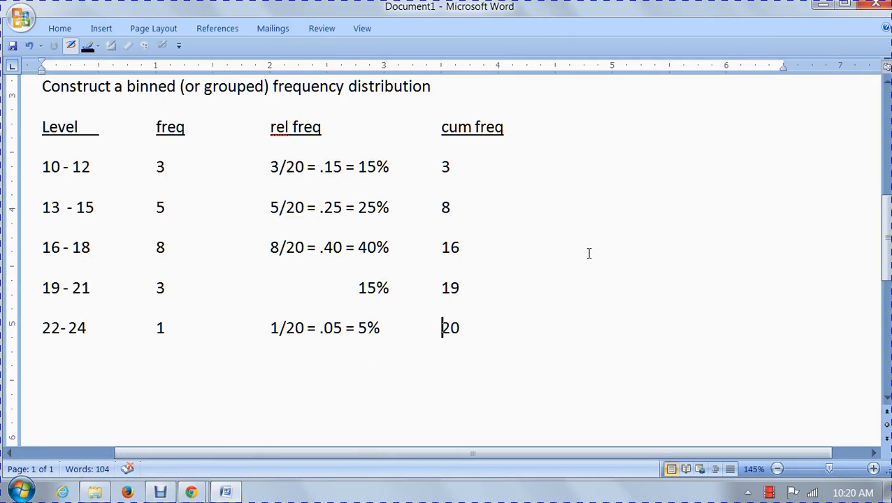
mouse_move(565, 272)
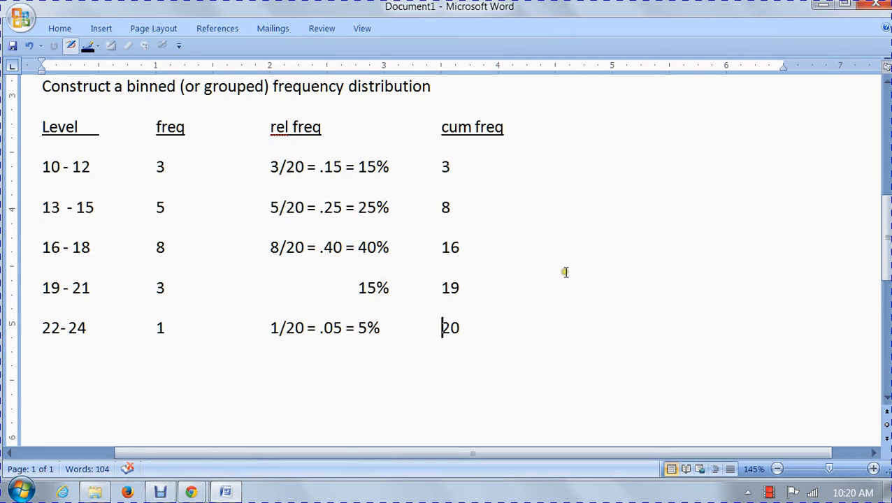
mouse_move(630, 254)
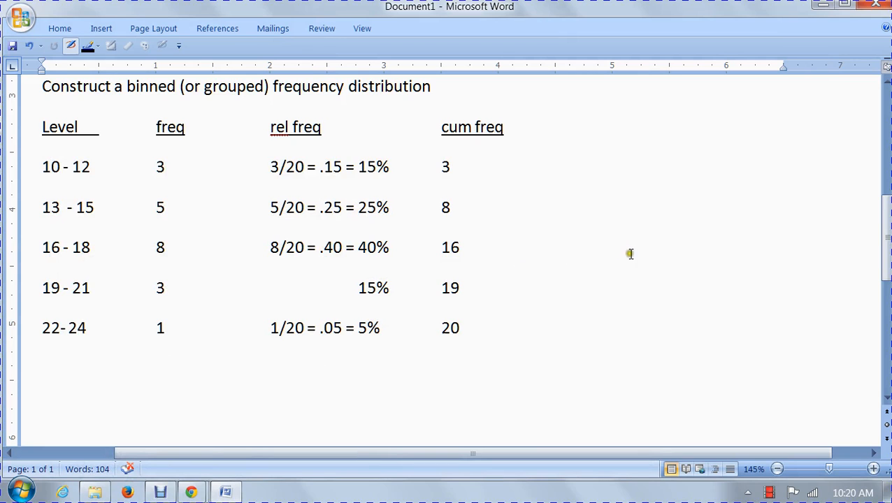
- Scroll through the worksheet and mark the first bin's lower limit of 10
scroll("down", 3)
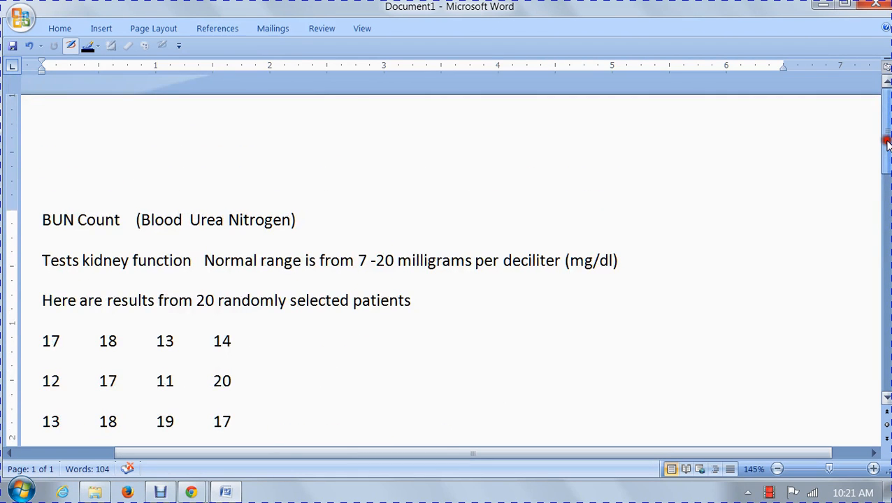
scroll("down", 3)
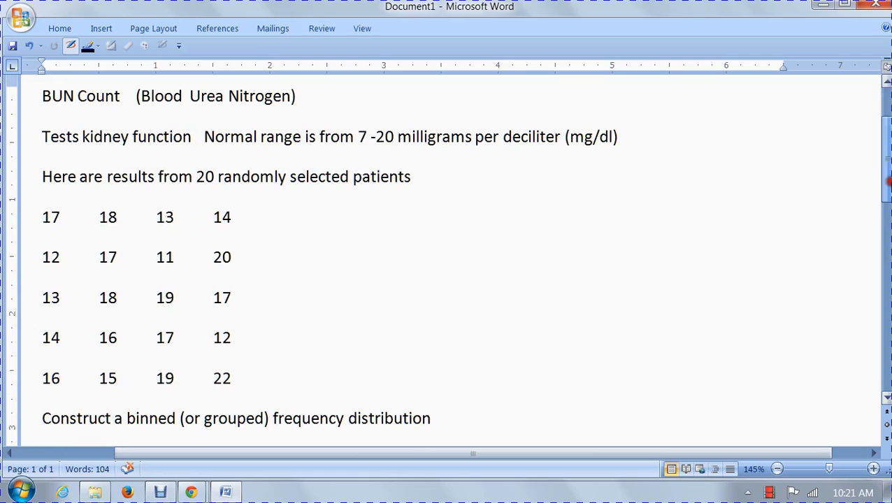
mouse_move(798, 272)
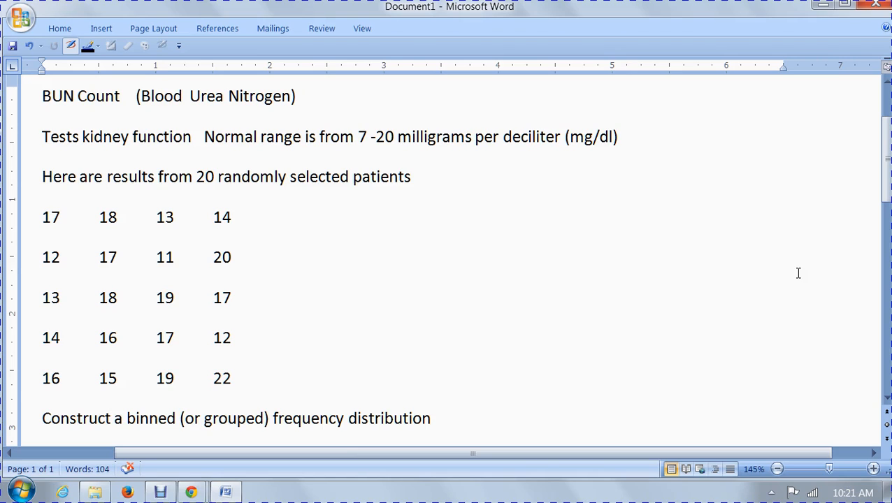
mouse_move(770, 287)
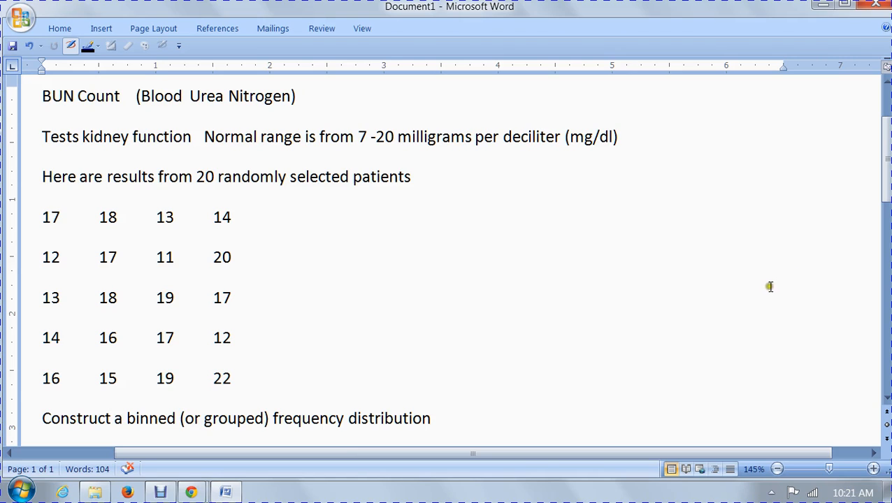
mouse_move(449, 245)
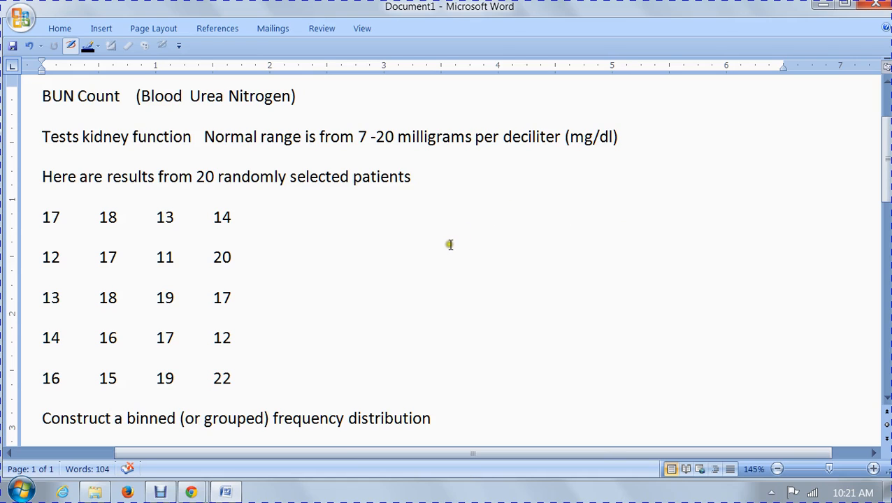
mouse_move(350, 280)
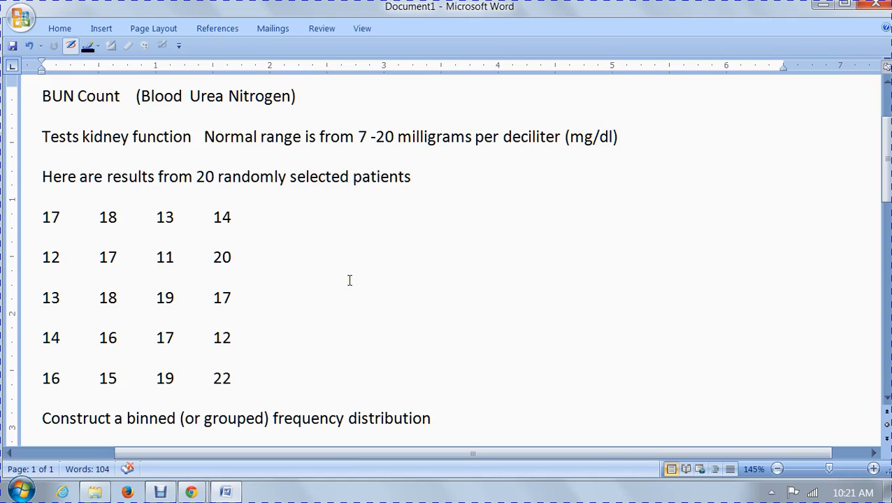
mouse_move(321, 289)
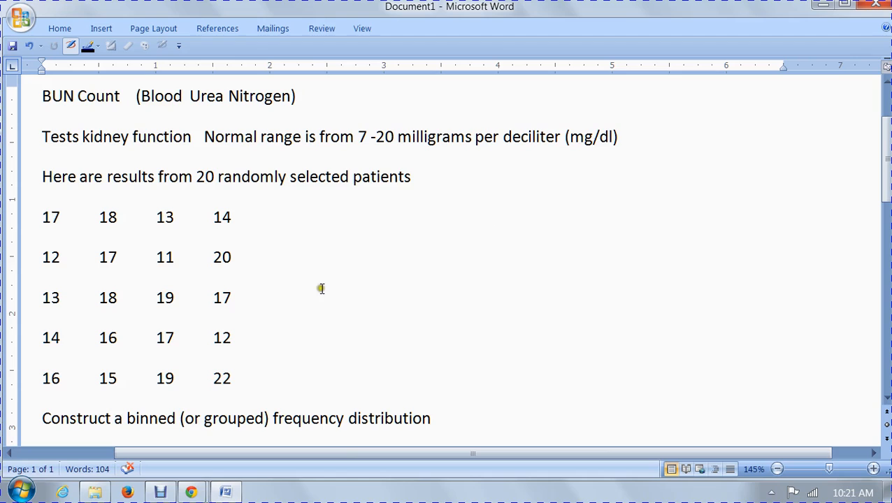
mouse_move(241, 267)
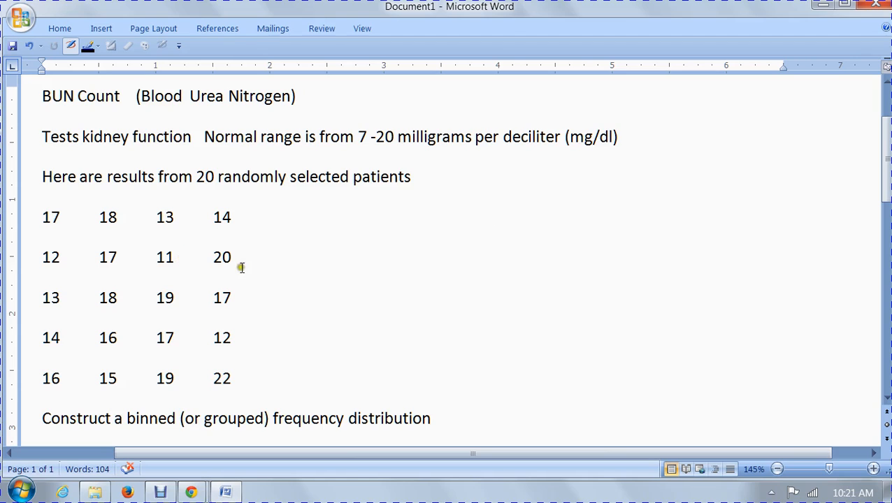
mouse_move(242, 379)
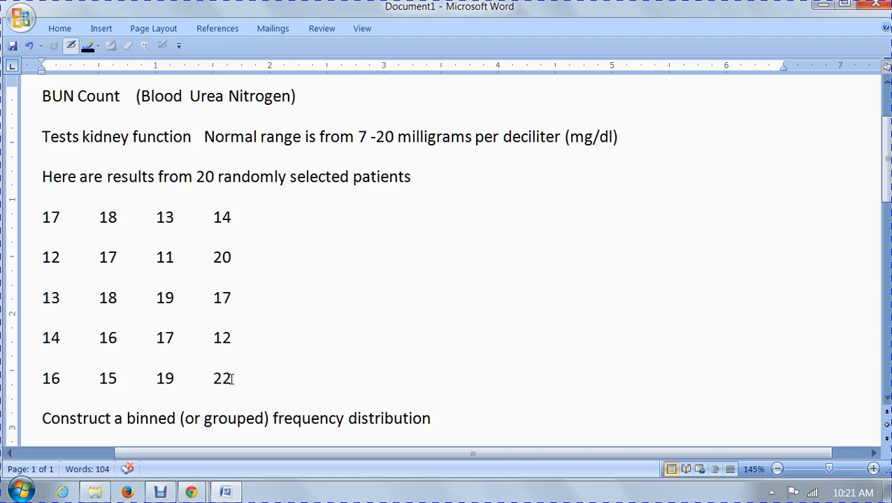
mouse_move(315, 340)
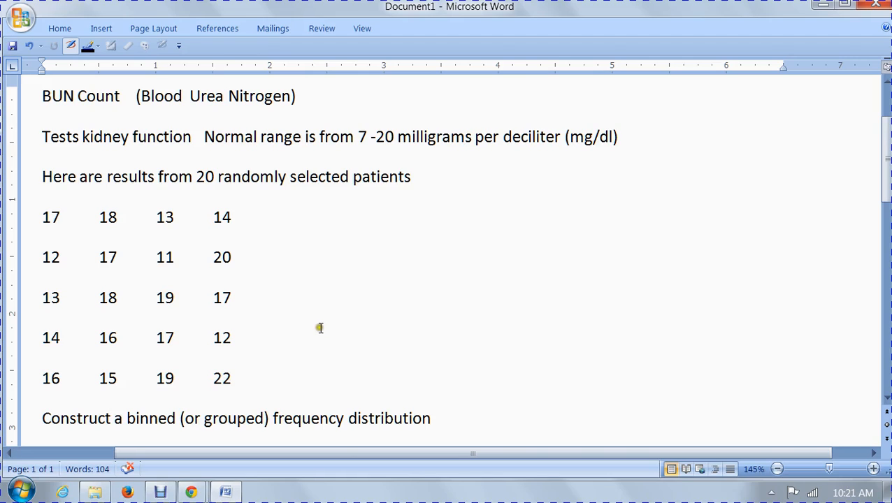
mouse_move(314, 335)
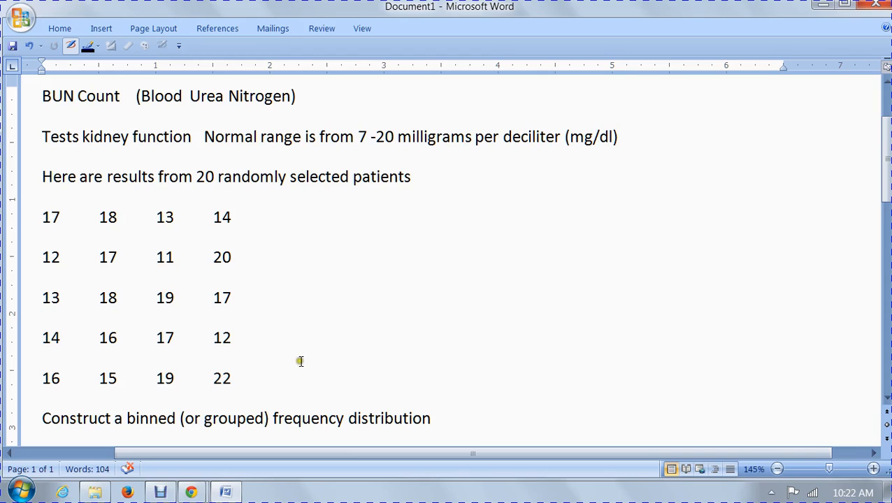
scroll("down", 3)
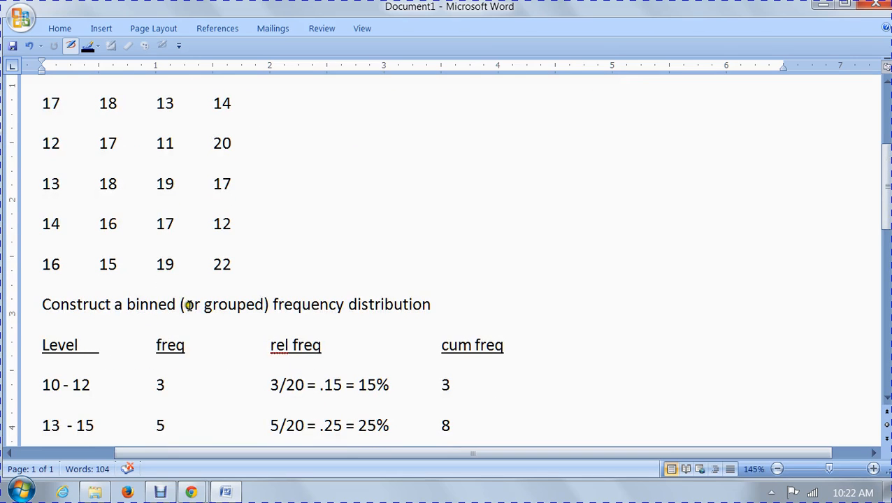
mouse_move(324, 270)
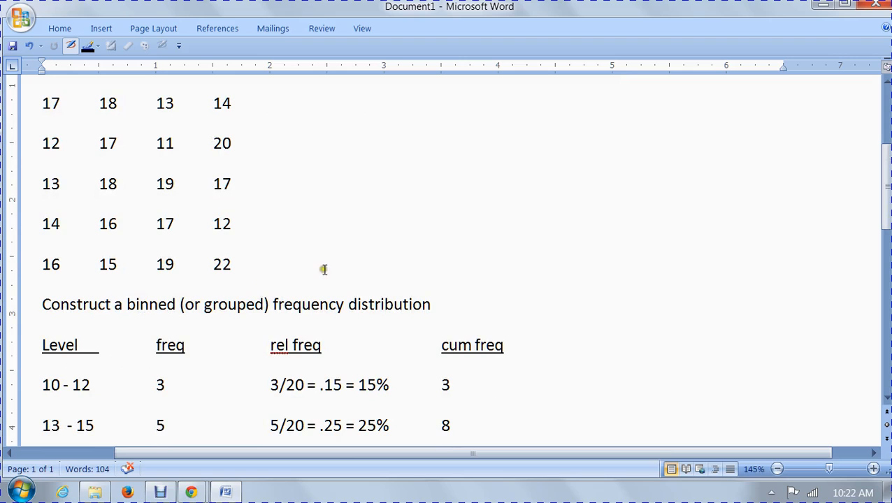
mouse_move(328, 263)
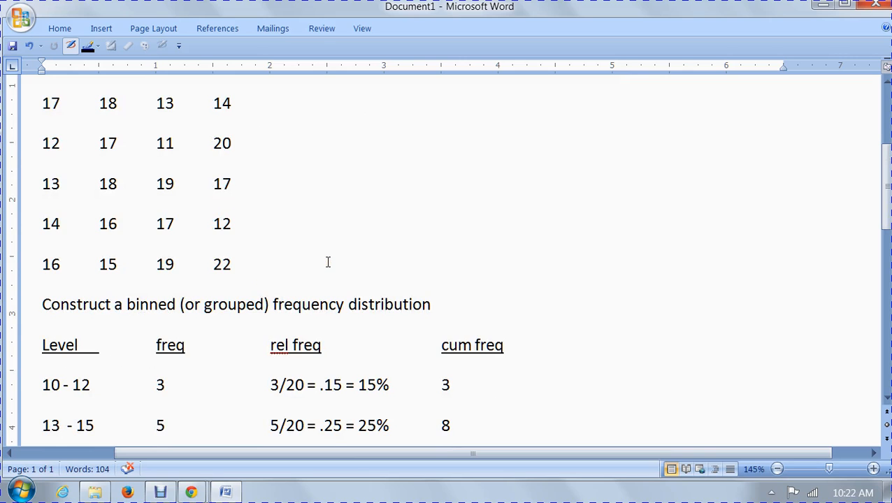
scroll("down", 3)
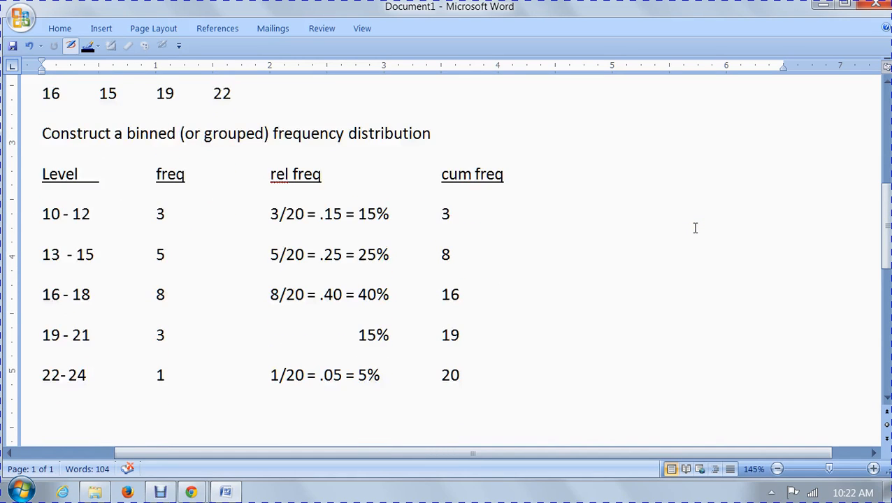
mouse_move(690, 231)
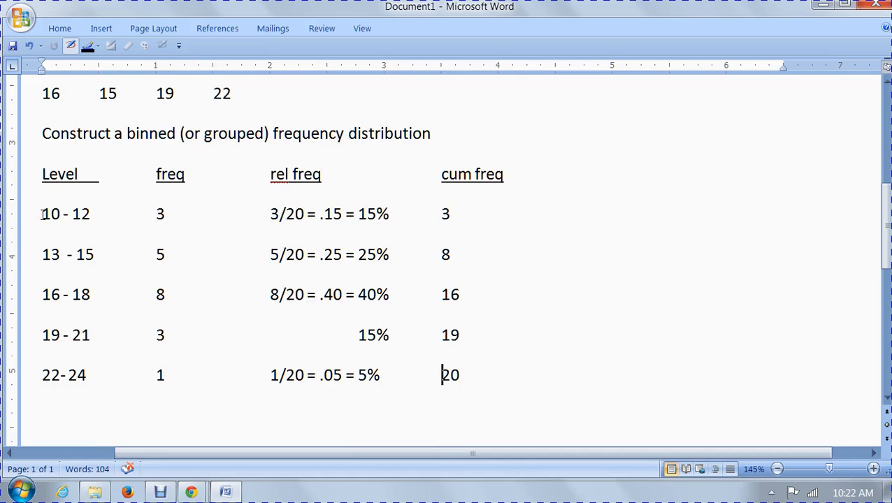
double_click(50, 214)
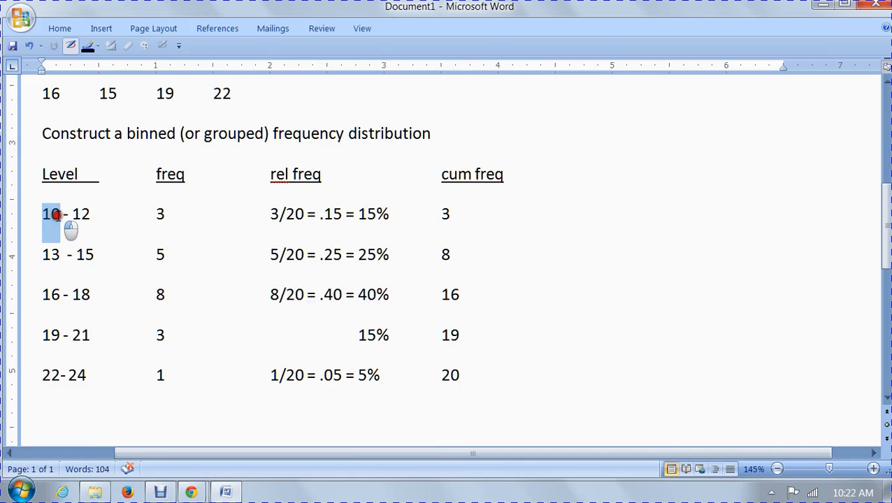
left_click(50, 214)
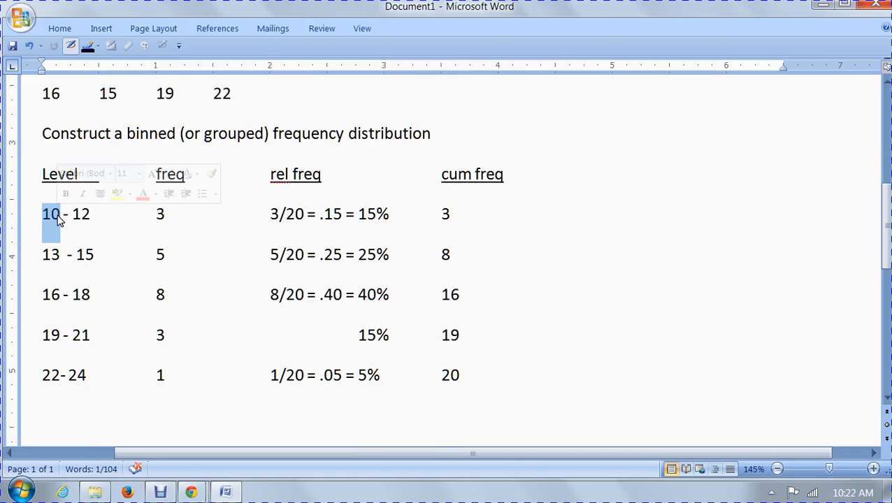
mouse_move(577, 189)
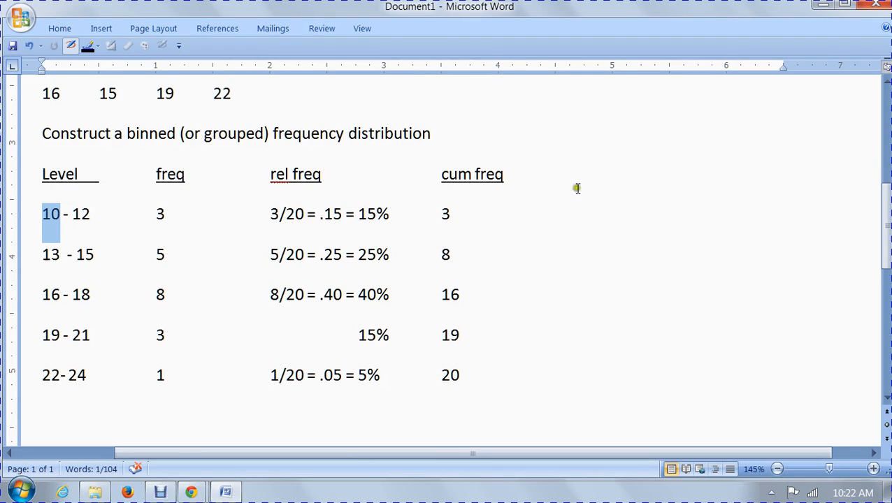
mouse_move(662, 231)
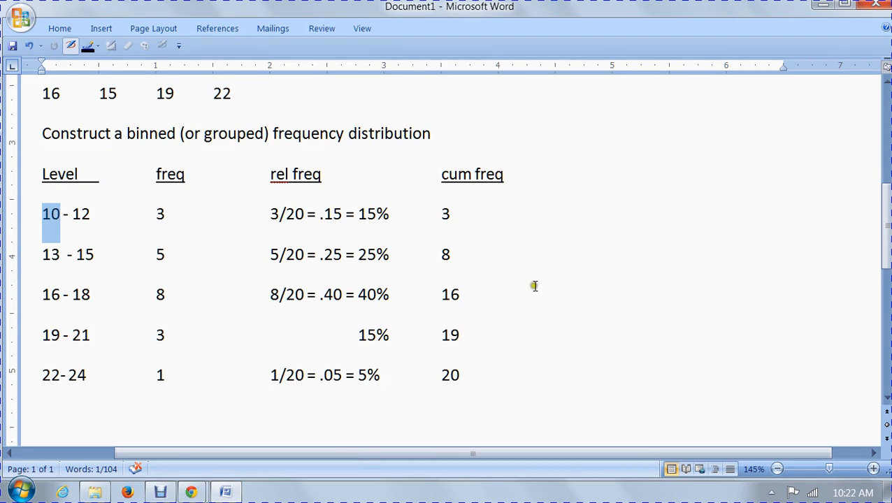
mouse_move(70, 378)
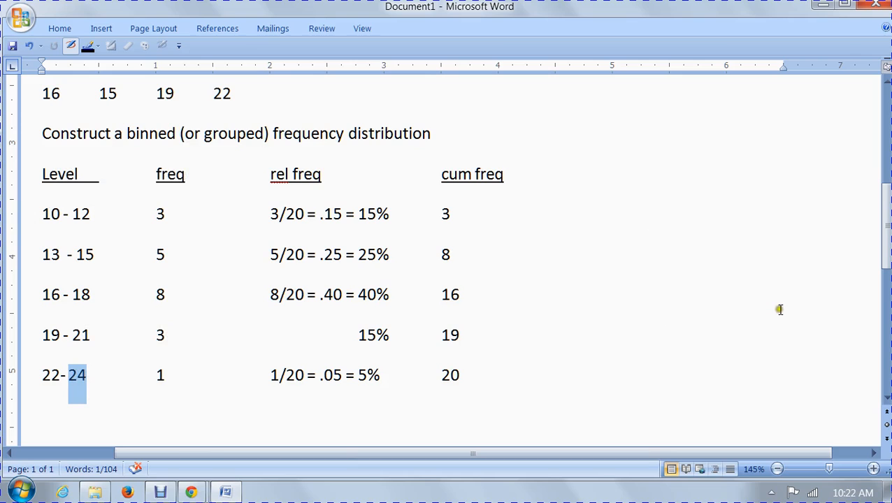
mouse_move(795, 333)
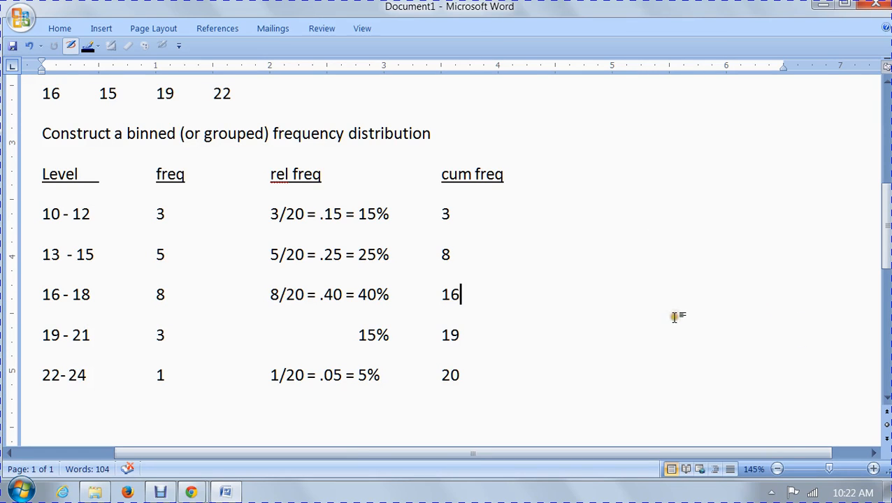
mouse_move(679, 314)
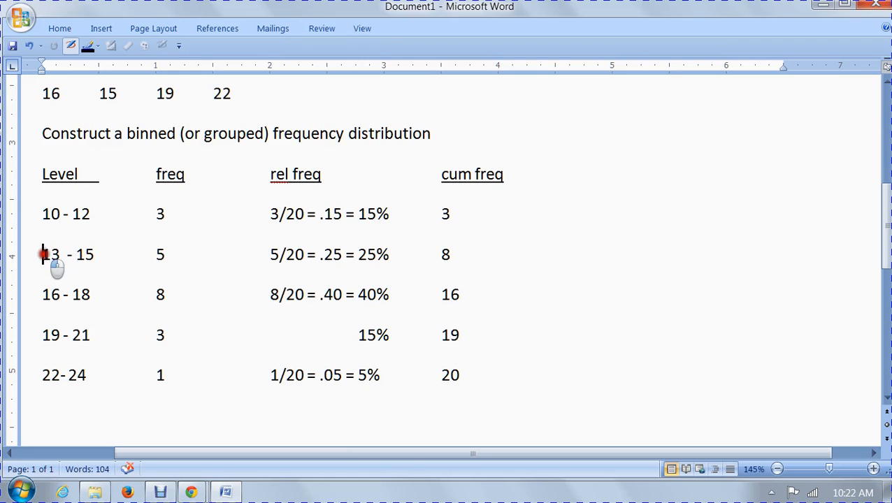
double_click(50, 255)
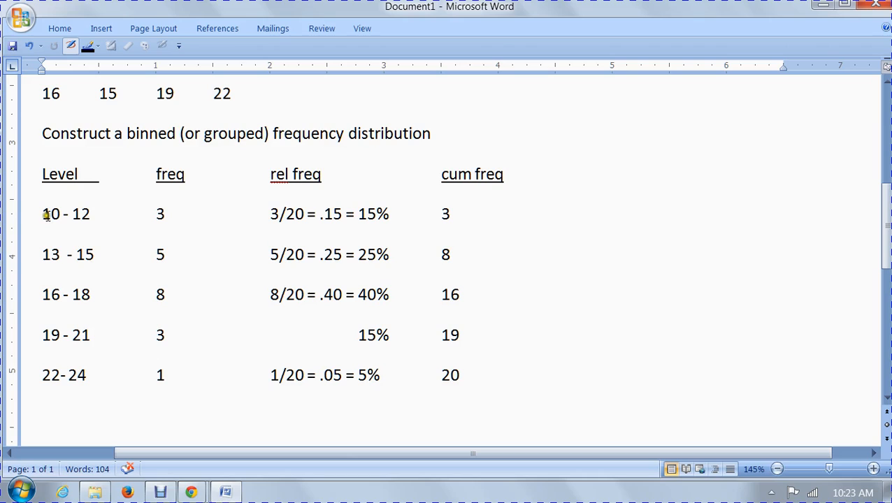
left_click(452, 254)
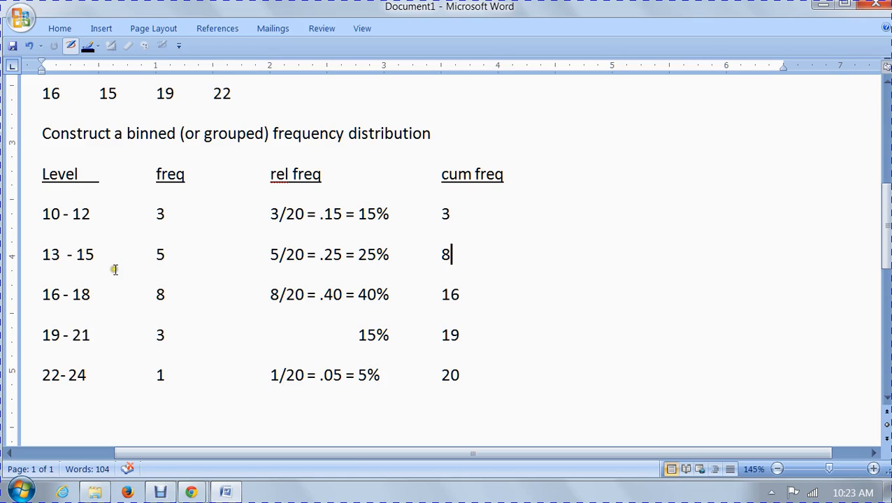
mouse_move(96, 229)
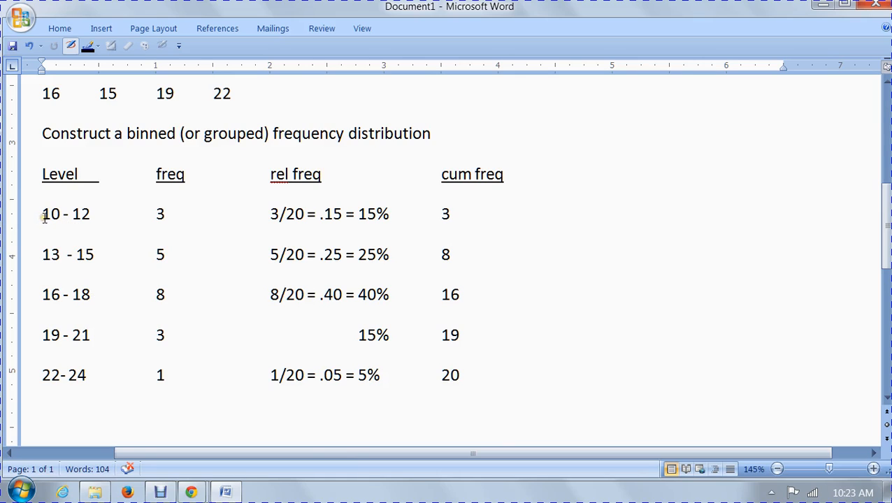
left_click(453, 255)
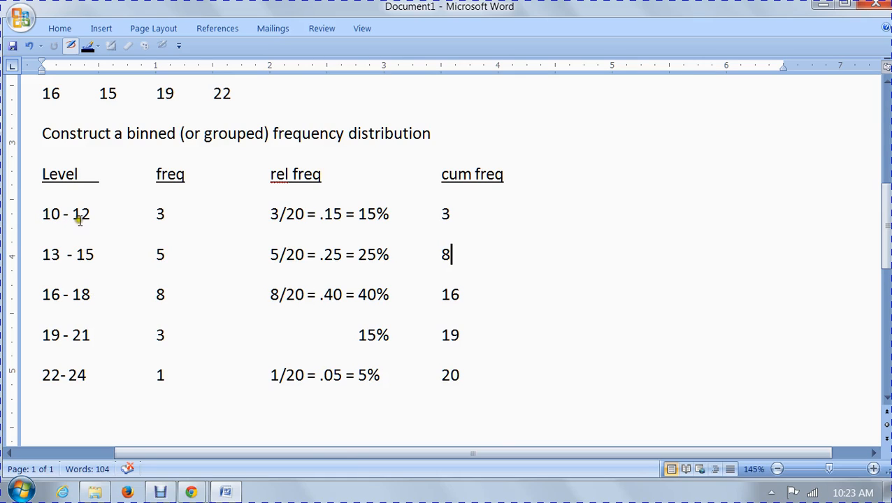
mouse_move(44, 254)
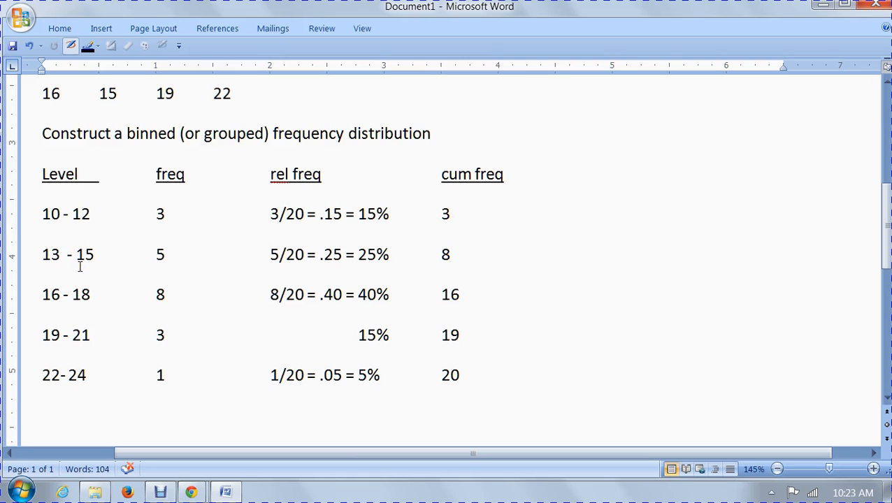
left_click(451, 253)
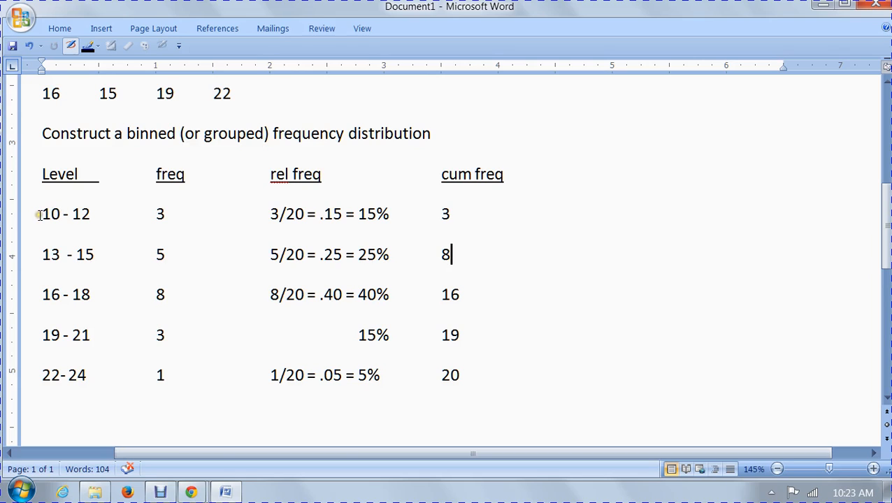
- Highlight the 10 - 12 bin label and the freq column heading
left_click_drag(41, 214, 91, 214)
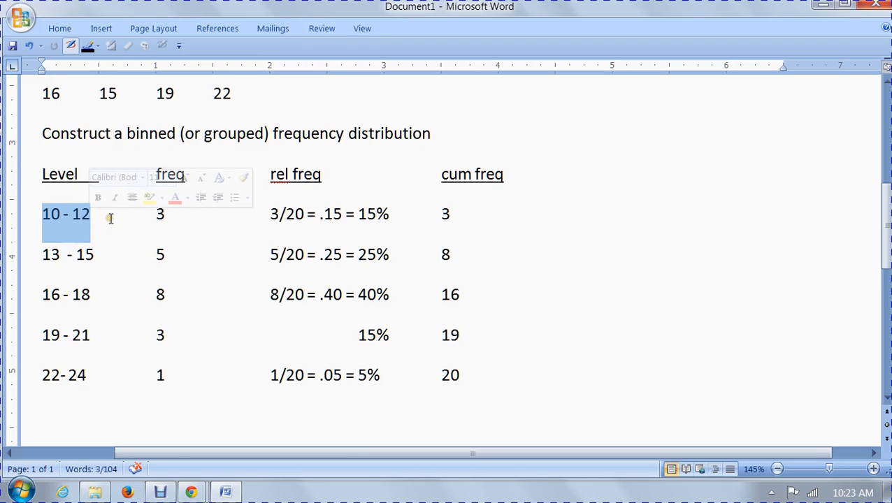
mouse_move(103, 225)
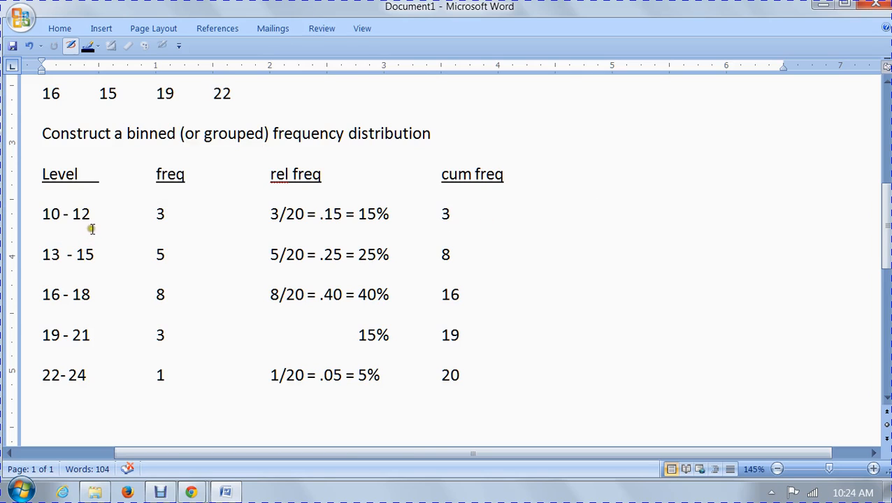
left_click(453, 214)
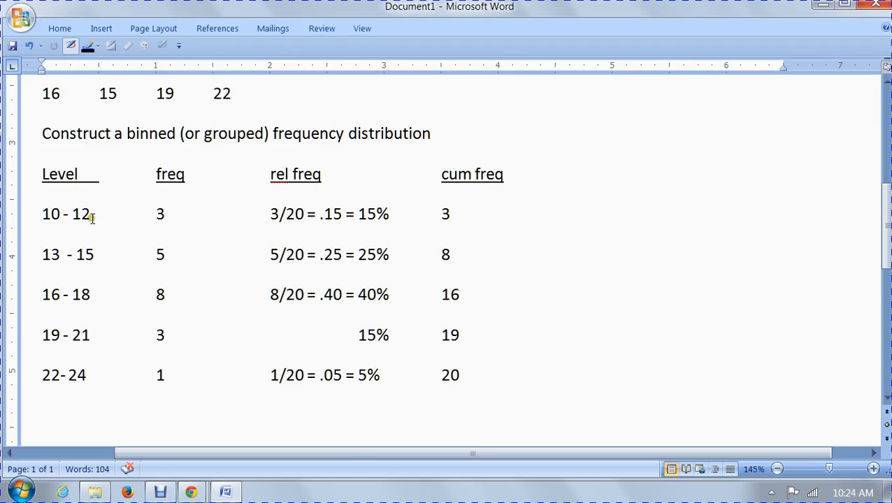
left_click(451, 214)
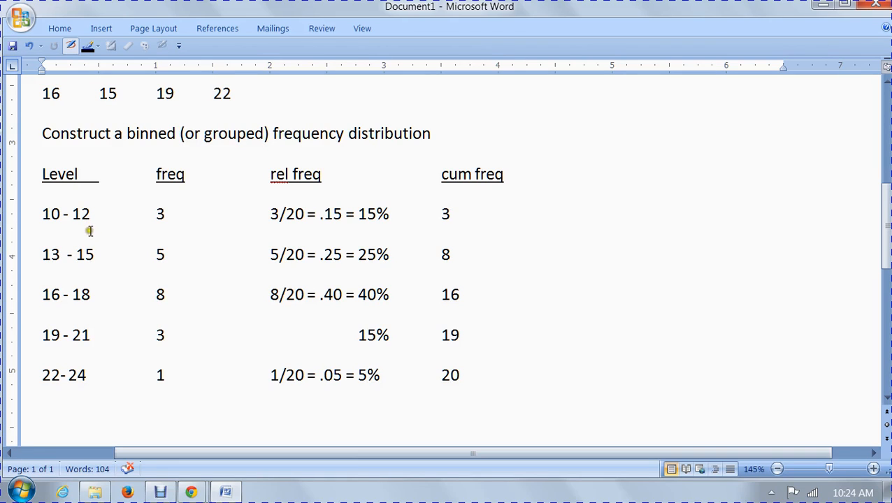
mouse_move(111, 231)
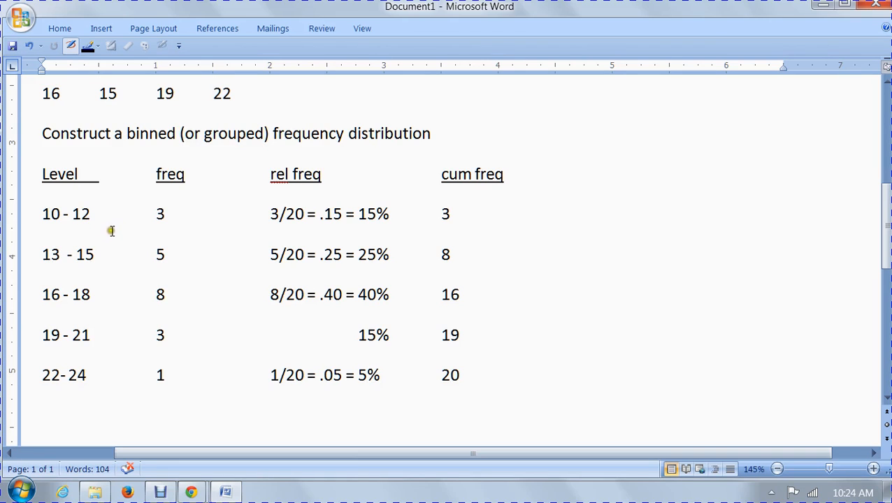
mouse_move(622, 260)
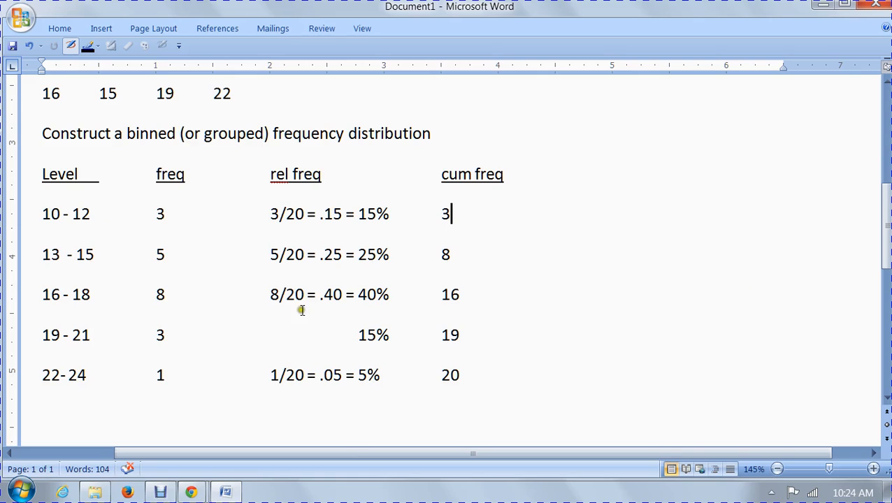
mouse_move(52, 250)
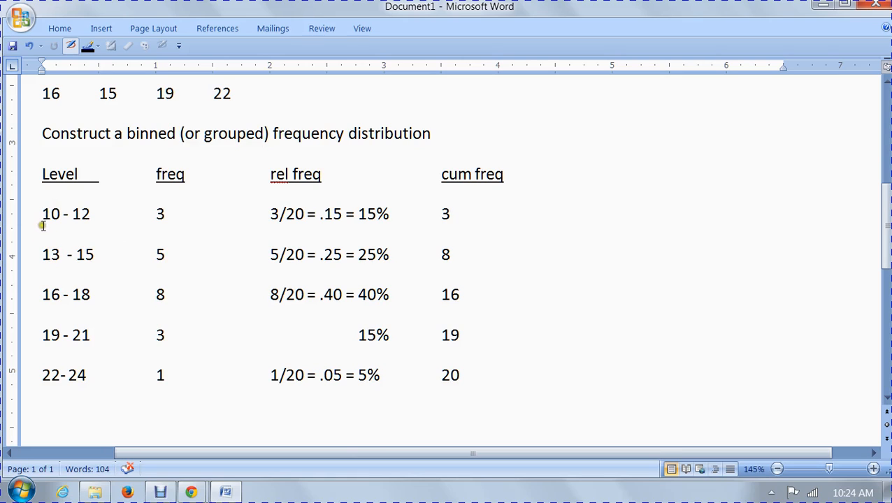
mouse_move(42, 214)
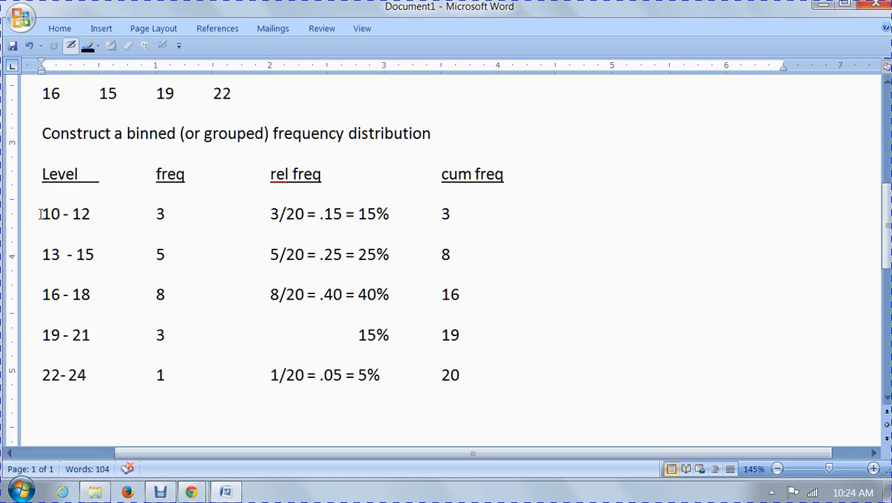
left_click(451, 214)
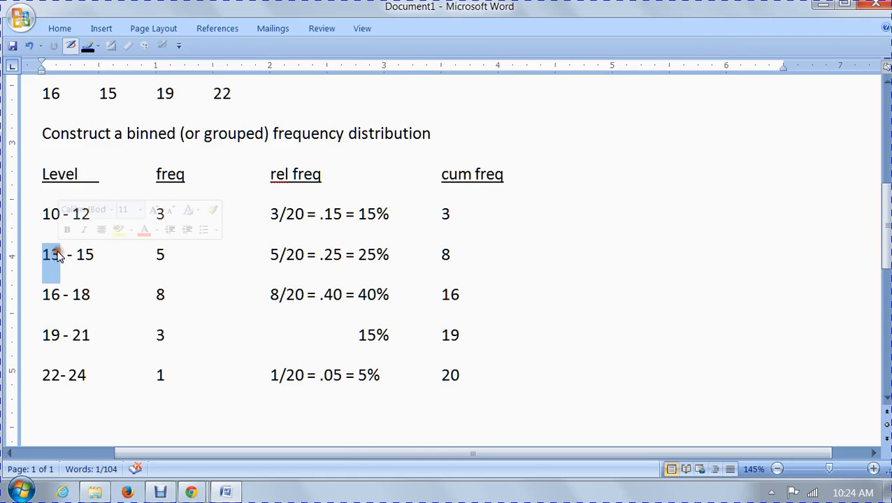
left_click(116, 134)
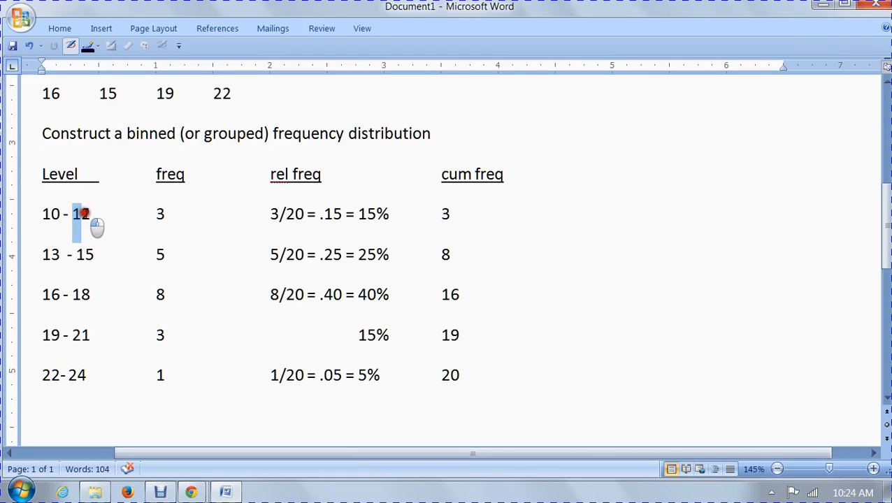
left_click(78, 254)
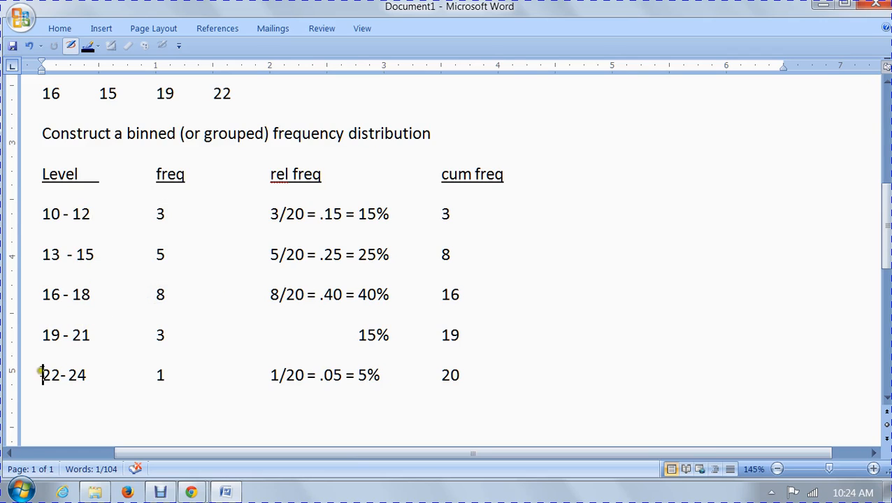
double_click(50, 335)
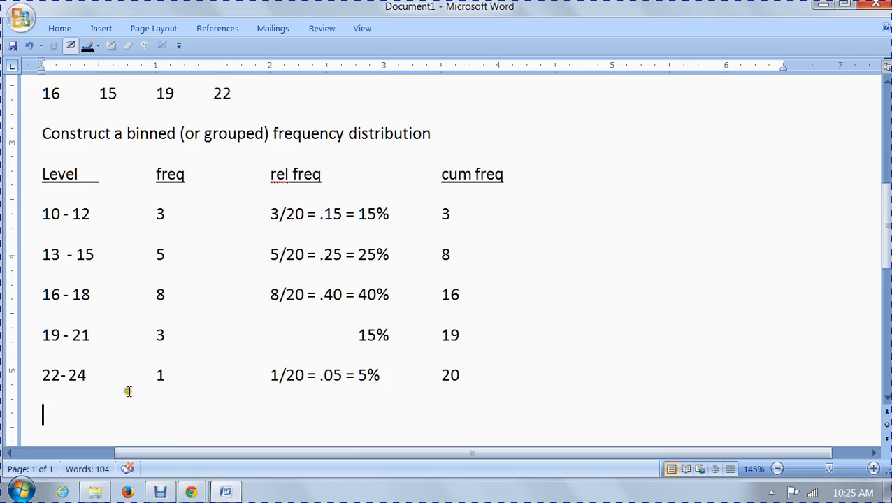
double_click(51, 214)
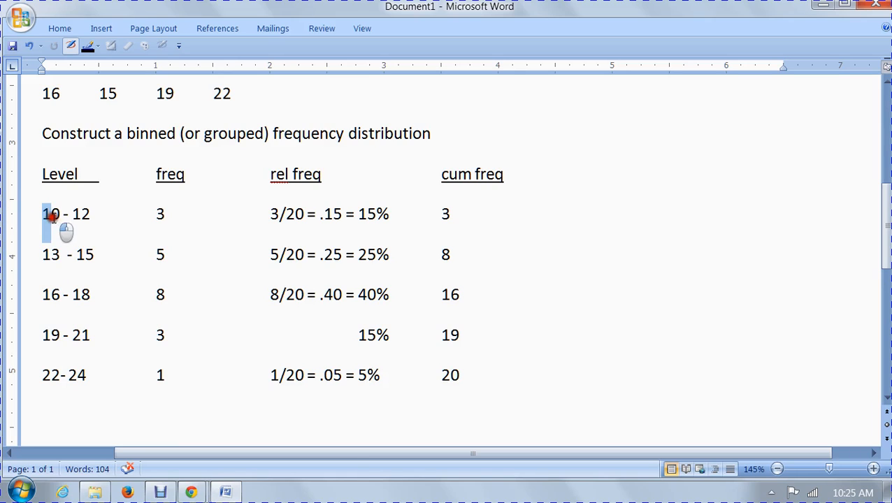
left_click_drag(49, 214, 89, 213)
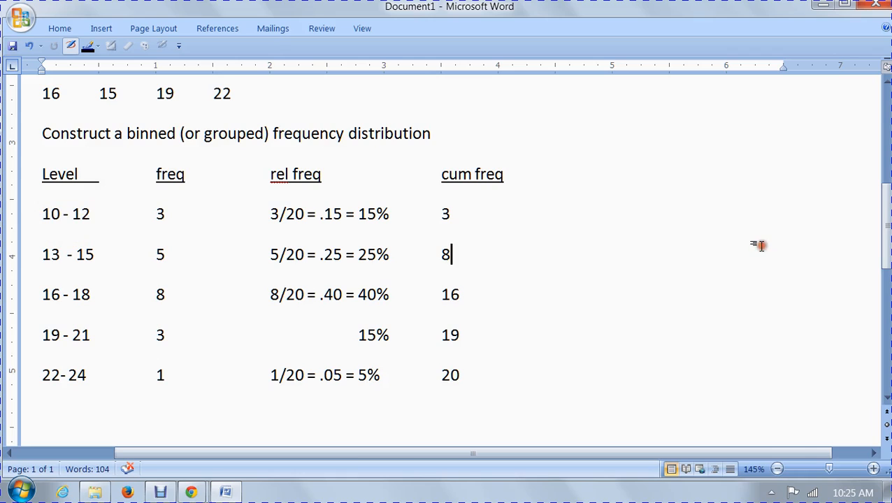
mouse_move(746, 268)
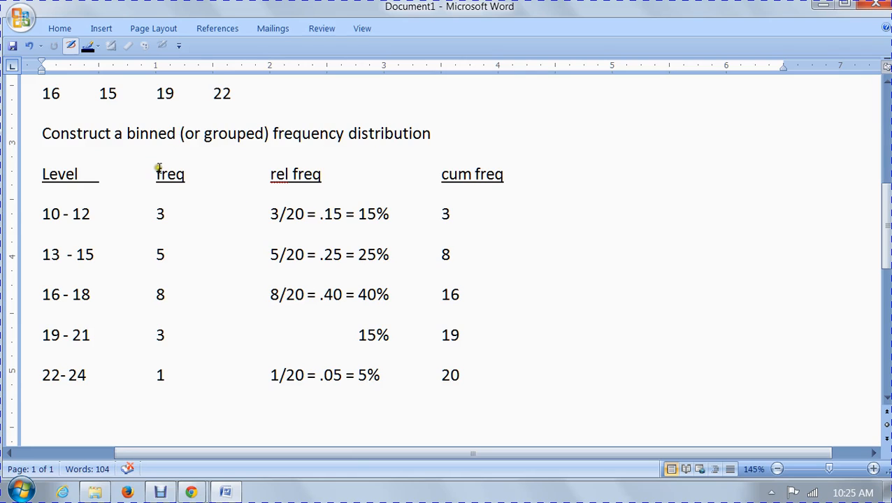
double_click(170, 174)
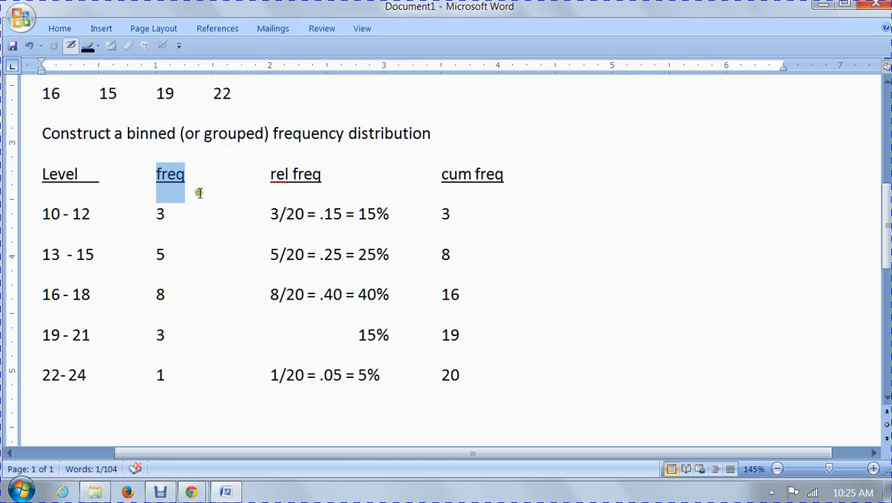
left_click(503, 174)
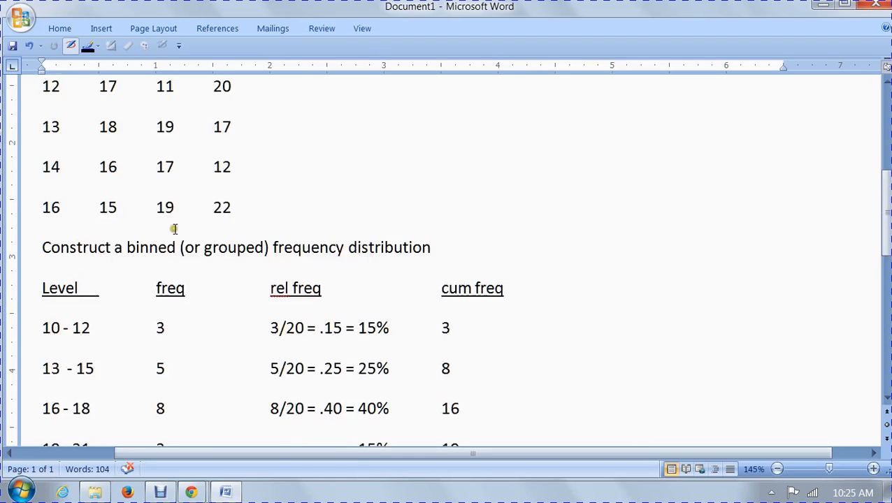
- Highlight data value 11, the first bin's frequency 3 and its 15% relative frequency
scroll("down", 3)
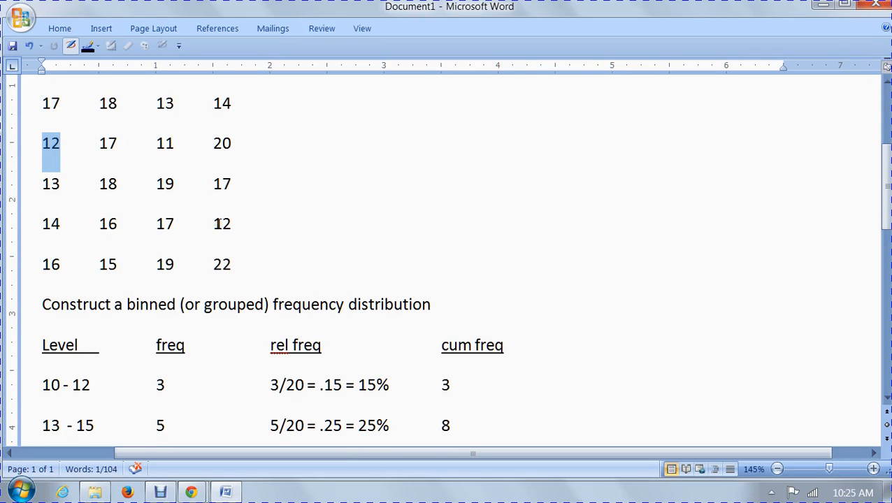
double_click(223, 224)
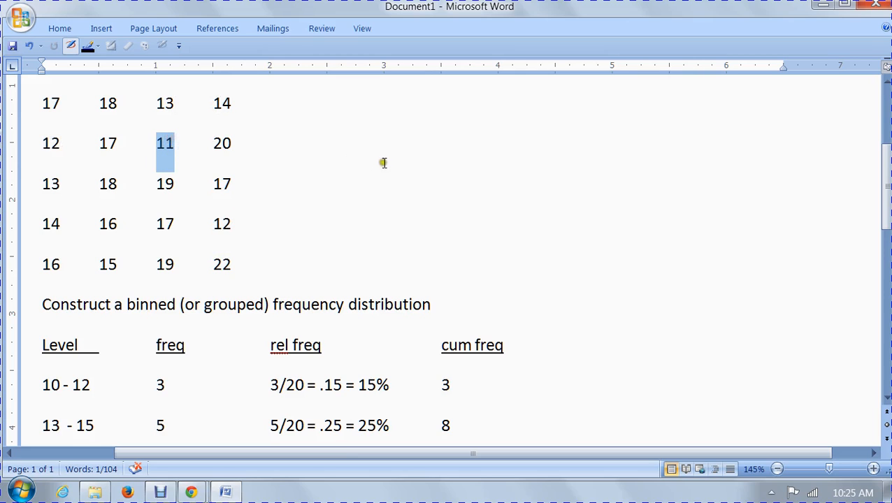
scroll("down", 3)
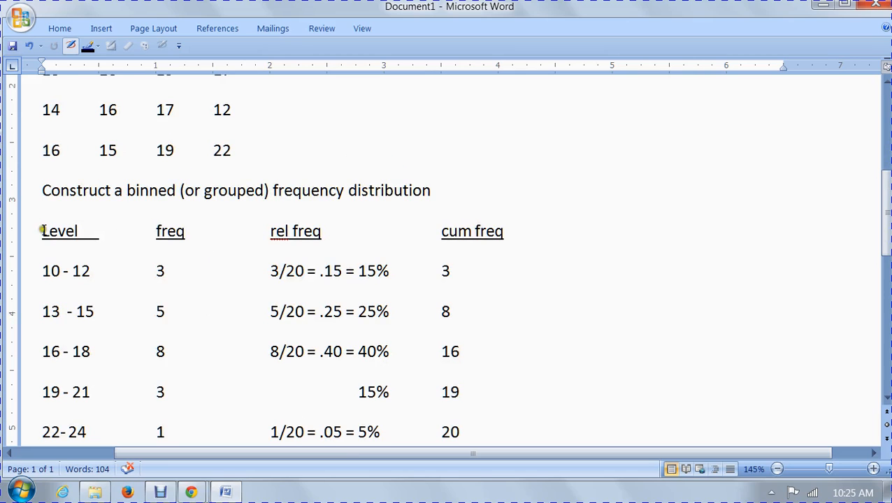
mouse_move(94, 283)
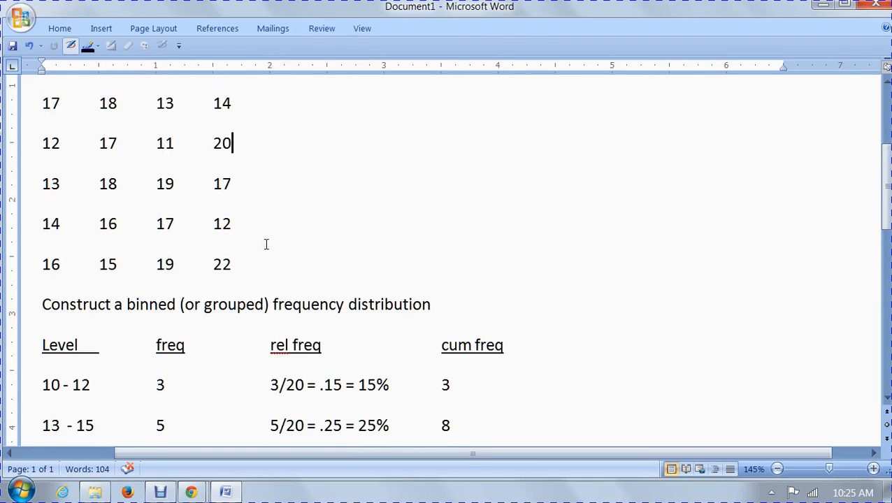
scroll("down", 3)
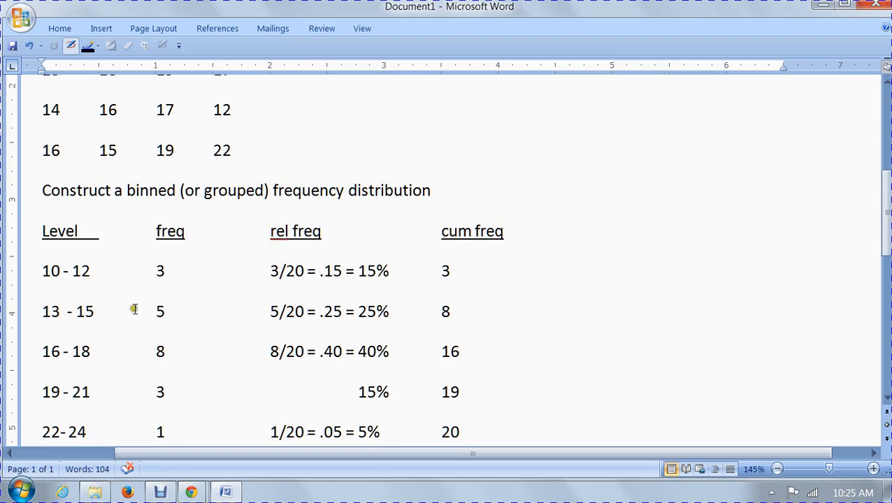
mouse_move(91, 326)
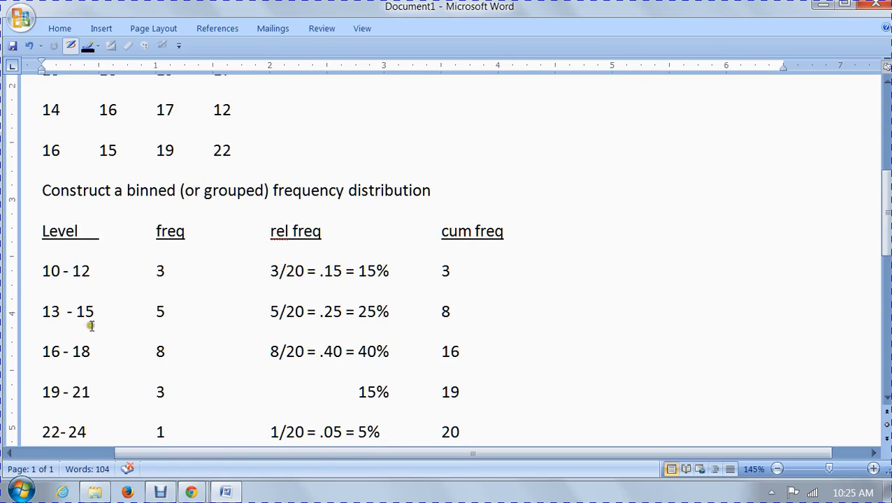
scroll("down", 3)
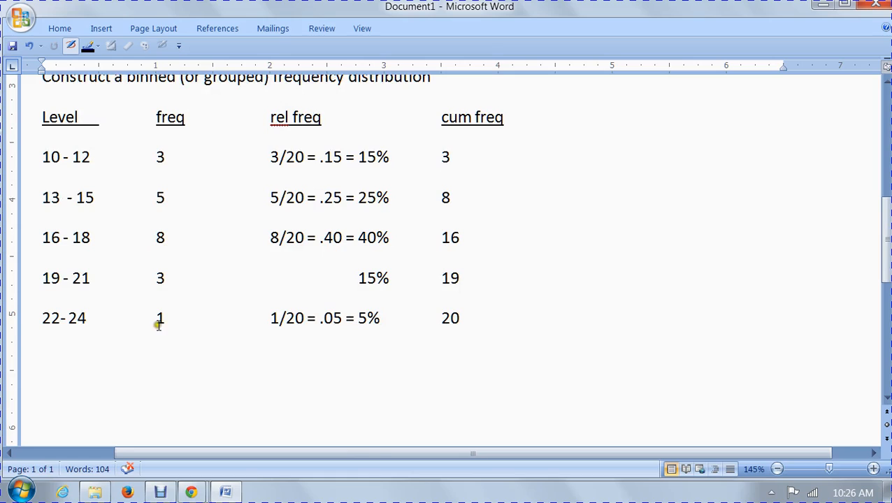
mouse_move(133, 319)
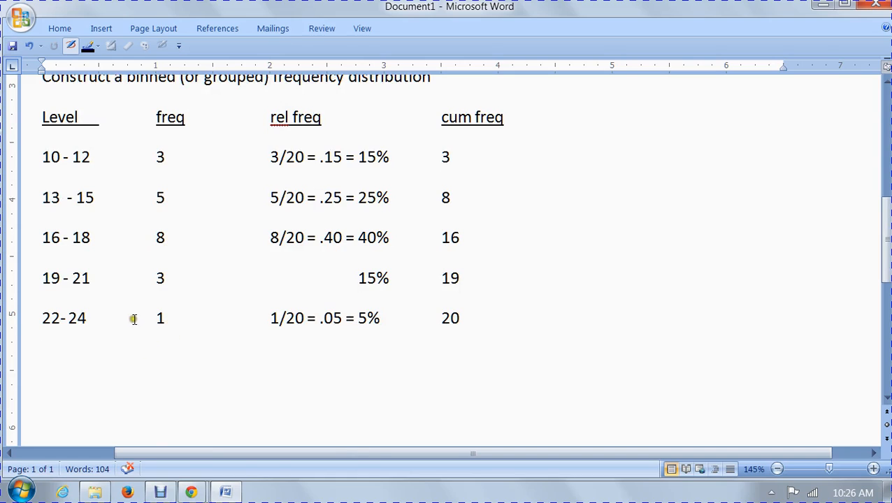
mouse_move(167, 339)
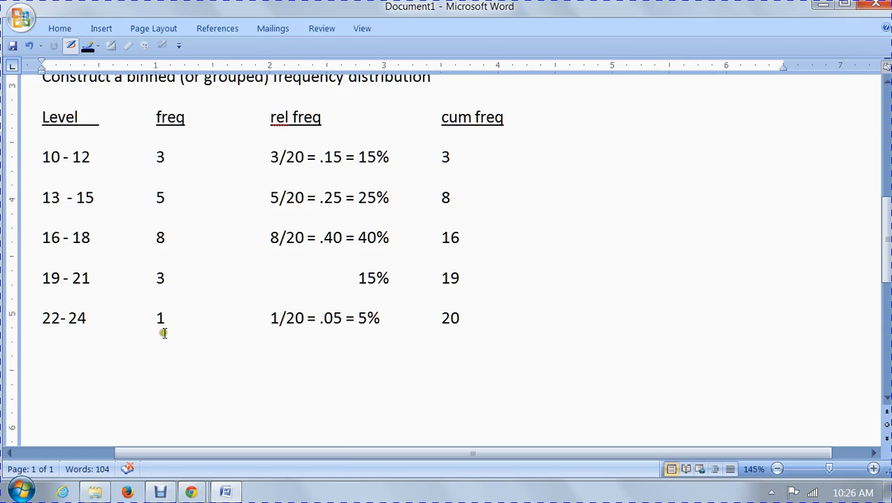
mouse_move(192, 170)
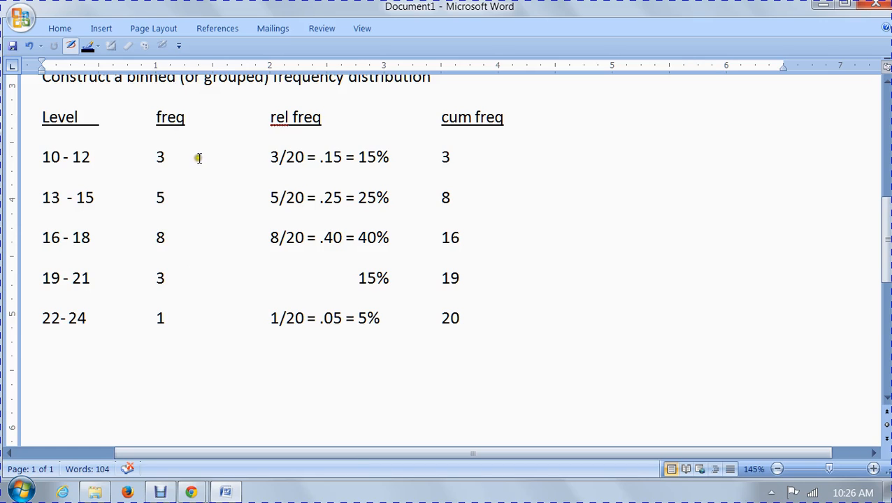
double_click(295, 117)
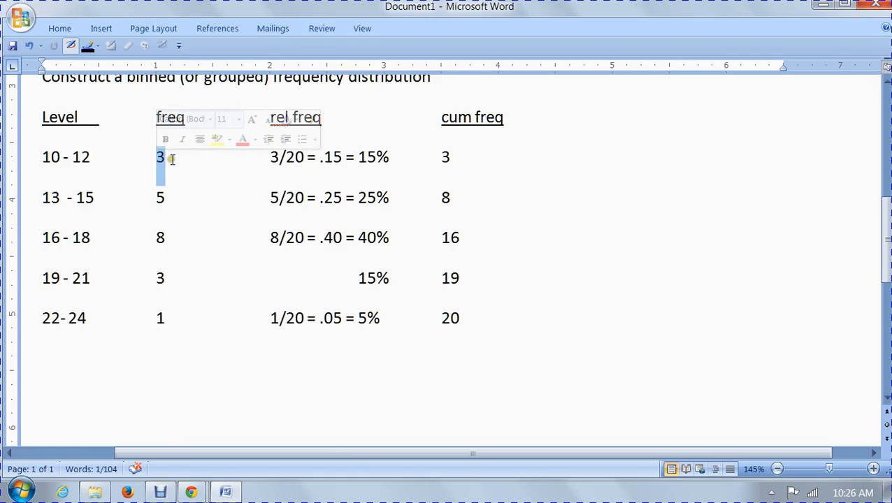
left_click(271, 156)
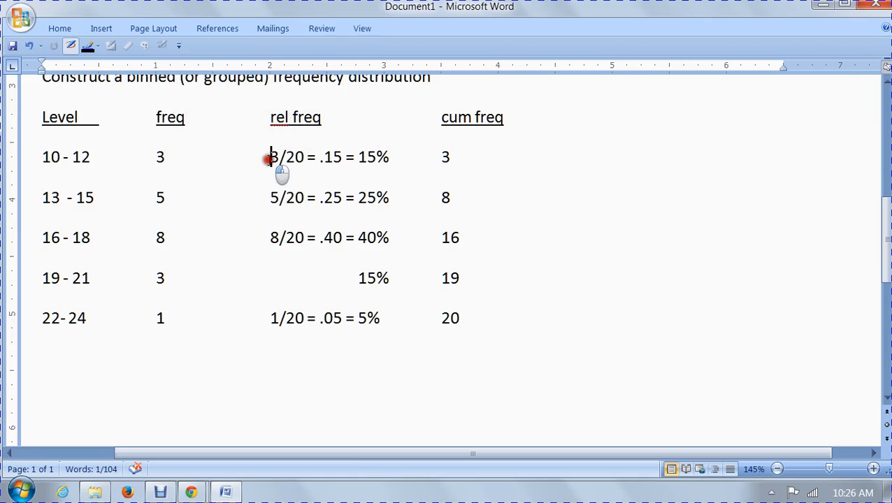
double_click(283, 158)
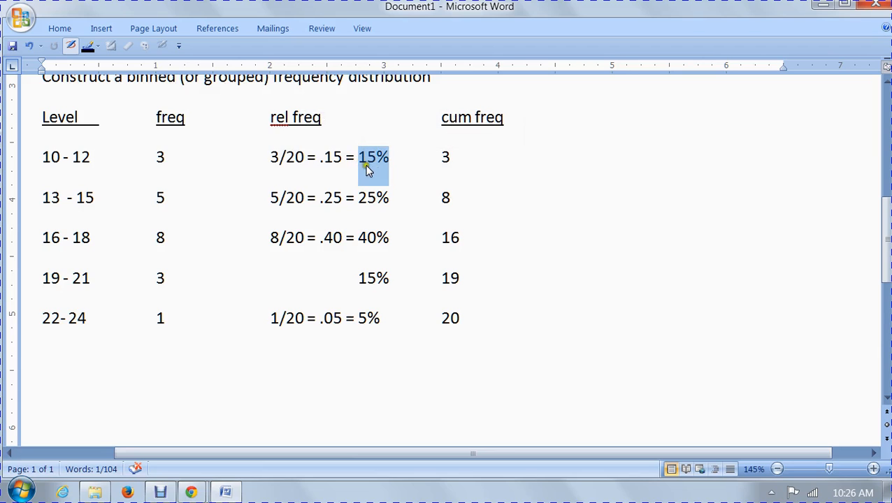
scroll("down", 3)
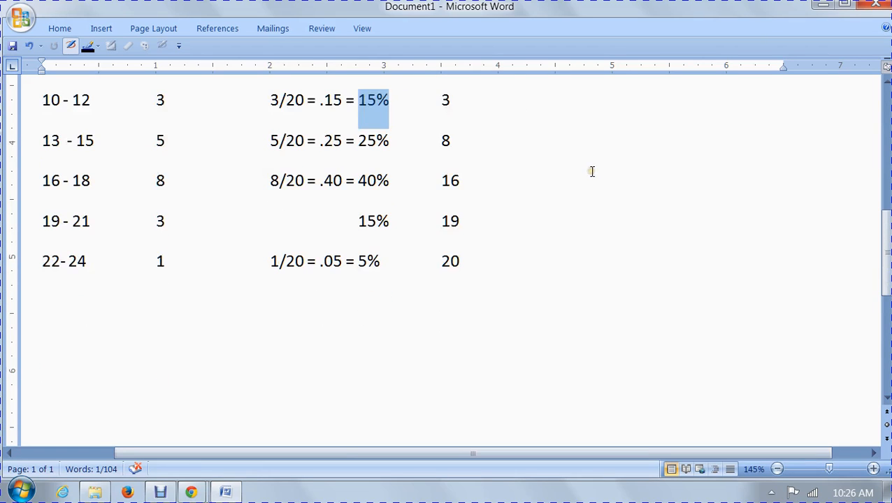
mouse_move(551, 201)
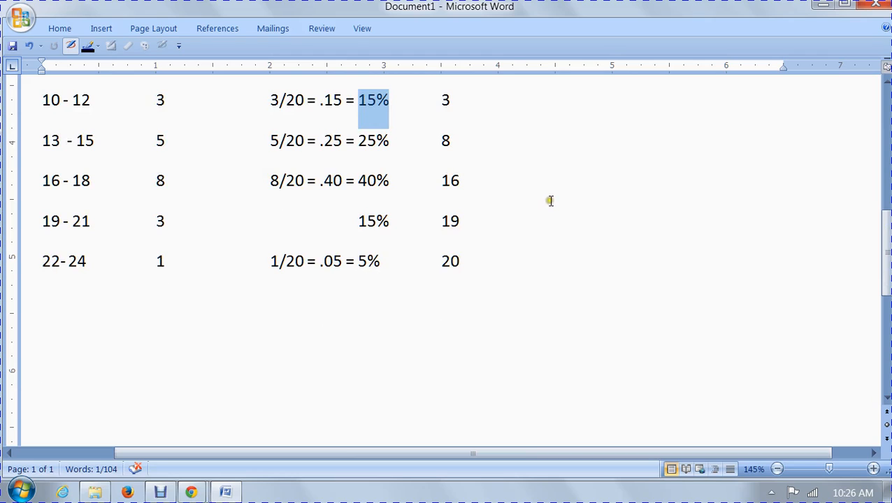
mouse_move(357, 143)
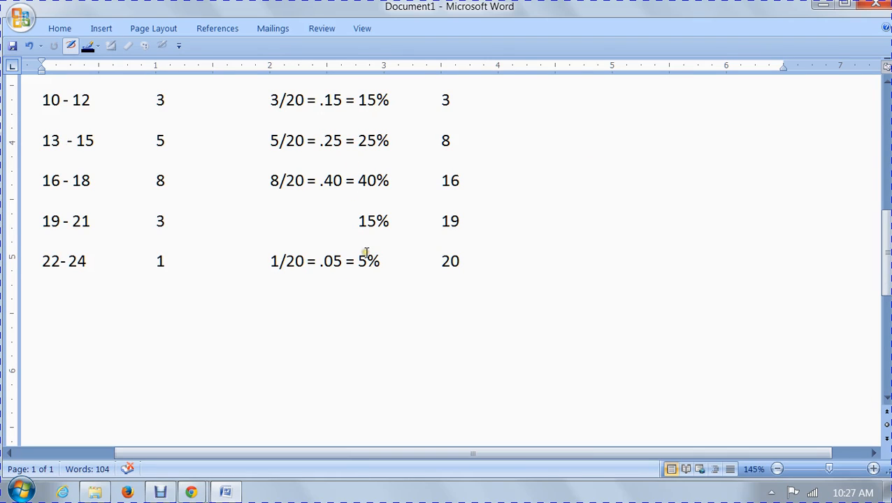
left_click(451, 140)
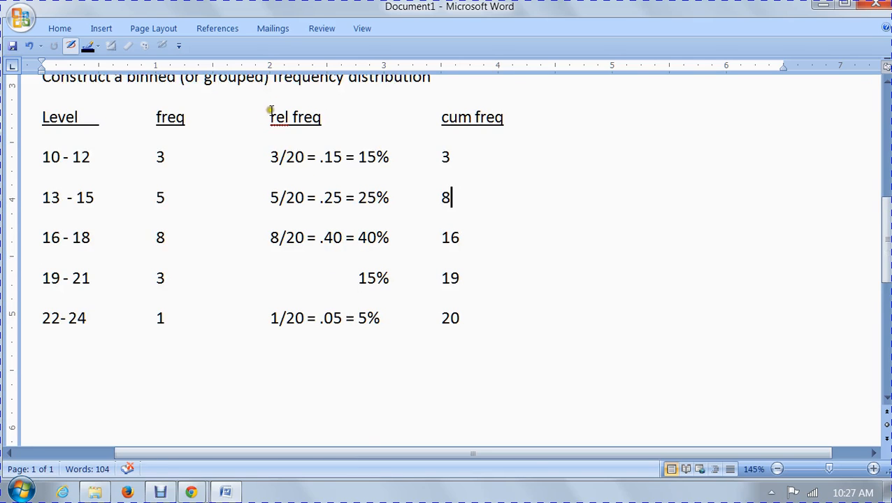
mouse_move(348, 140)
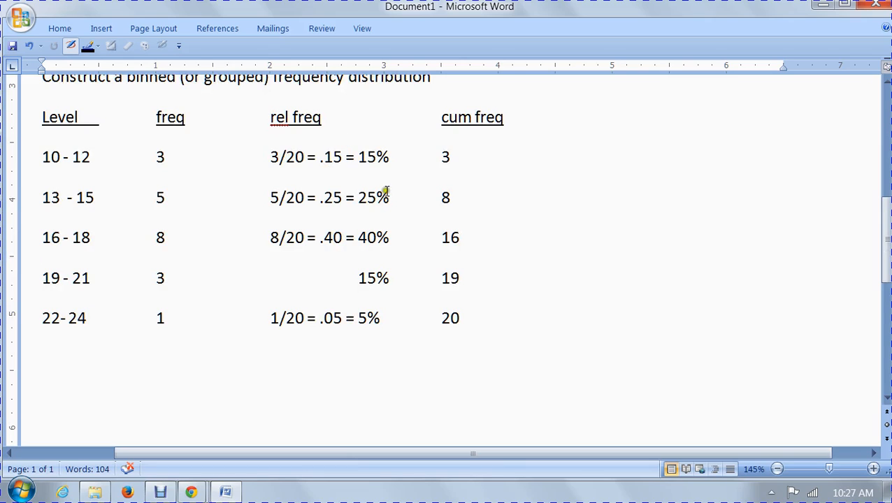
mouse_move(358, 158)
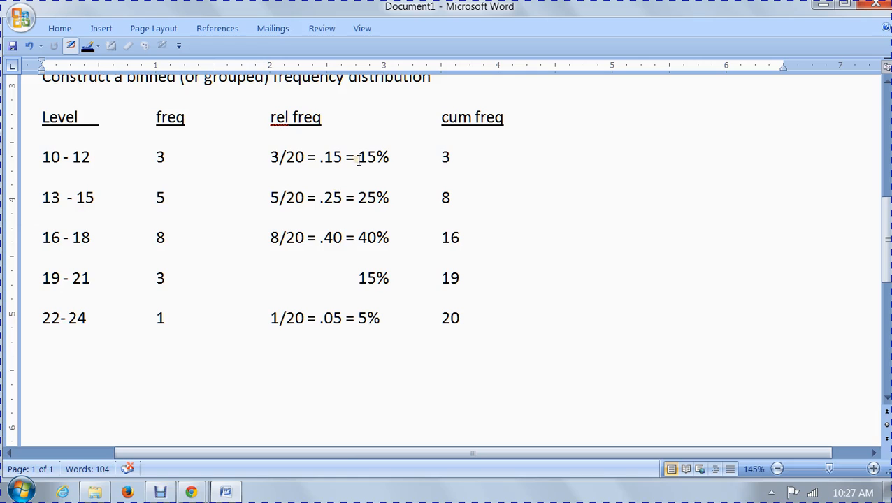
- Select the 20 BUN values in var1 and bring up the graph type list
left_click(451, 198)
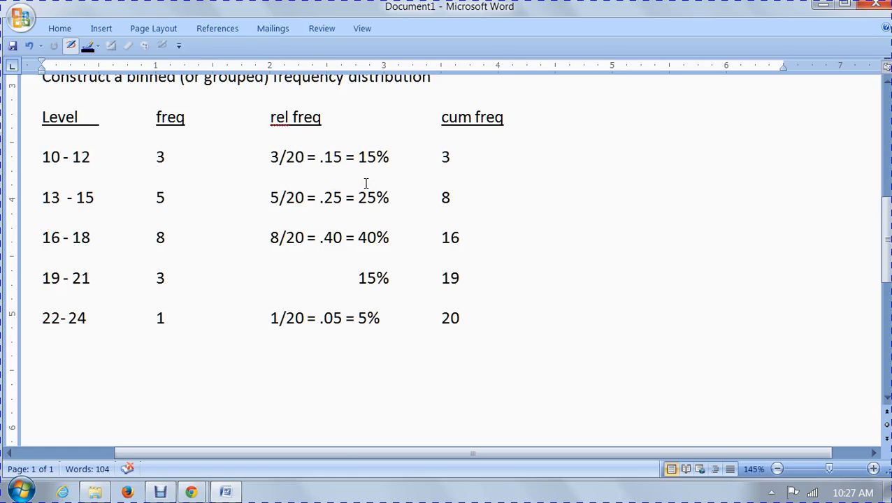
left_click(455, 197)
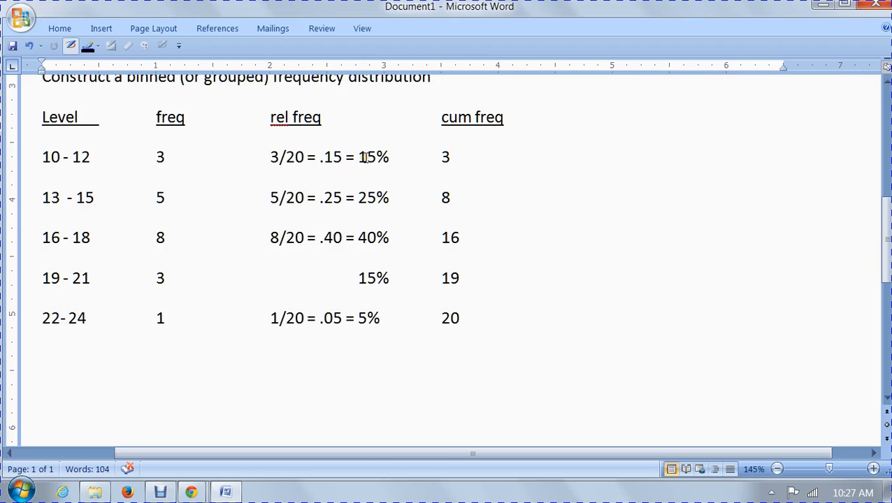
left_click(453, 197)
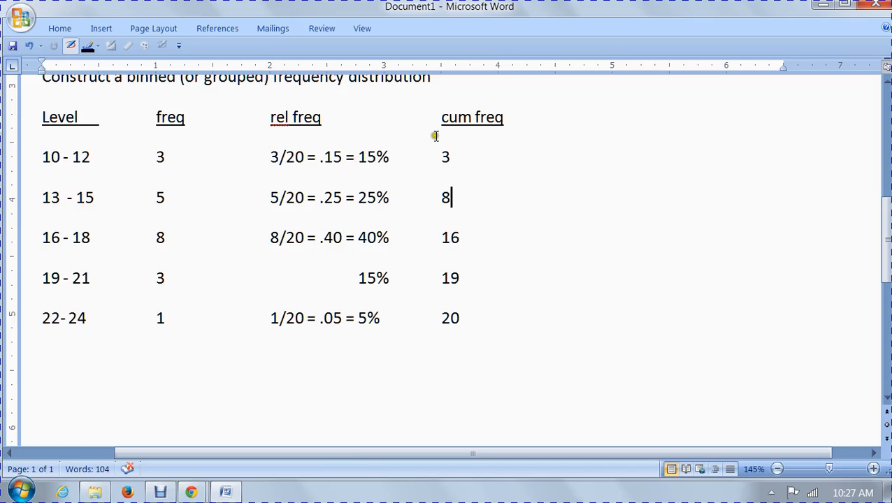
double_click(472, 117)
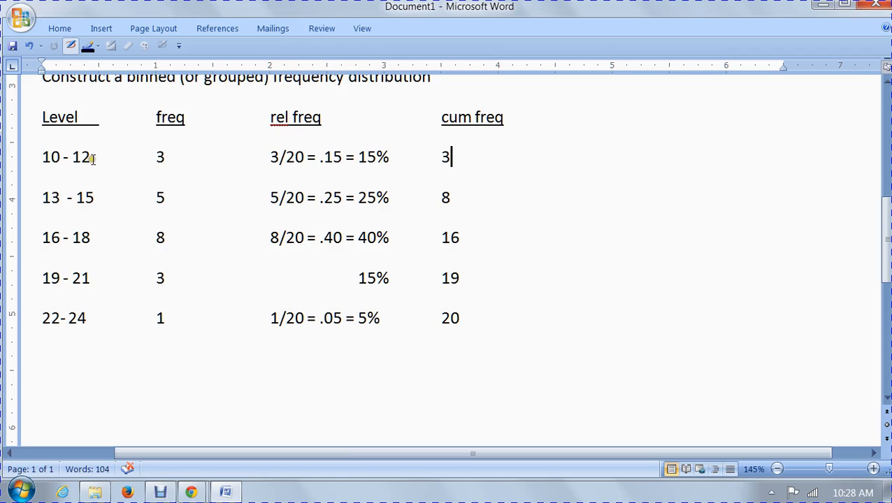
double_click(81, 156)
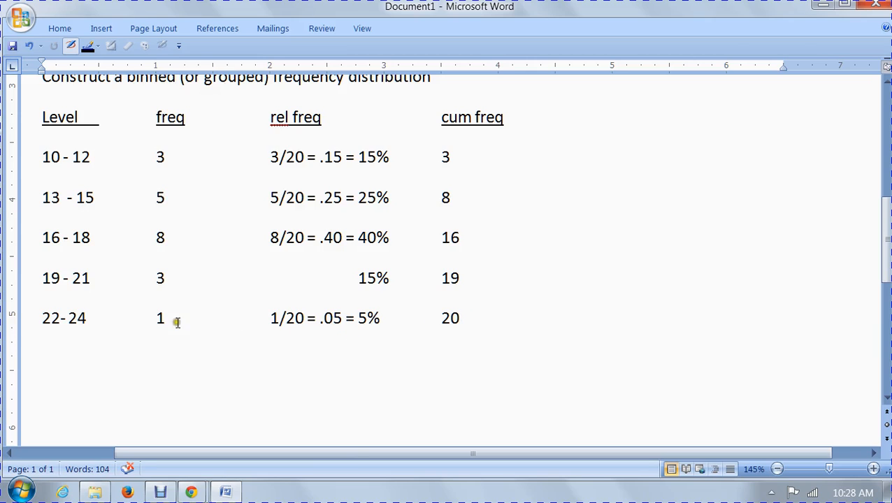
mouse_move(144, 322)
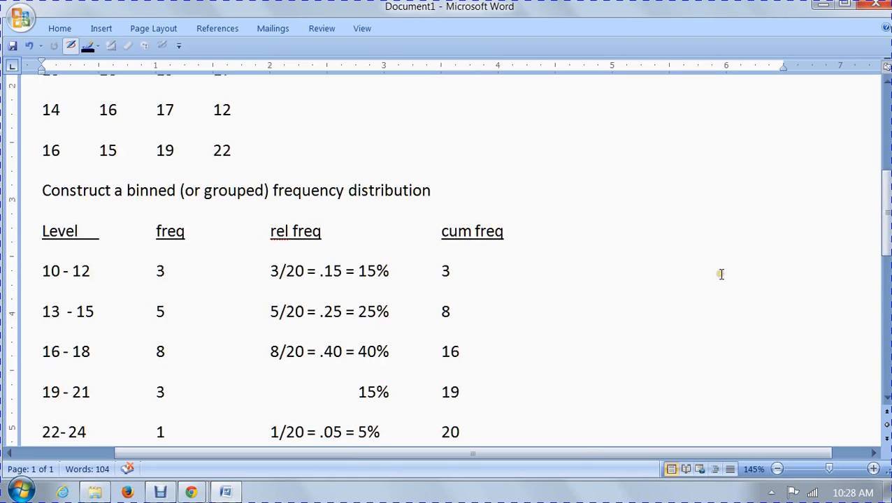
mouse_move(691, 267)
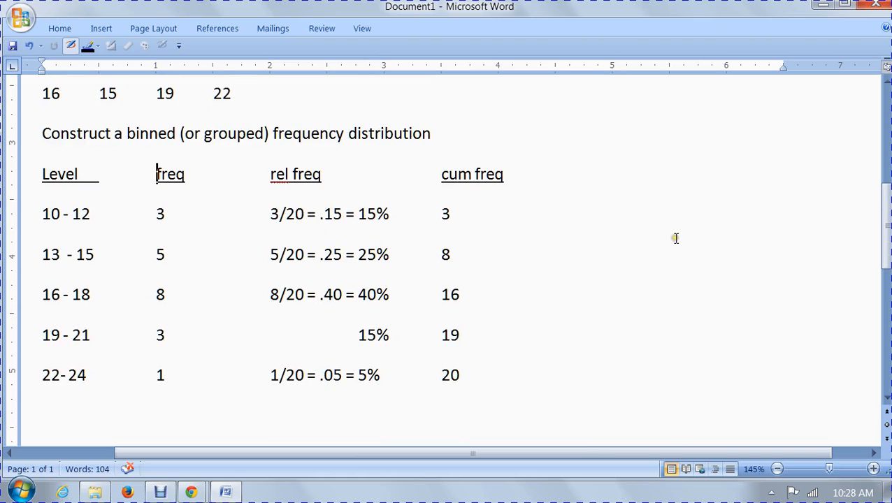
mouse_move(388, 343)
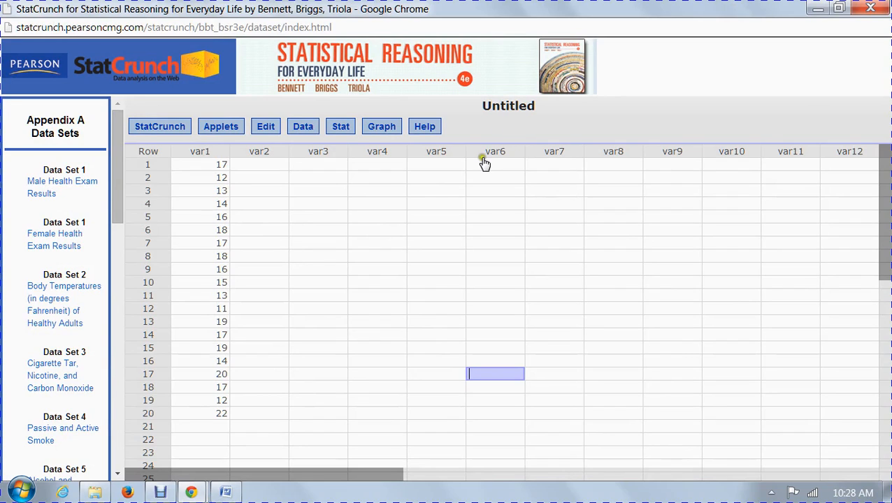
mouse_move(693, 148)
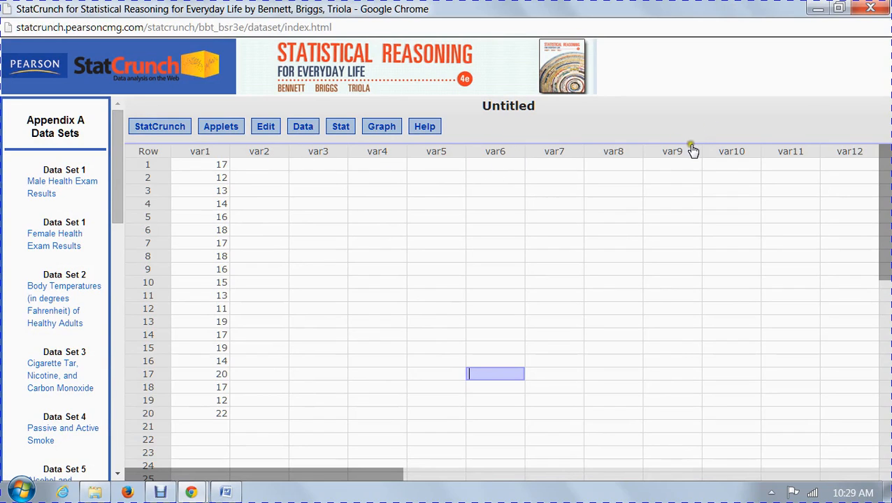
mouse_move(234, 192)
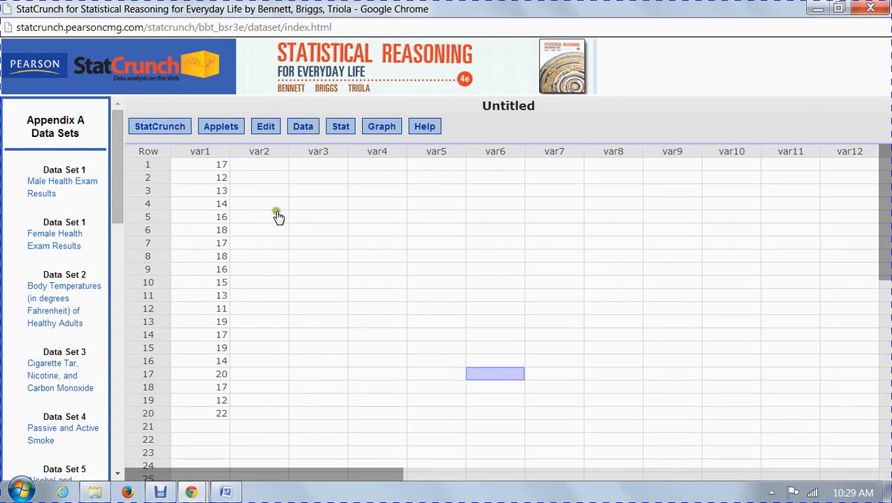
left_click(200, 164)
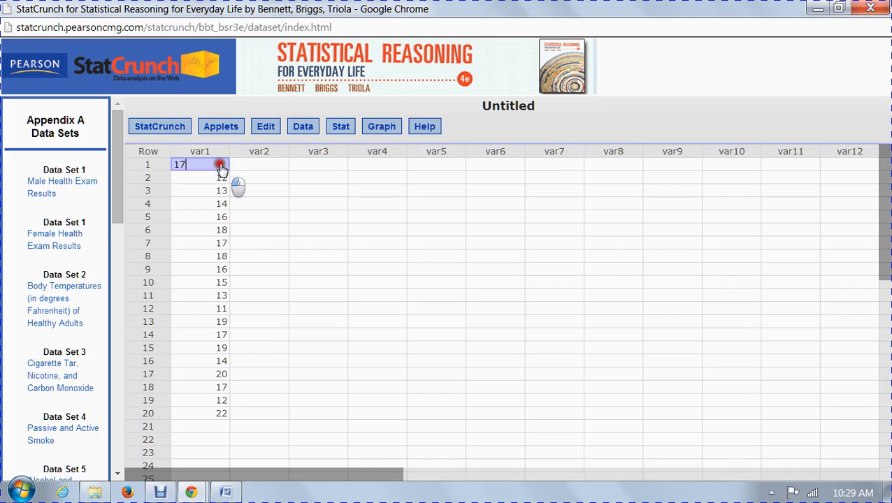
left_click_drag(200, 164, 200, 413)
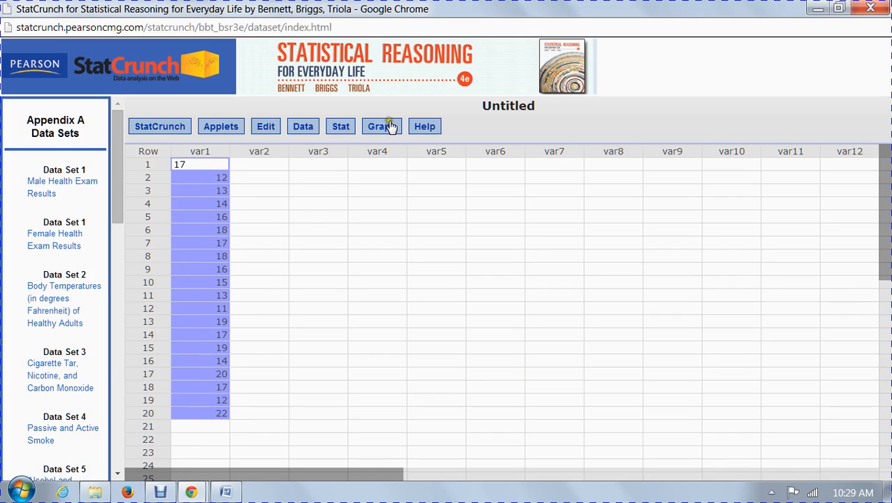
left_click(381, 127)
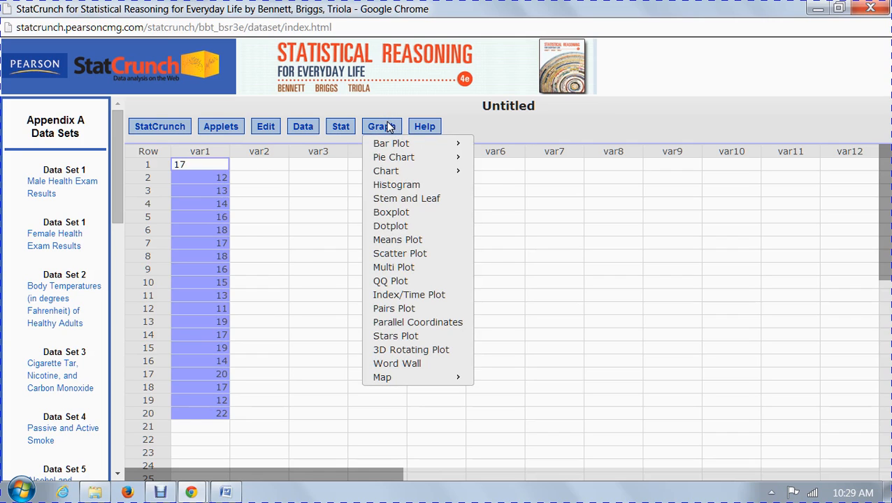
mouse_move(390, 144)
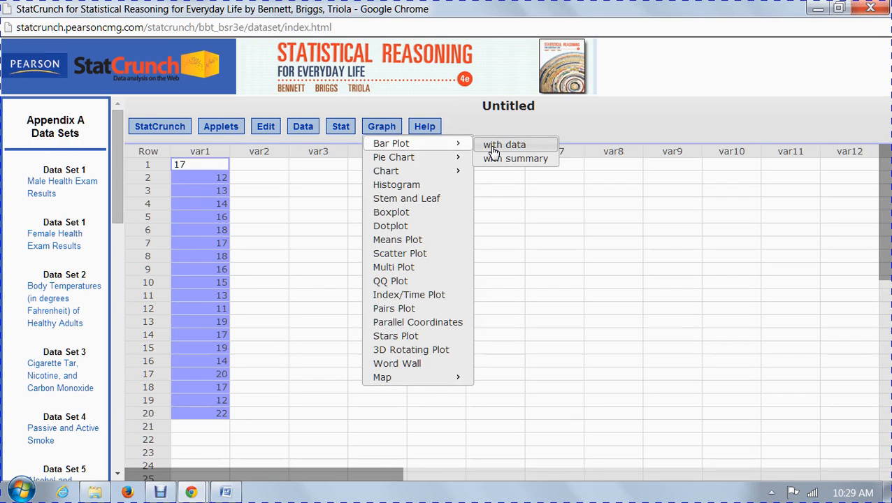
- Draw a raw-data bar plot of var1 frequencies, then close the graph window
left_click(505, 144)
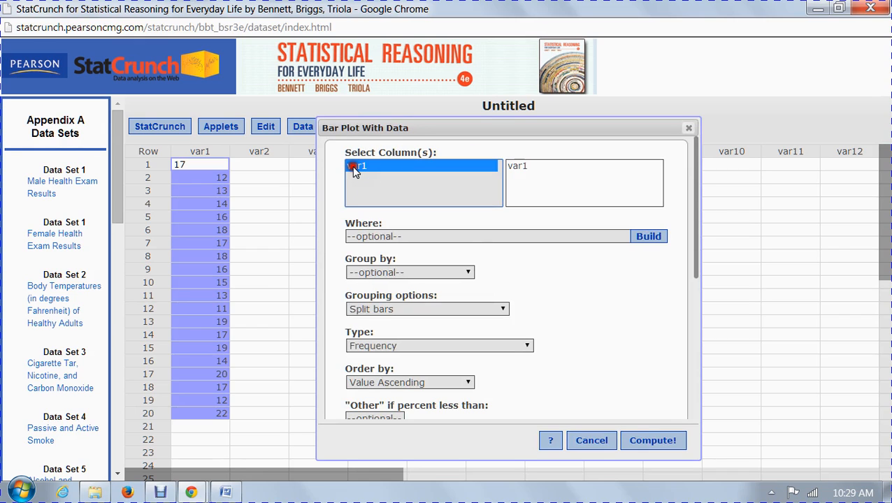
left_click(357, 166)
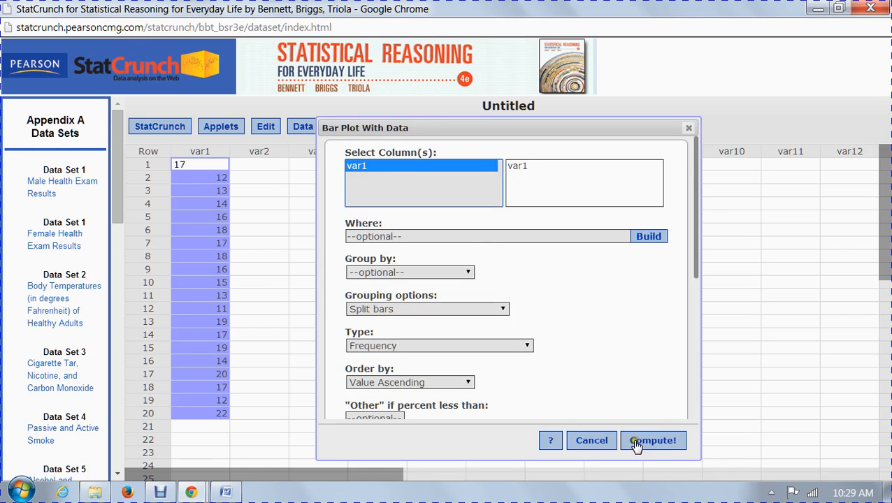
left_click(652, 440)
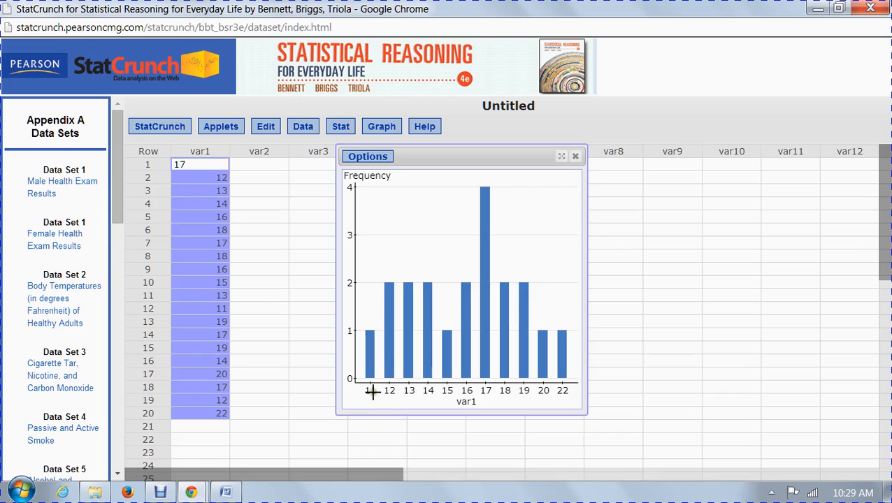
mouse_move(371, 395)
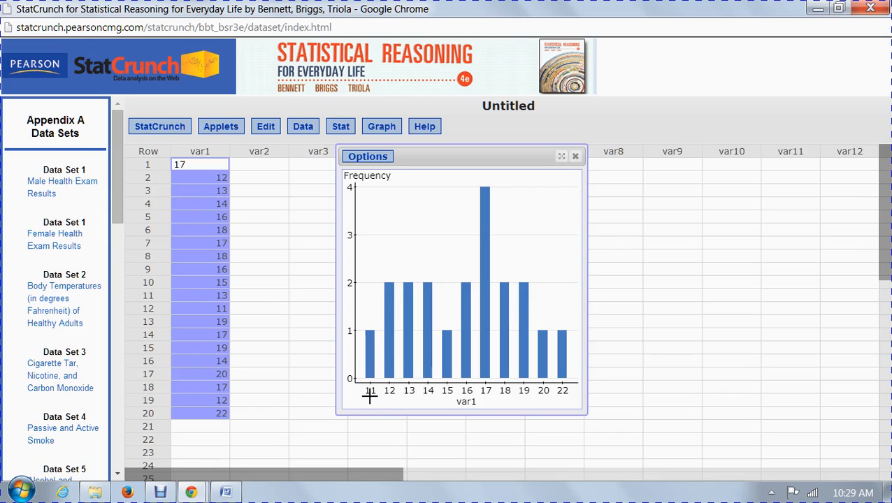
mouse_move(369, 377)
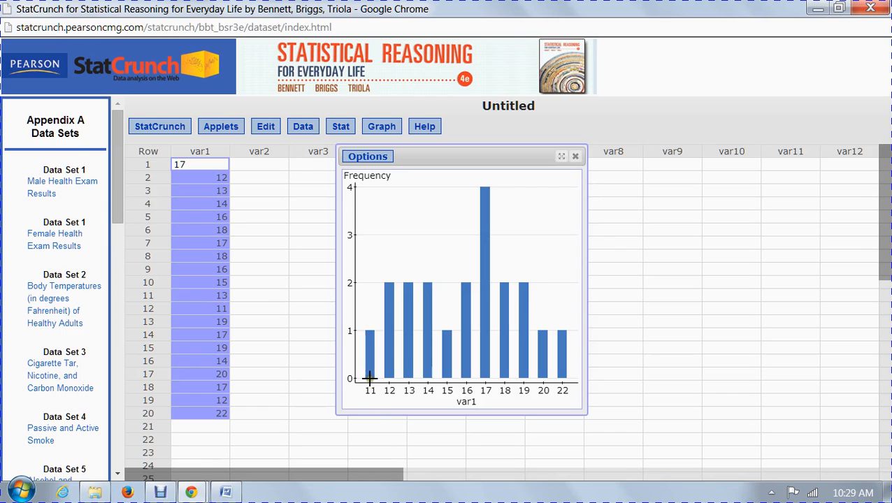
mouse_move(370, 344)
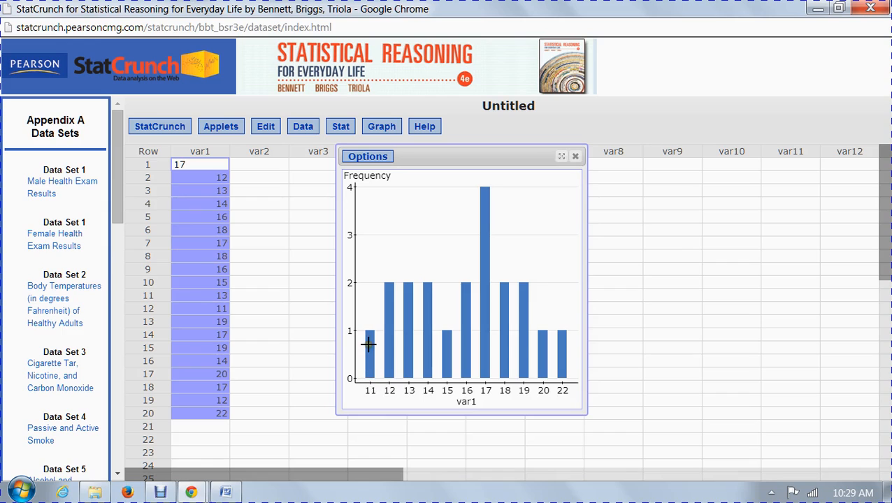
mouse_move(384, 293)
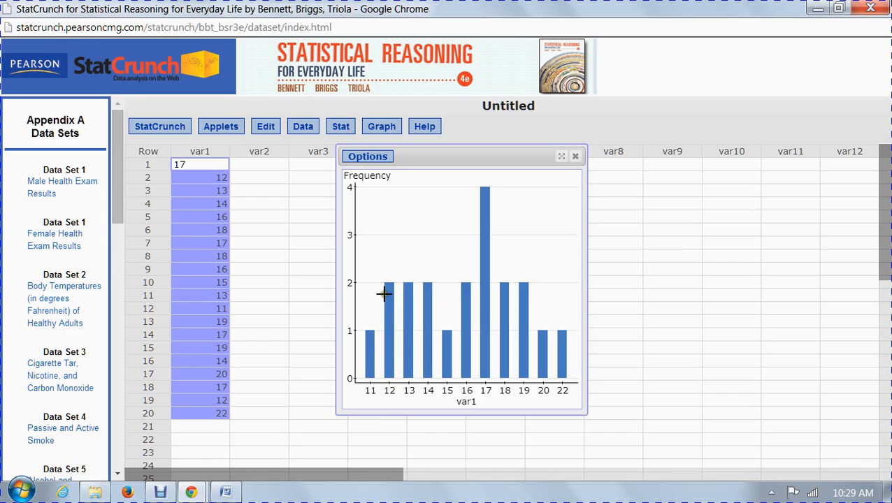
mouse_move(542, 339)
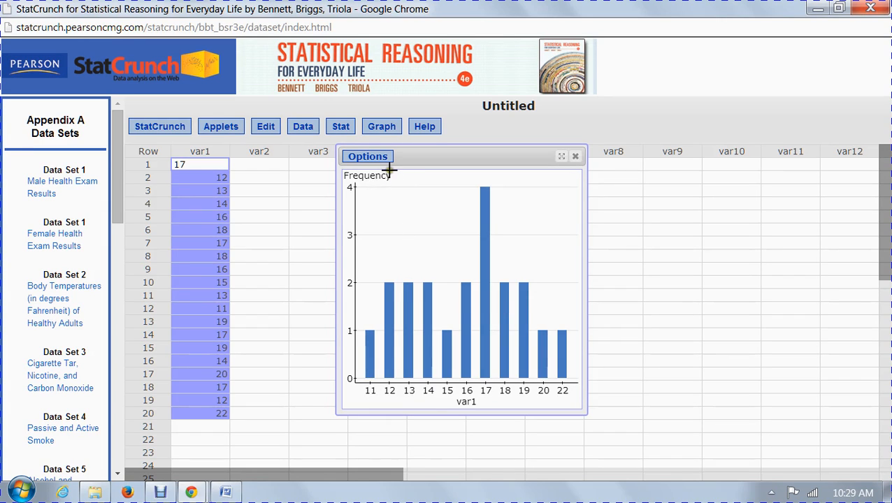
mouse_move(371, 162)
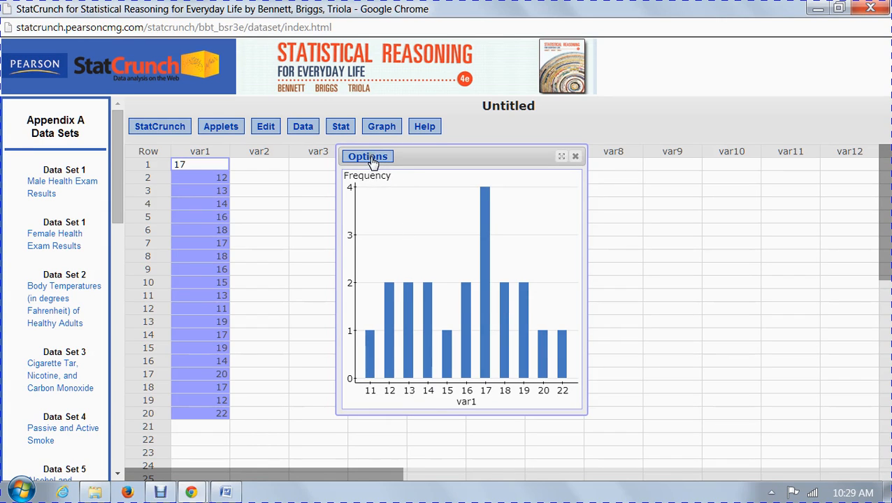
left_click(367, 156)
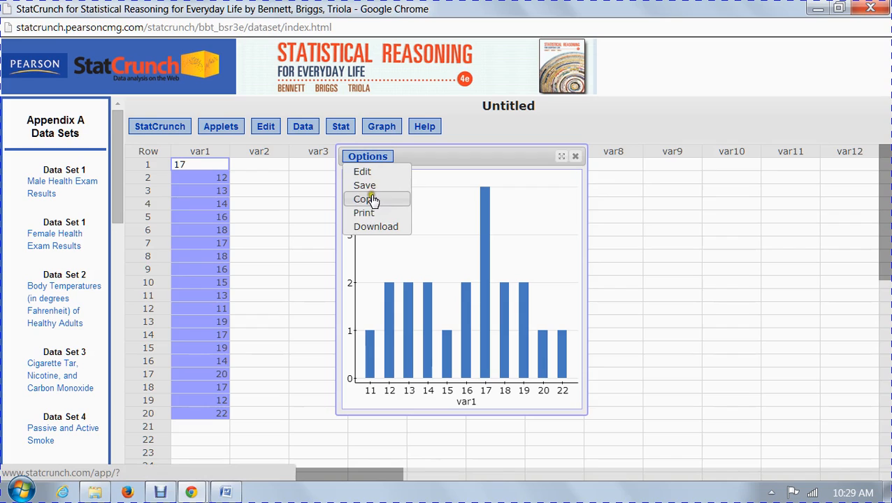
mouse_move(370, 203)
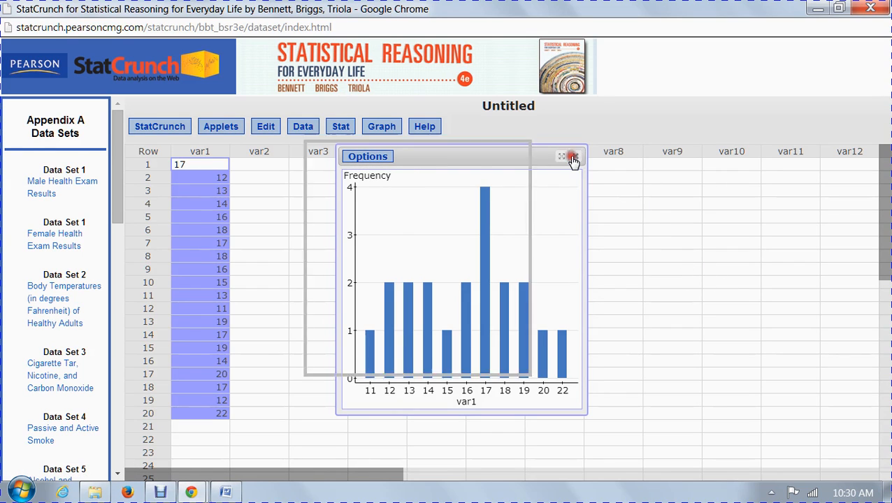
left_click(573, 156)
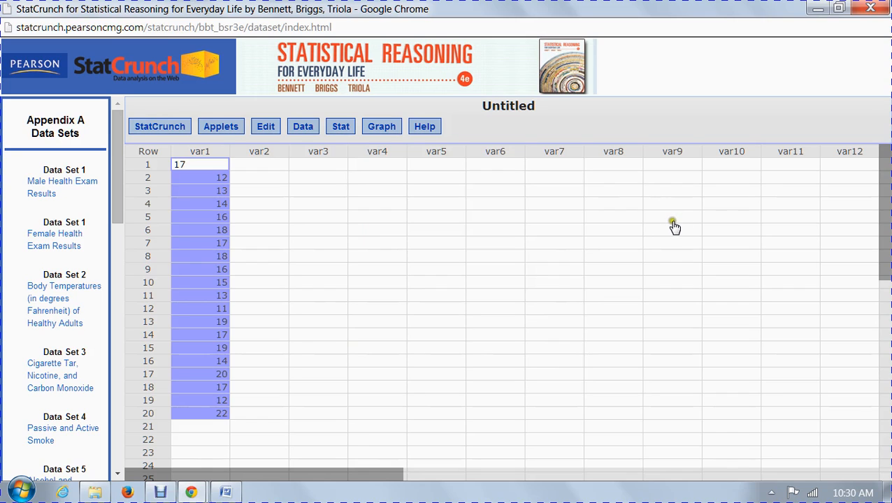
mouse_move(457, 261)
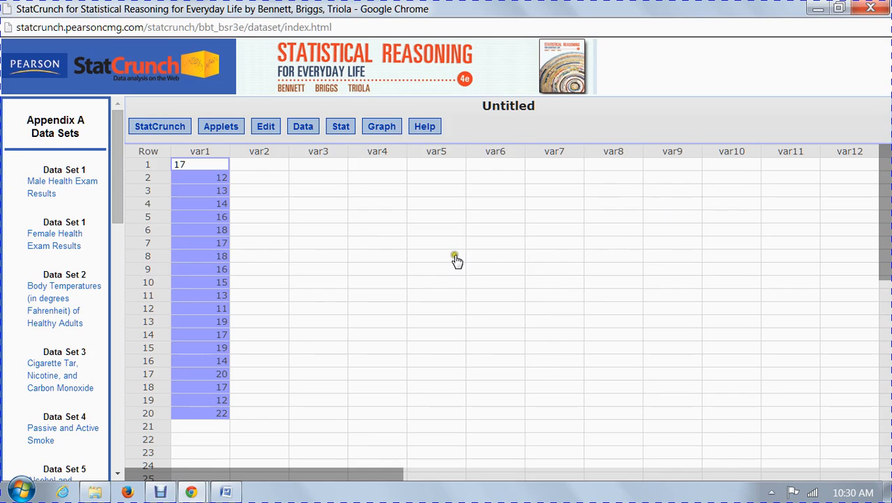
left_click(436, 255)
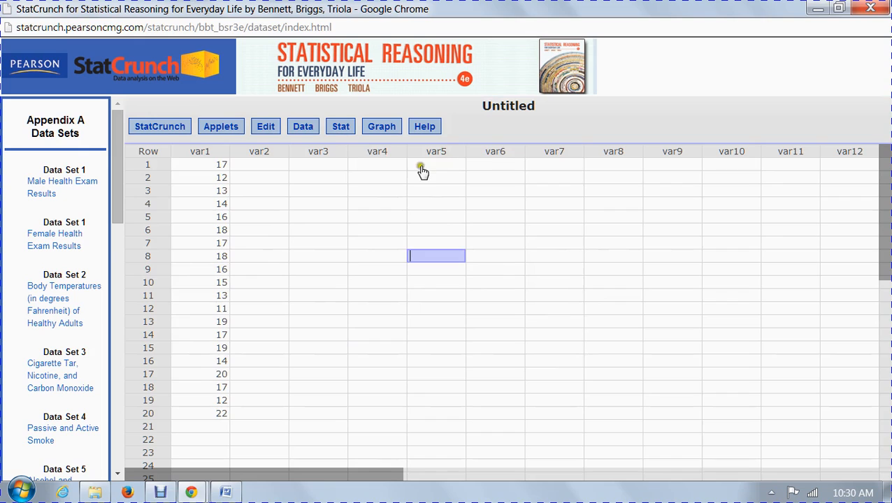
left_click(382, 126)
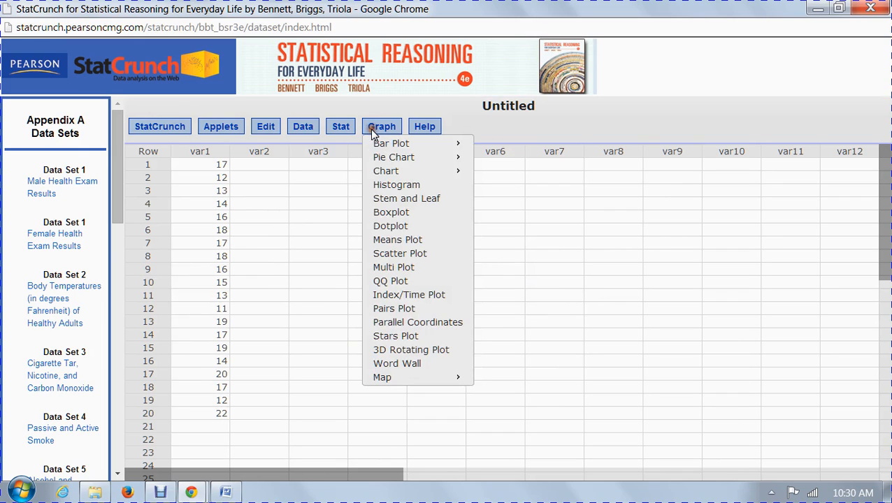
mouse_move(407, 198)
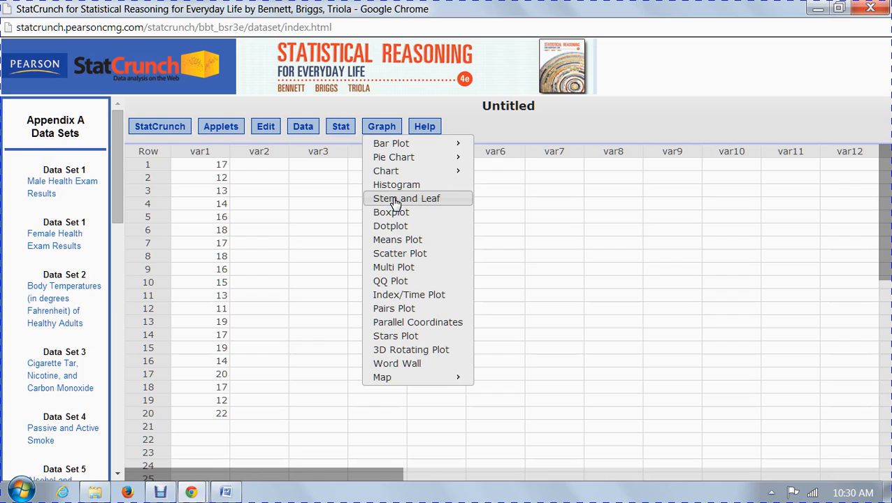
left_click(407, 199)
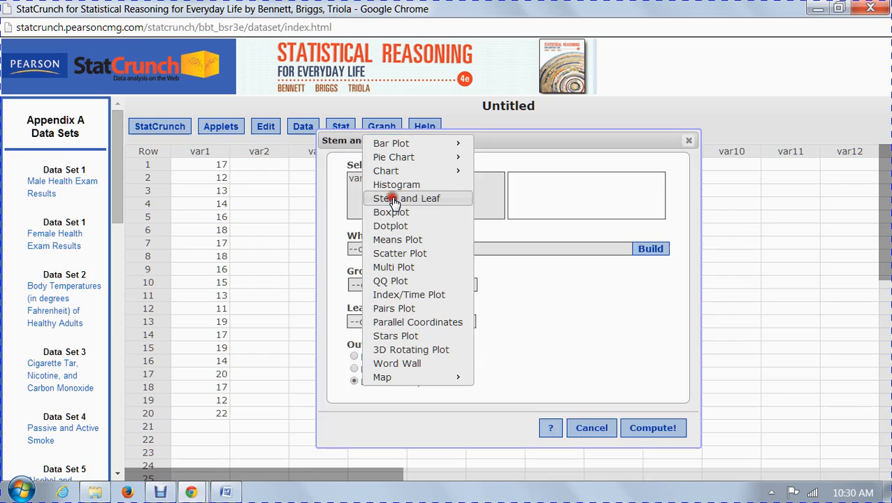
left_click(407, 198)
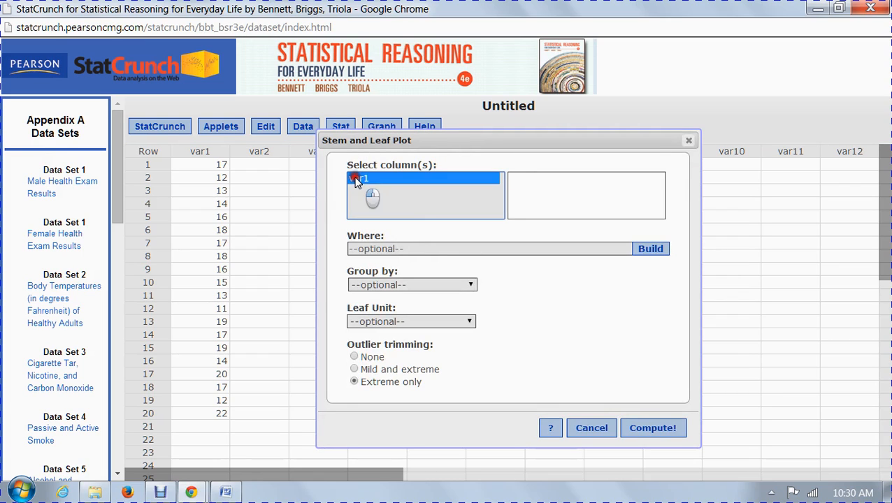
left_click(653, 428)
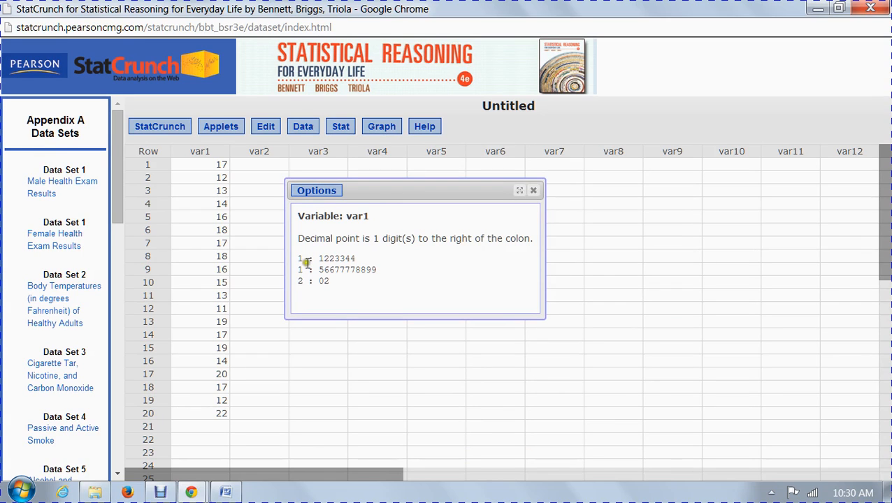
mouse_move(305, 264)
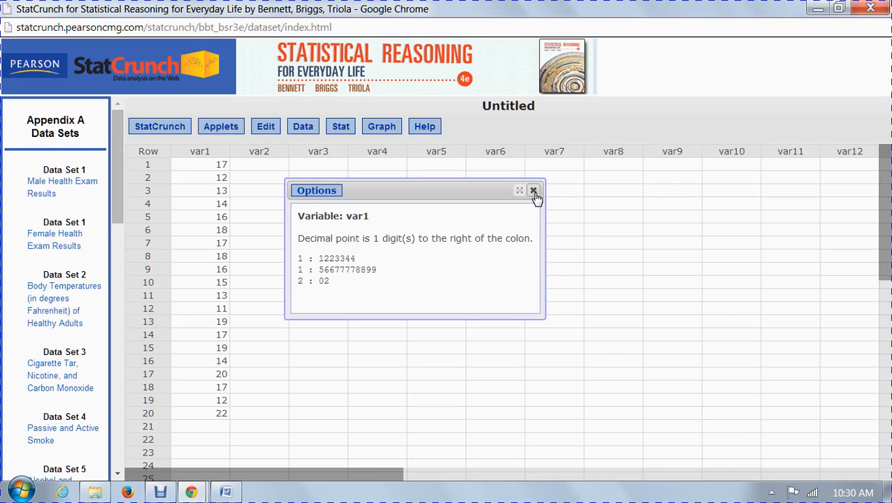
left_click(533, 190)
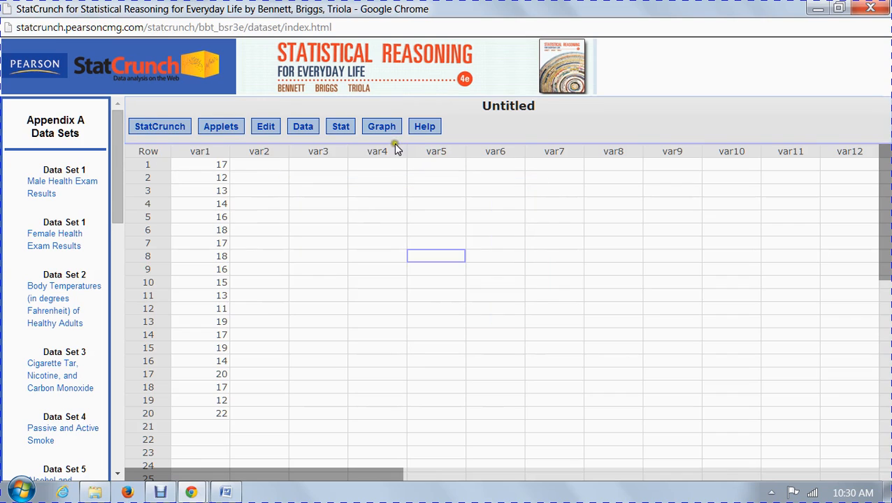
left_click(382, 127)
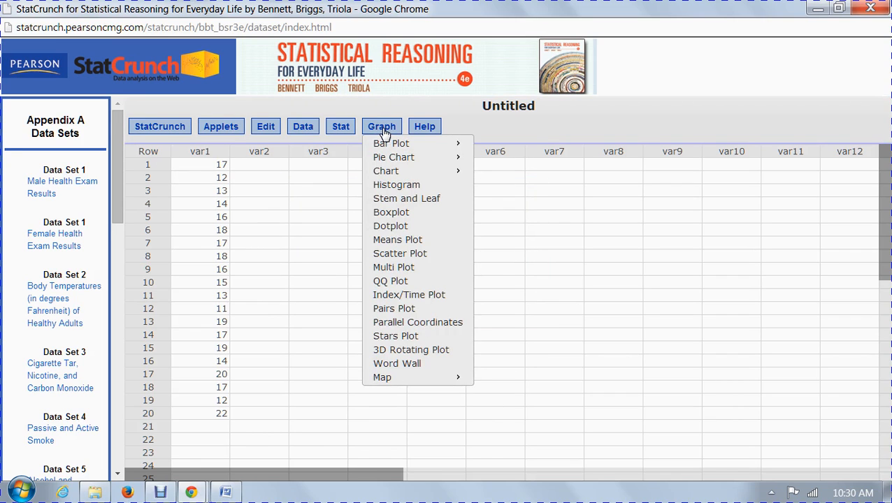
mouse_move(539, 131)
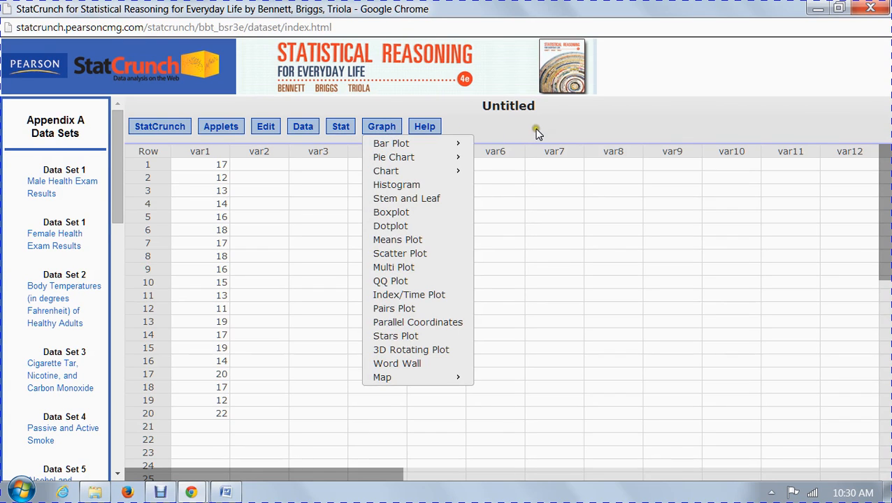
left_click(259, 165)
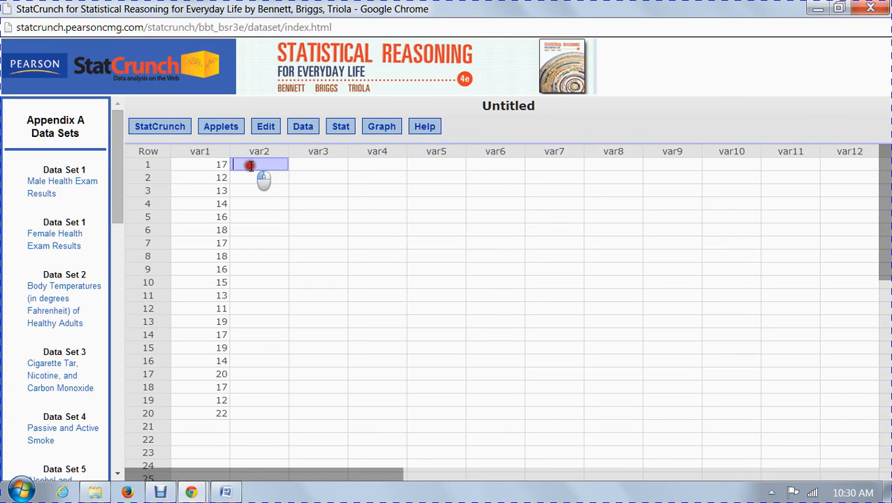
left_click_drag(250, 164, 298, 242)
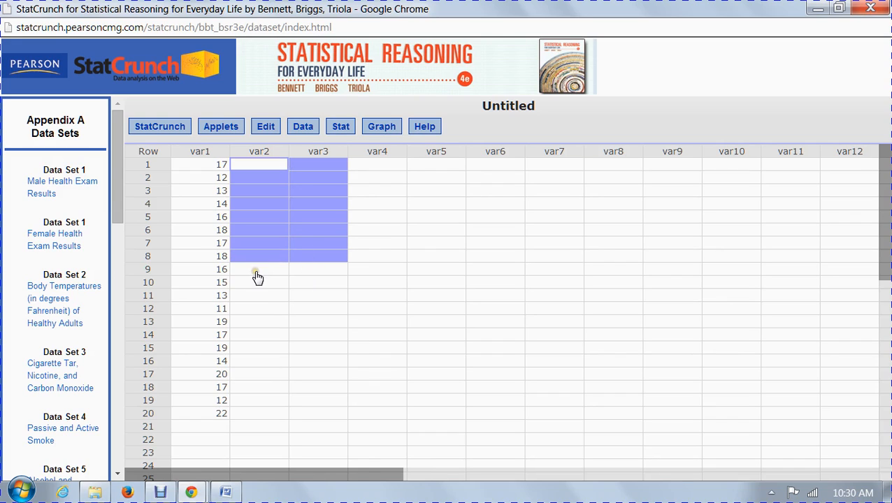
mouse_move(258, 278)
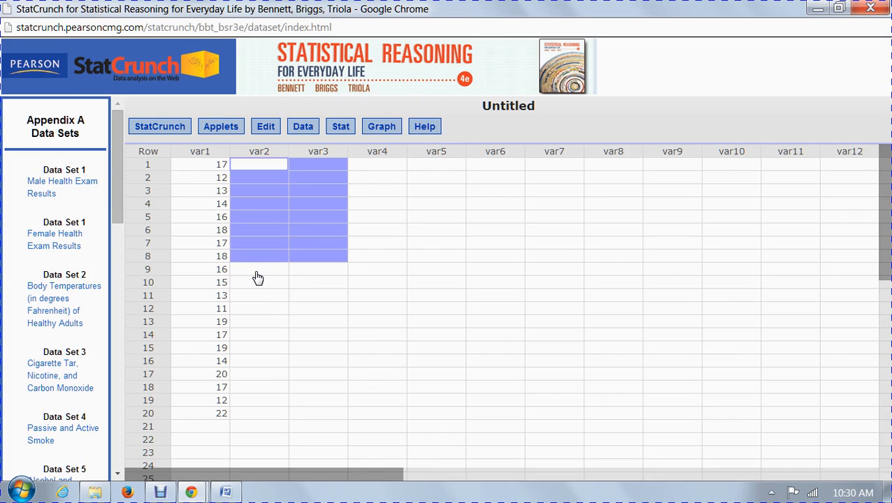
mouse_move(219, 264)
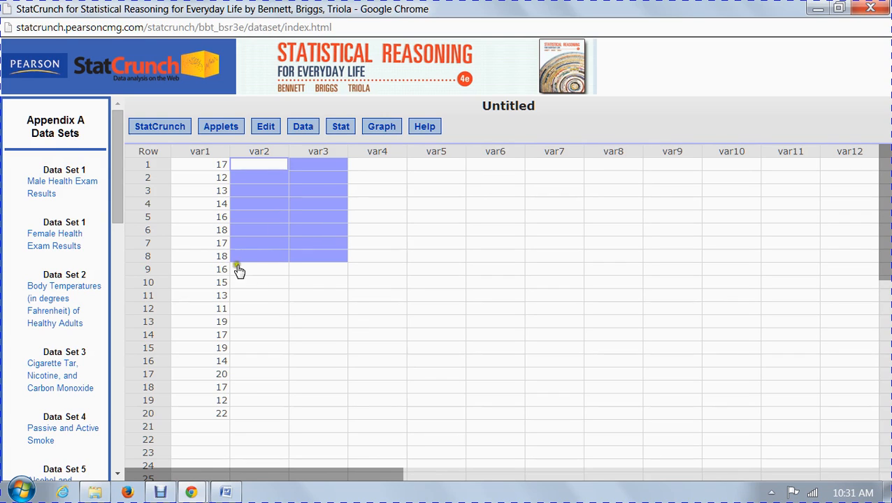
left_click(436, 255)
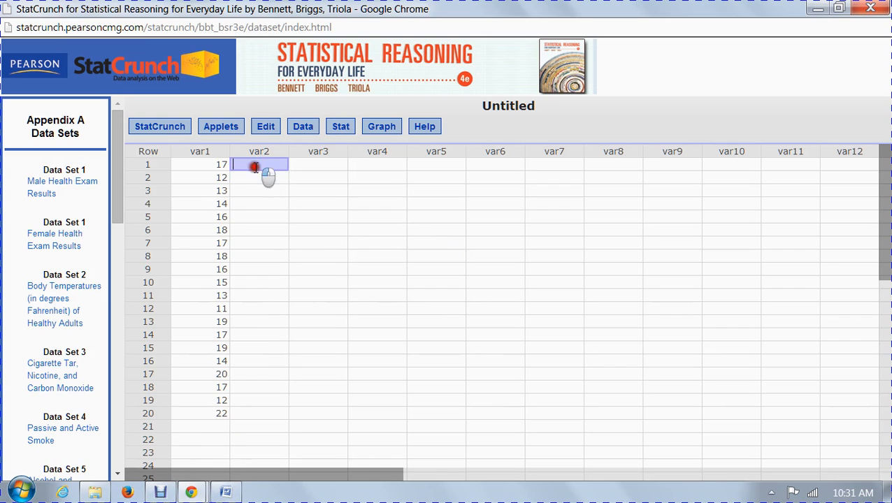
left_click_drag(259, 164, 311, 242)
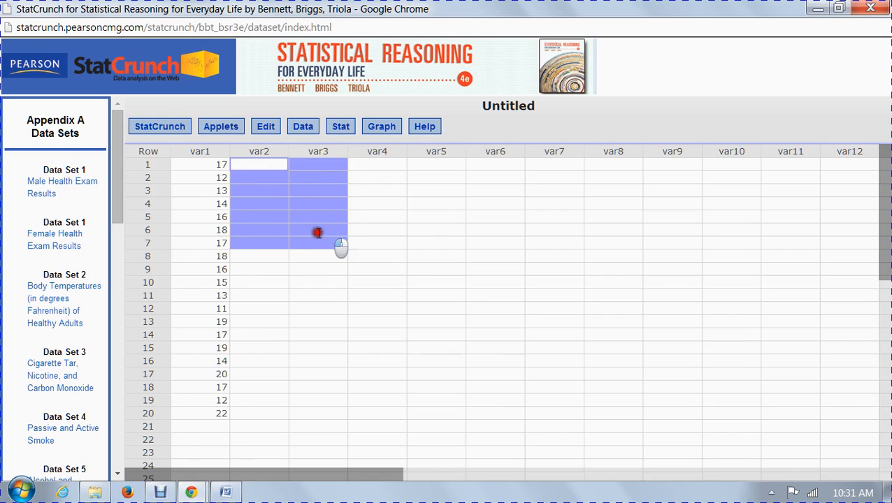
left_click(318, 230)
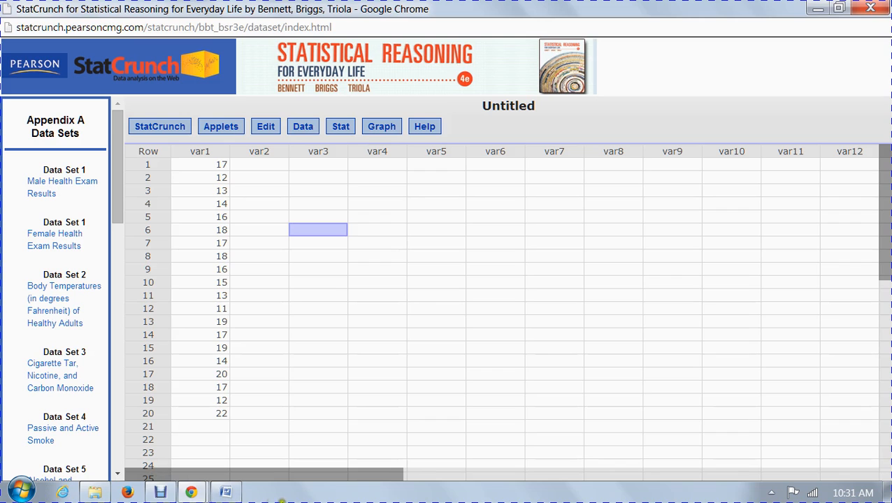
left_click(225, 492)
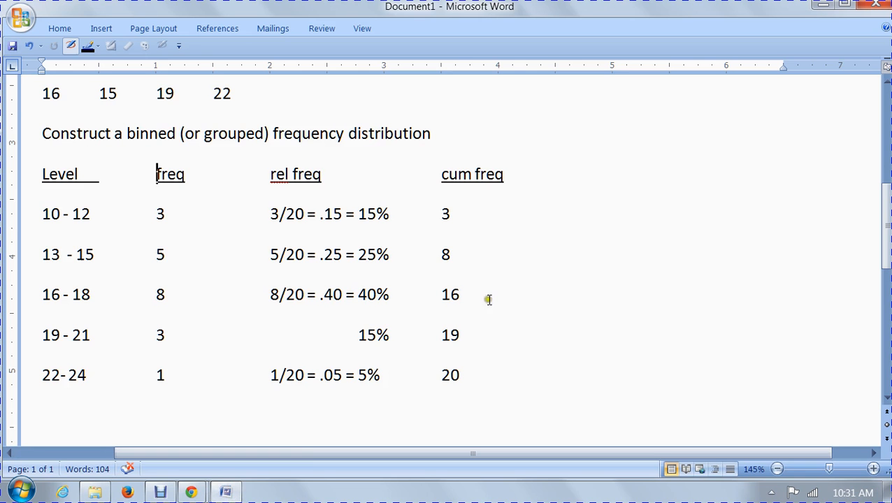
mouse_move(705, 11)
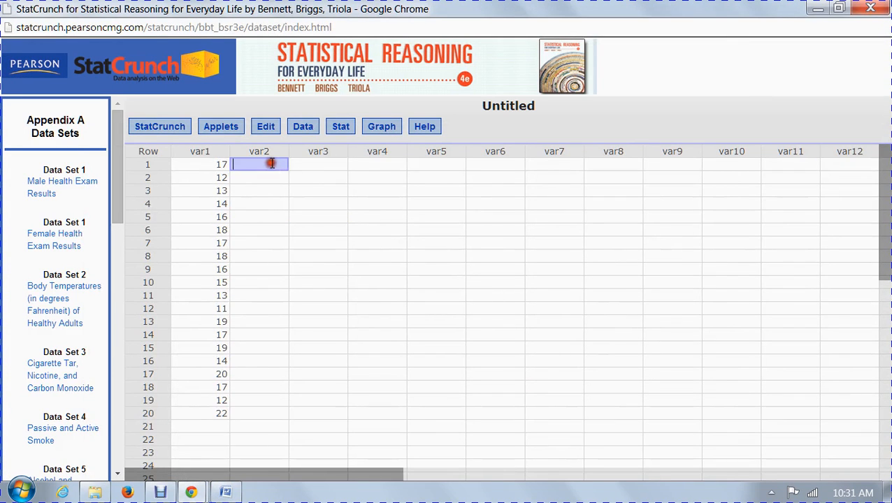
- Enter bin labels 10-12, 13-15, 16-18, 19-21 and 22-24 into var2
type("10-12")
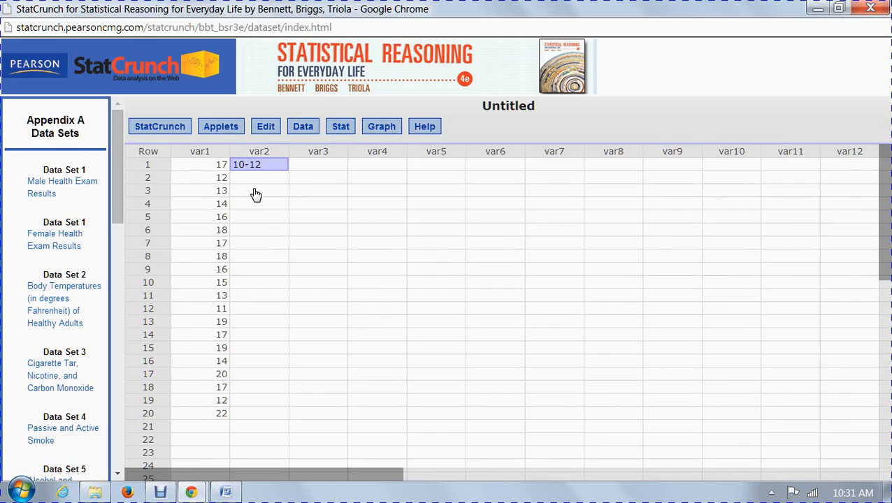
left_click(259, 177)
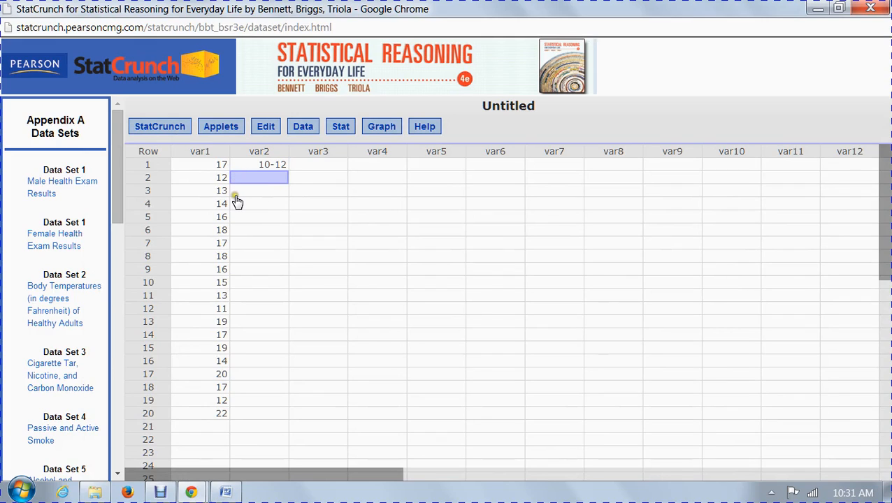
type("13-1")
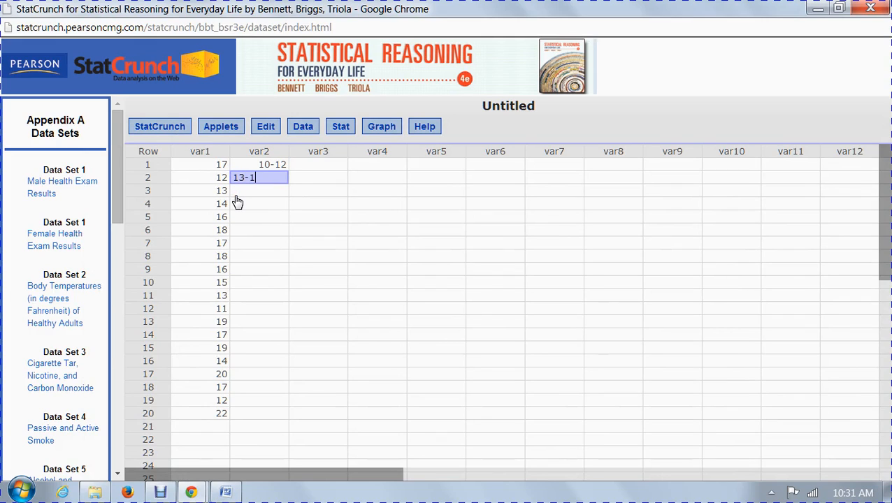
type("5")
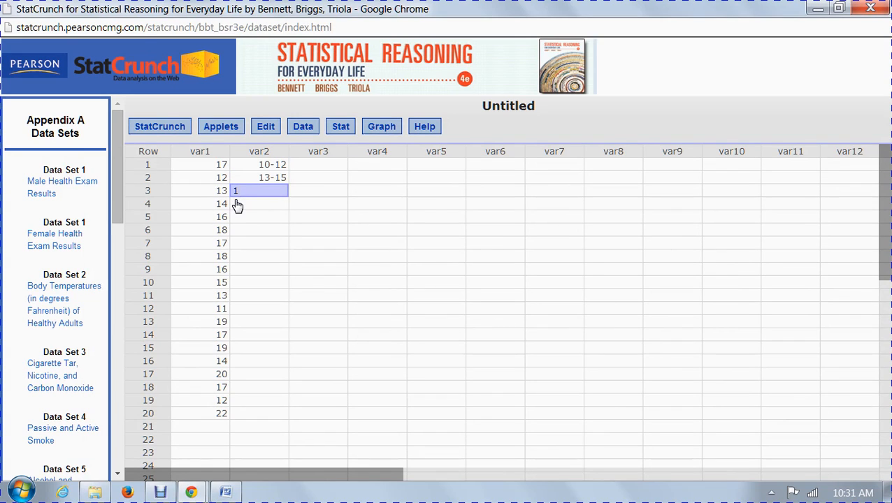
type("16-")
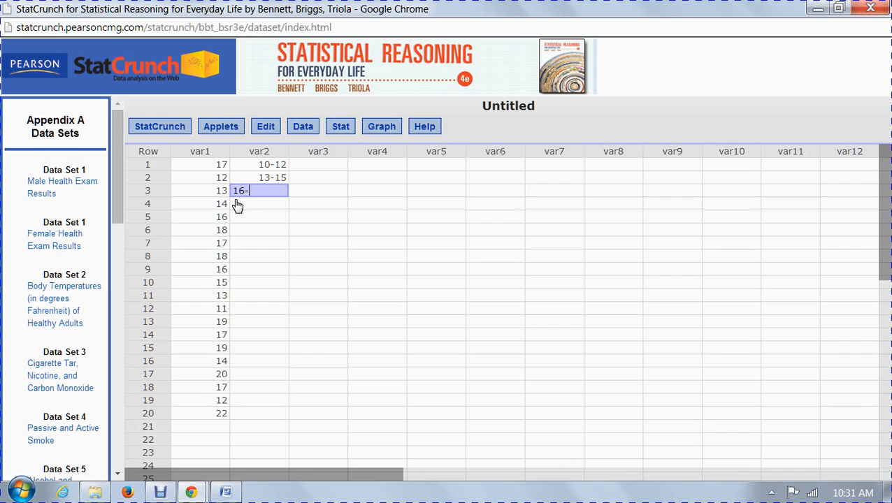
type("18")
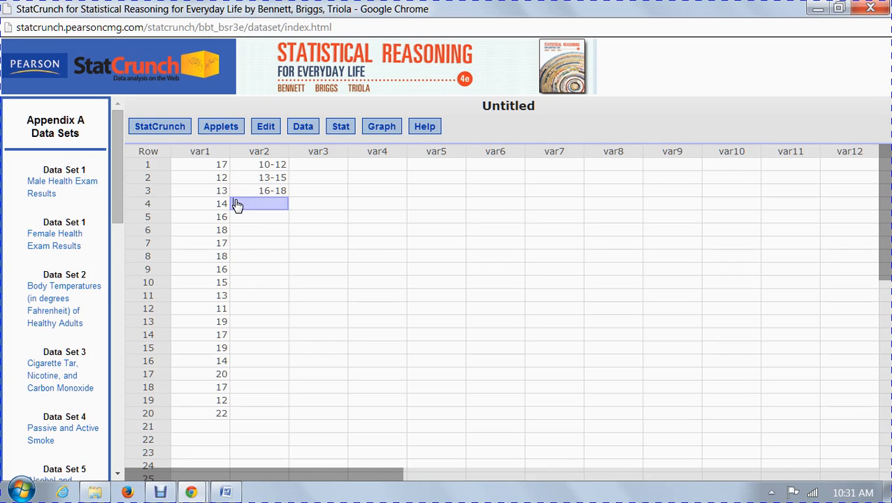
type("19-")
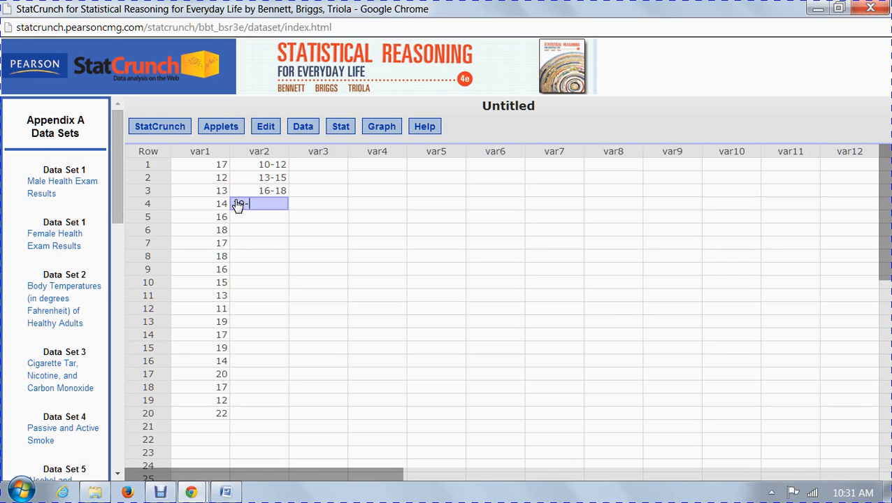
type("21")
left_click(259, 217)
type("22")
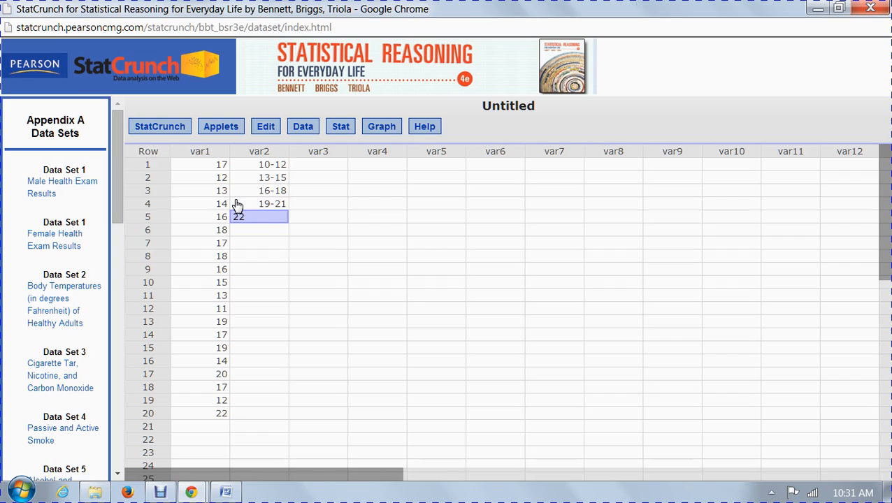
type("-24")
left_click(318, 164)
type("3")
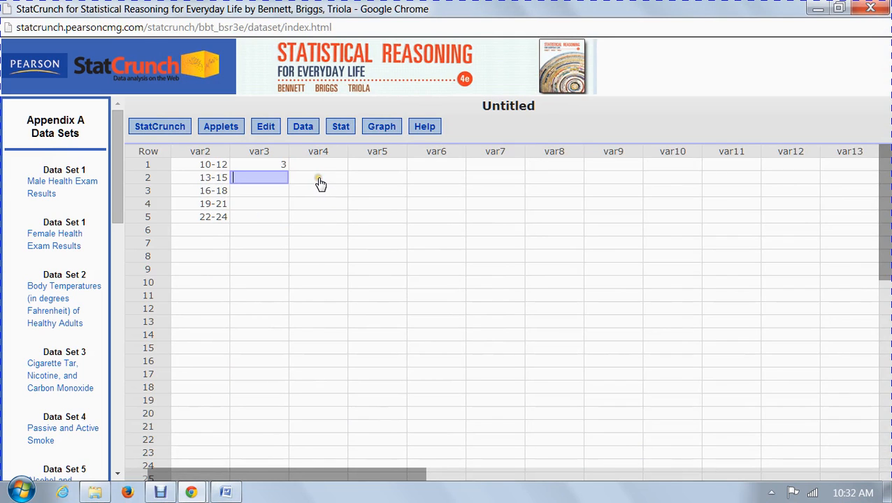
mouse_move(320, 184)
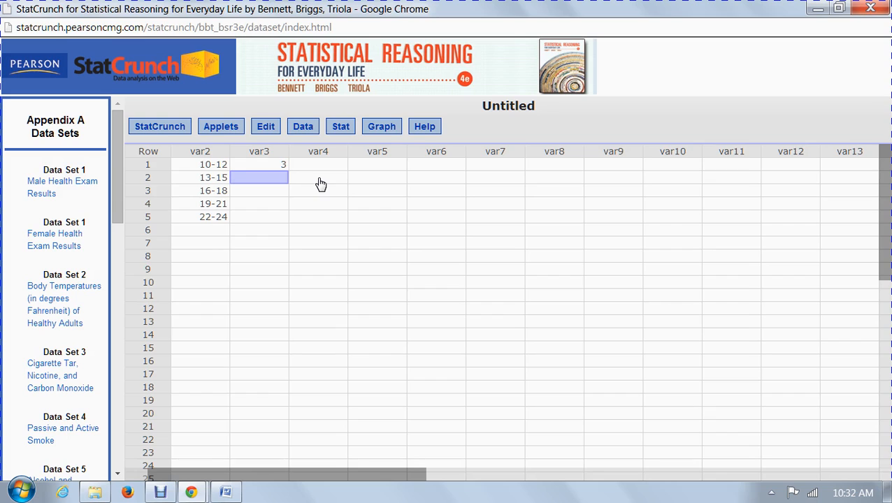
- Enter the remaining frequencies into var3 and select the bin and count columns
type("5")
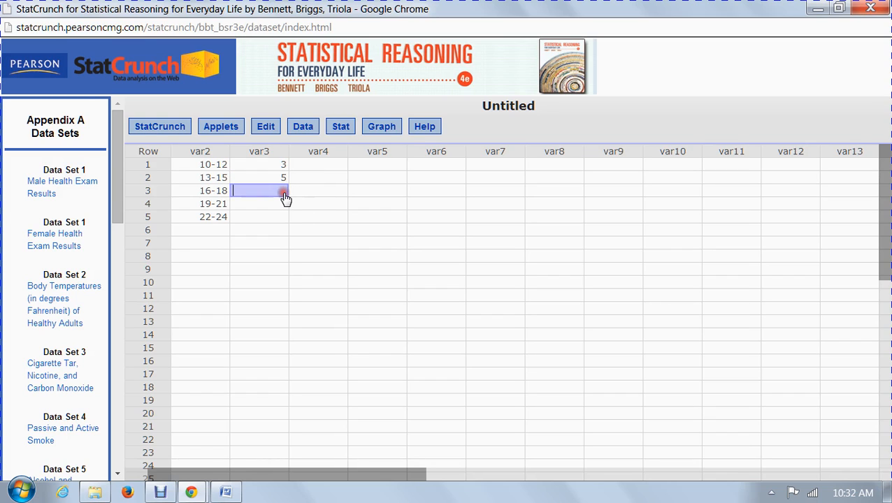
type("8")
left_click(259, 216)
type("1")
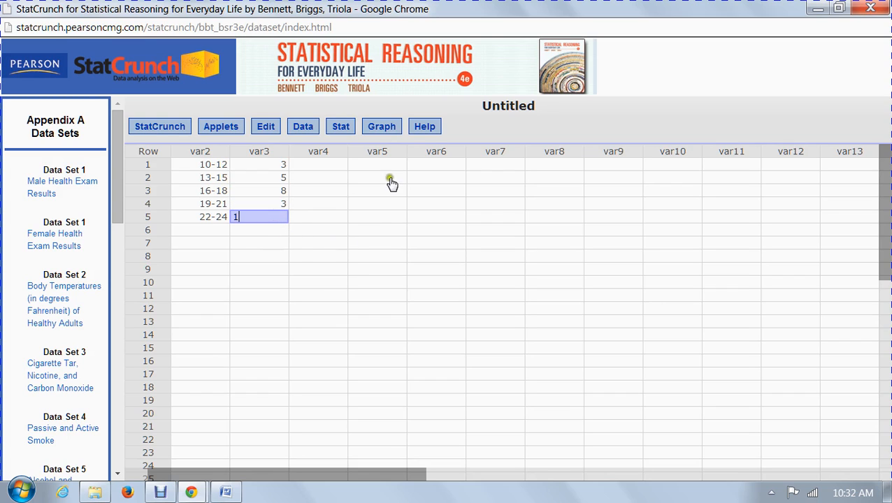
left_click(436, 360)
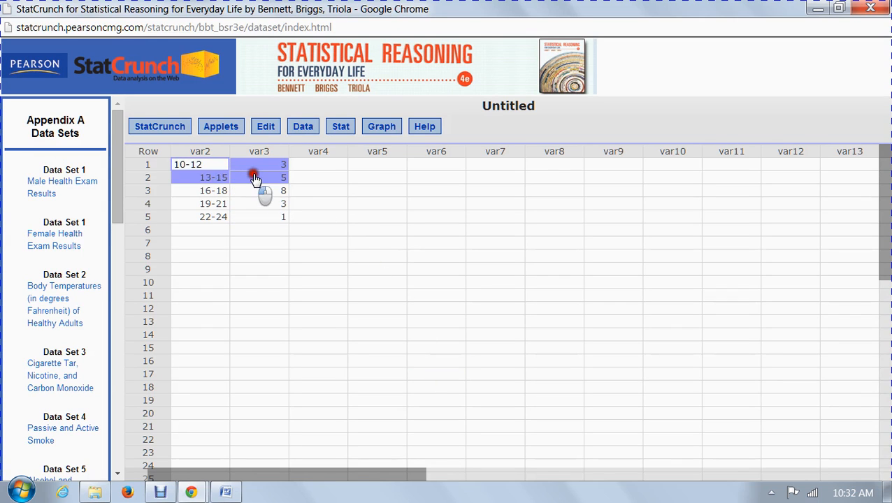
left_click_drag(254, 177, 266, 217)
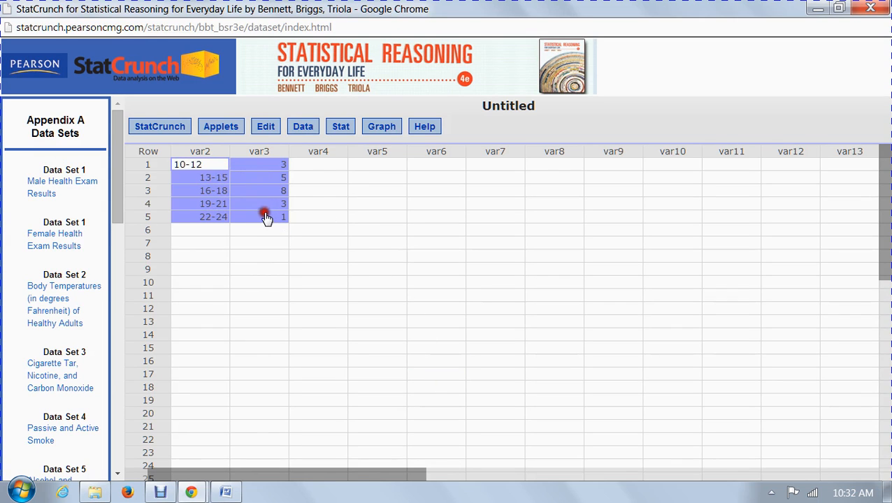
- Start Bar Plot with summary, using var2 as categories and var3 as counts
left_click(382, 126)
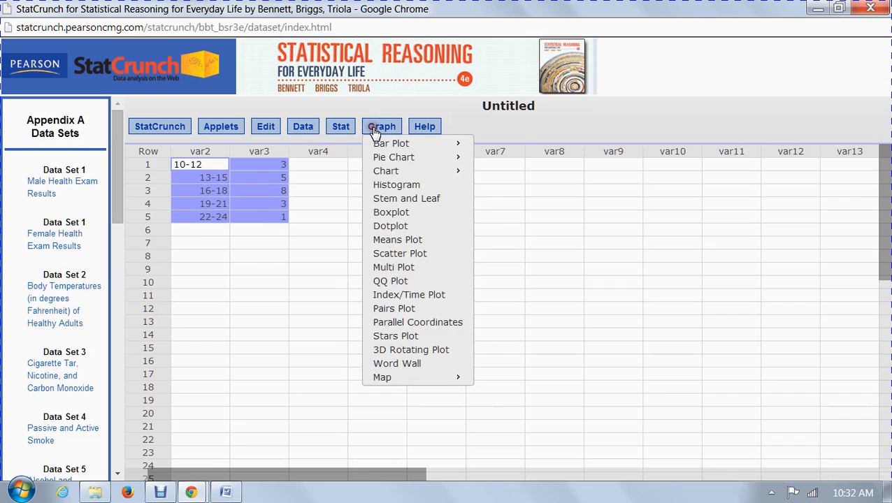
mouse_move(397, 185)
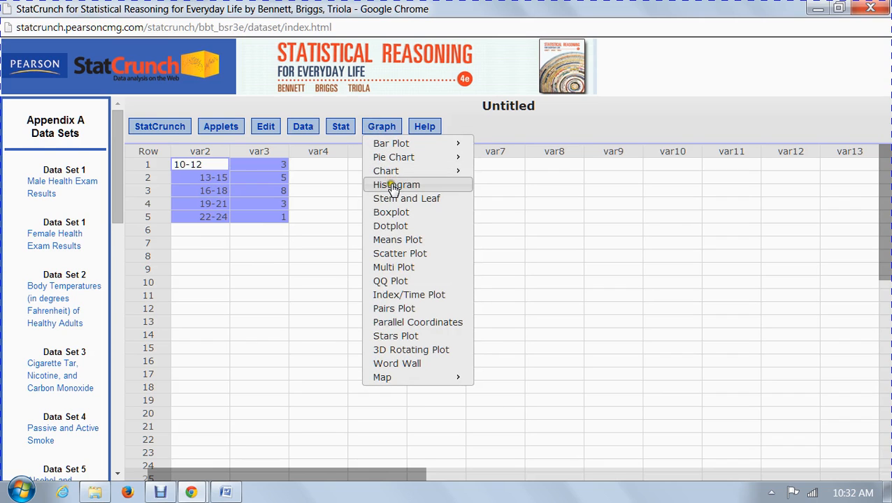
mouse_move(391, 144)
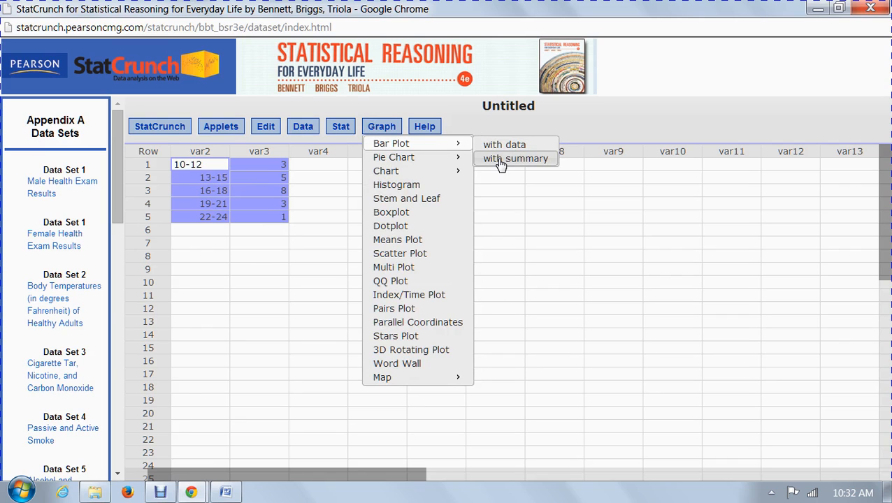
left_click(516, 158)
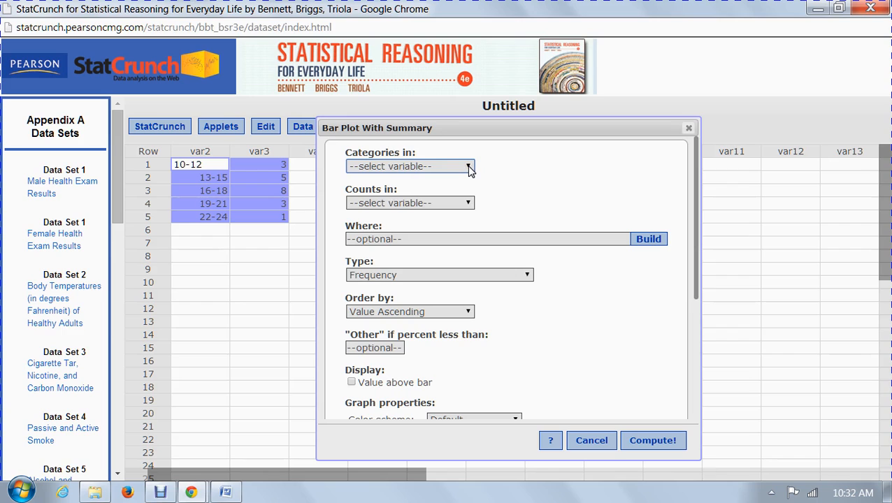
left_click(468, 166)
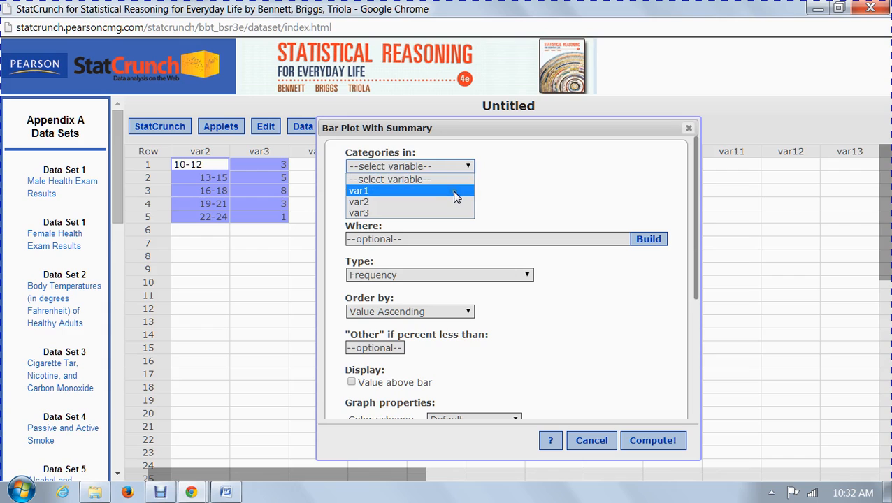
left_click(359, 202)
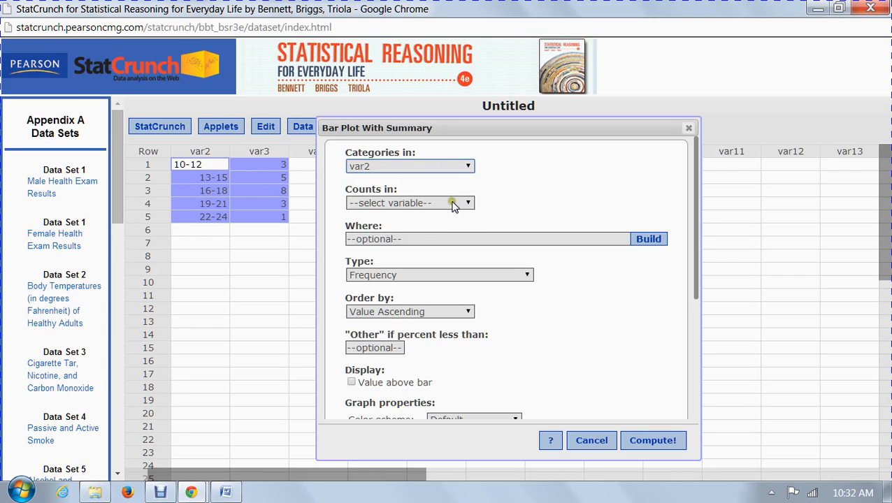
left_click(467, 203)
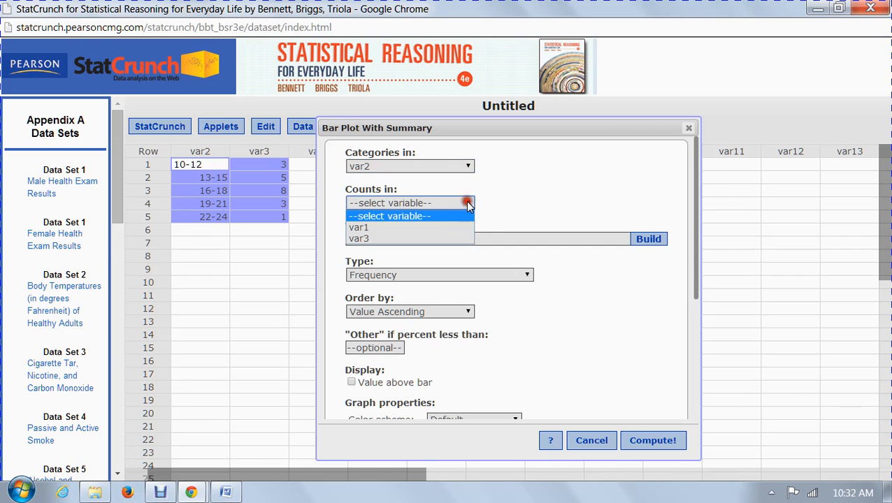
left_click(358, 238)
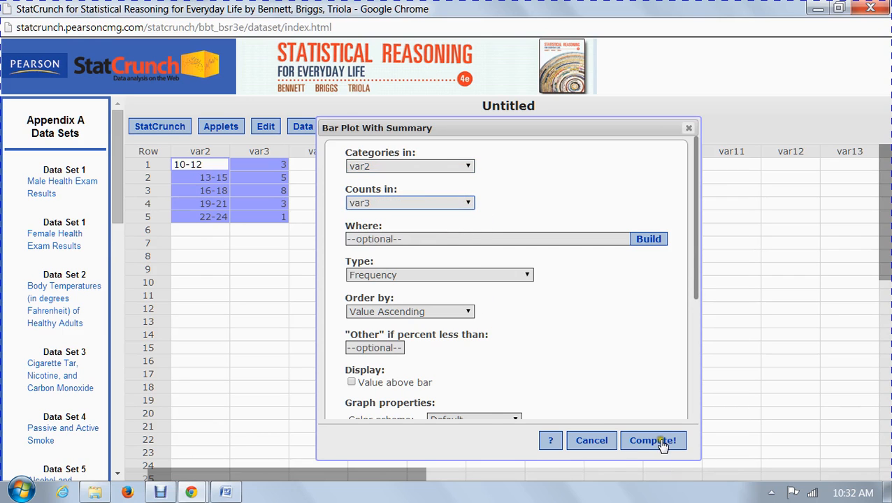
- Compute the summary bar plot of bins 10-12 through 22-24 and review its options
left_click(653, 441)
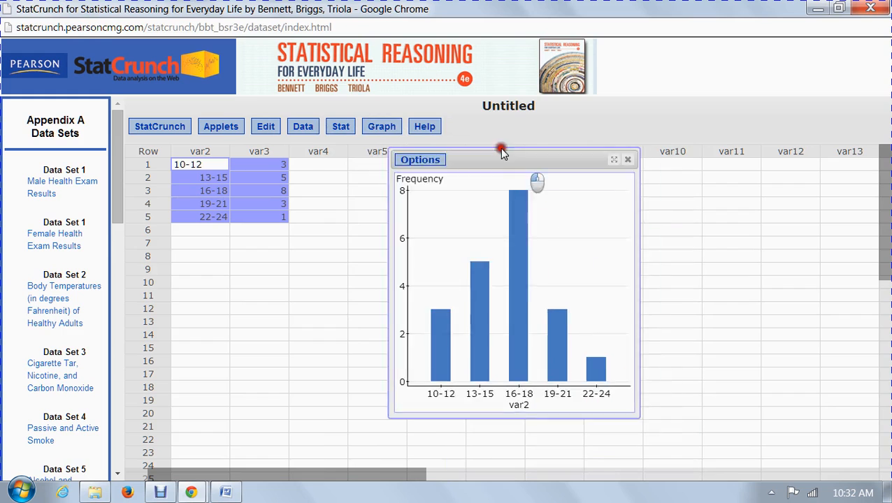
left_click_drag(503, 159, 493, 140)
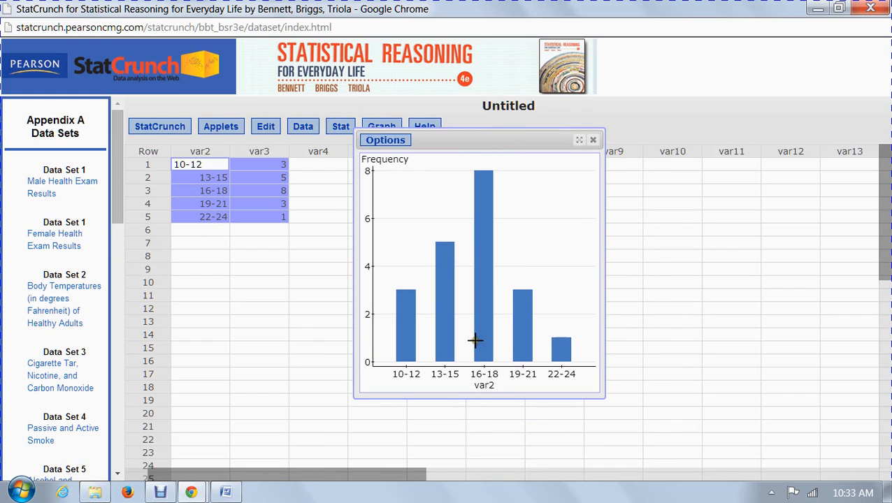
mouse_move(415, 380)
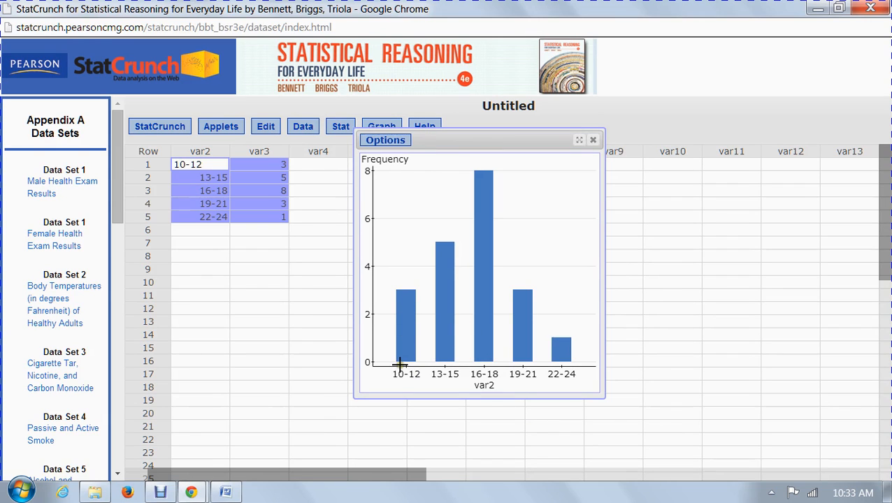
mouse_move(401, 364)
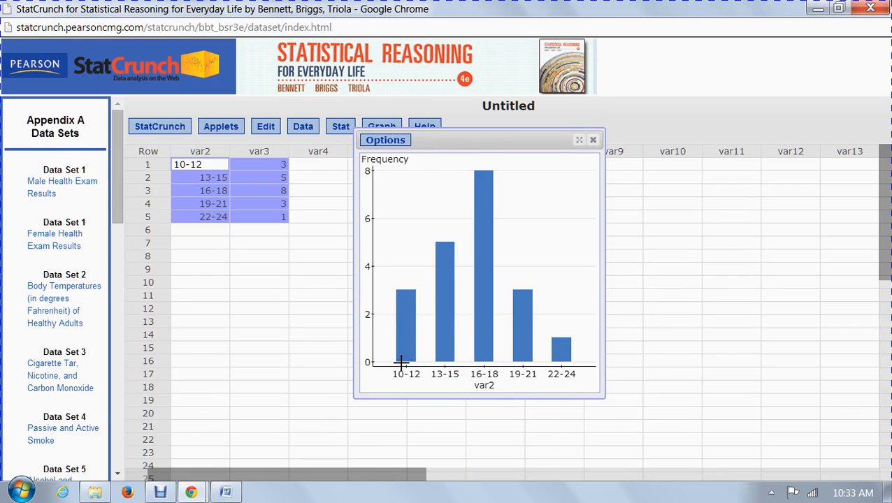
mouse_move(437, 359)
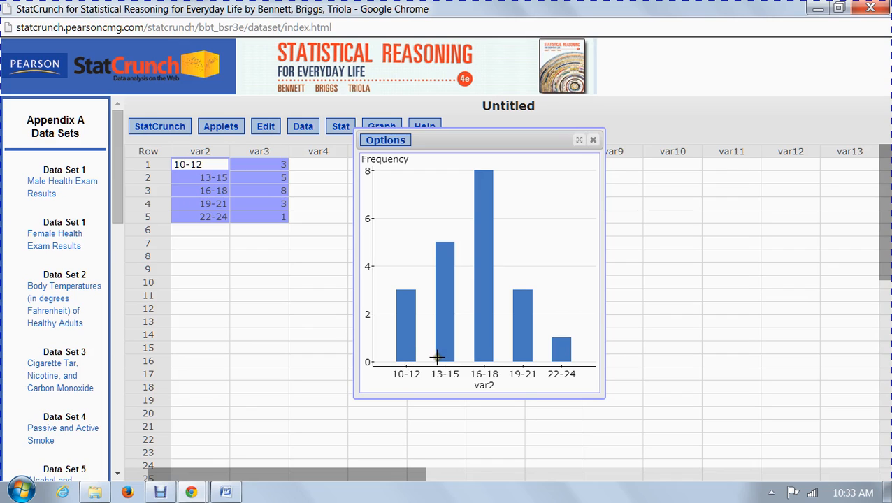
mouse_move(475, 363)
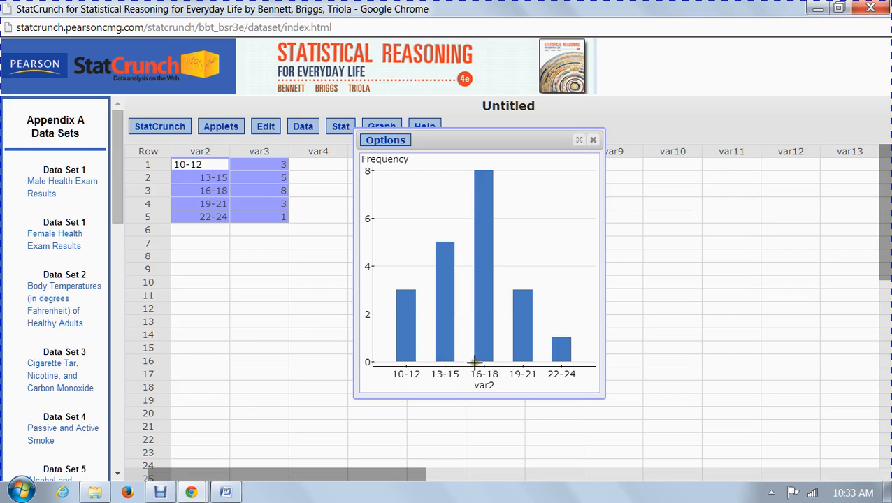
mouse_move(417, 213)
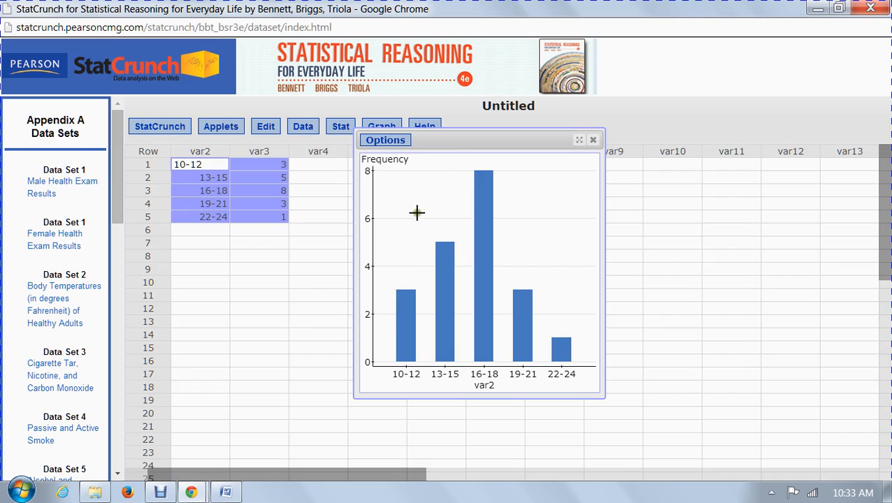
mouse_move(629, 168)
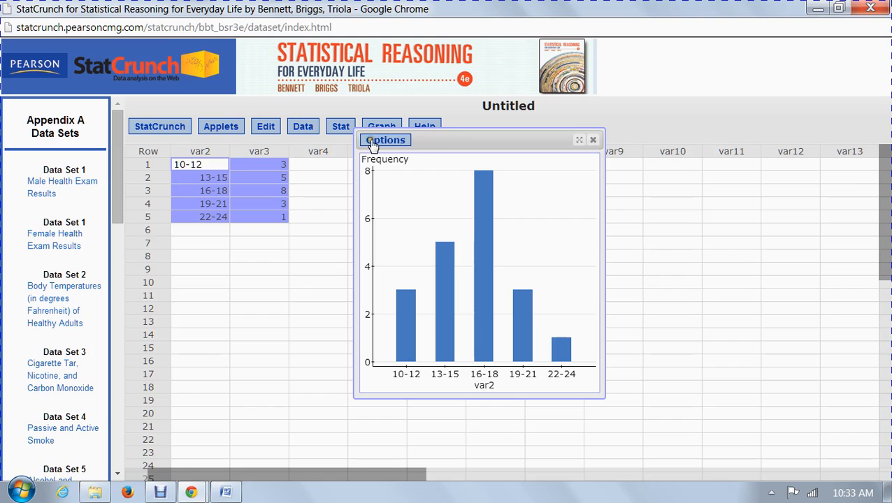
left_click(385, 140)
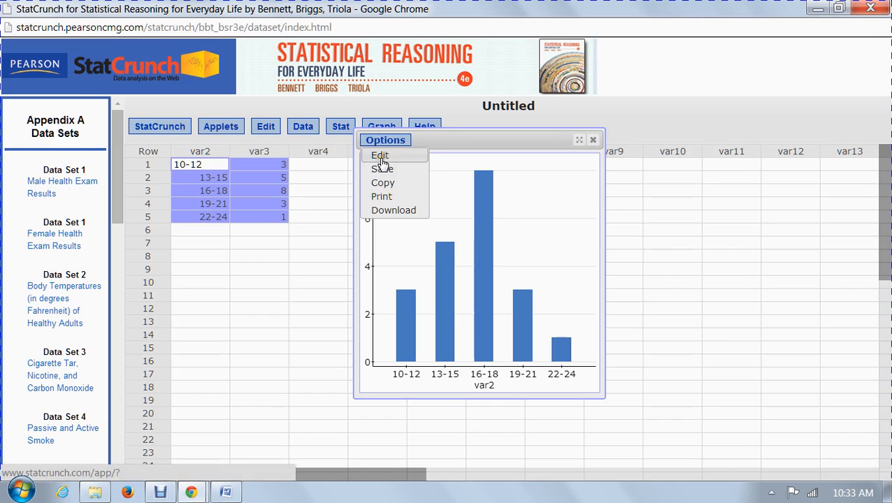
mouse_move(383, 169)
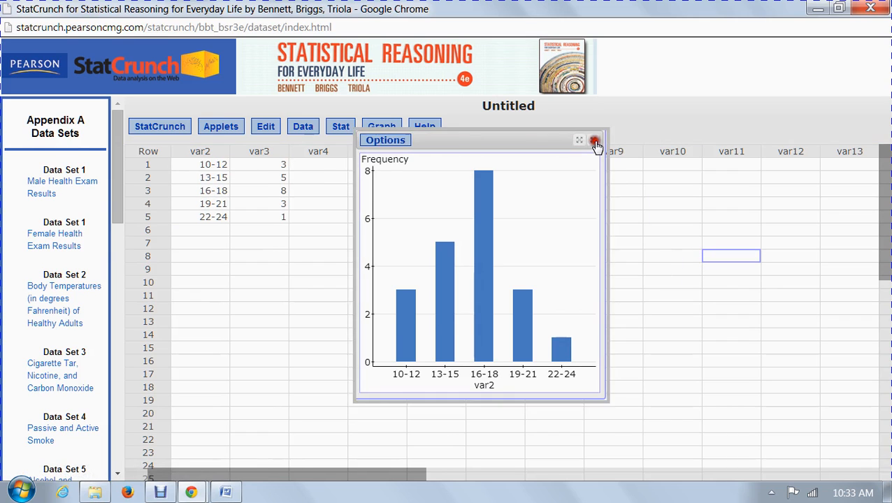
- Start Pie Chart with summary for var2 bins, showing percent of total
left_click(381, 126)
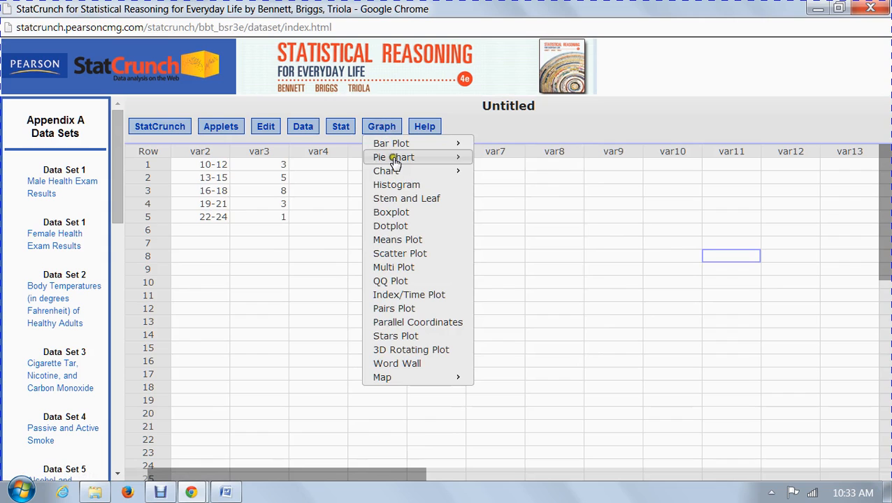
left_click(394, 157)
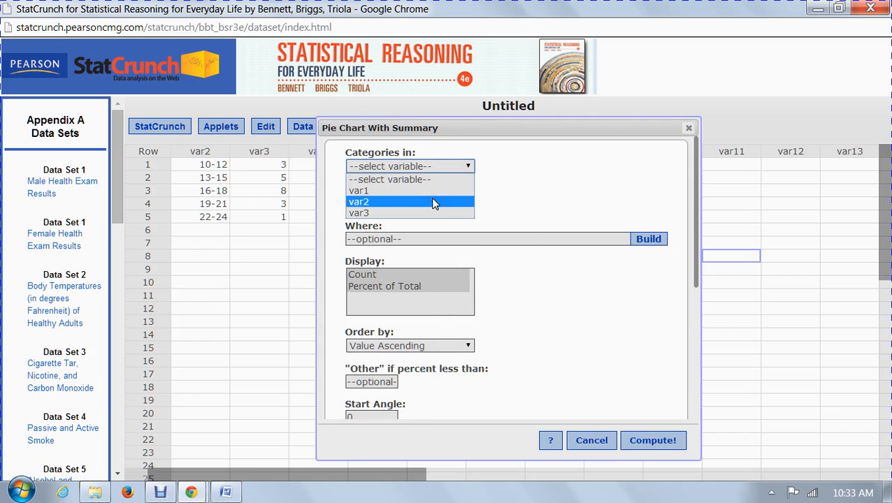
left_click(359, 202)
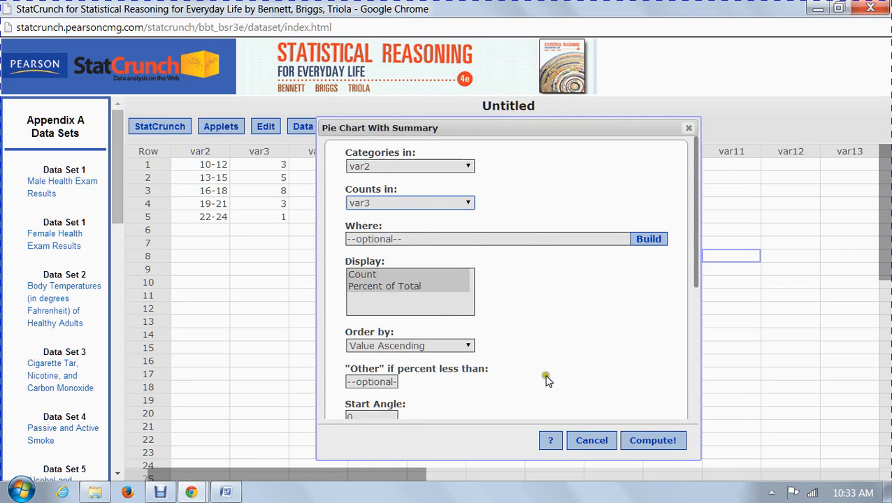
left_click(384, 286)
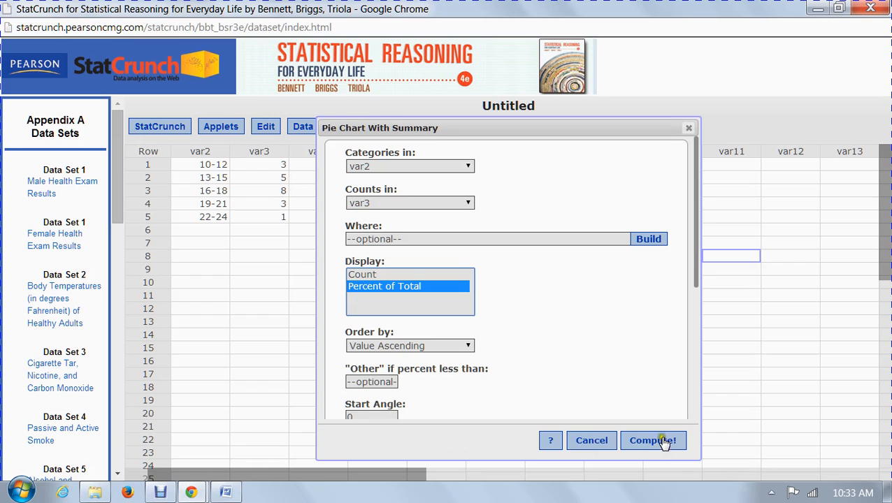
- Compute the pie chart showing 15%, 25%, 40%, 15%, 5%, then close it
left_click(652, 440)
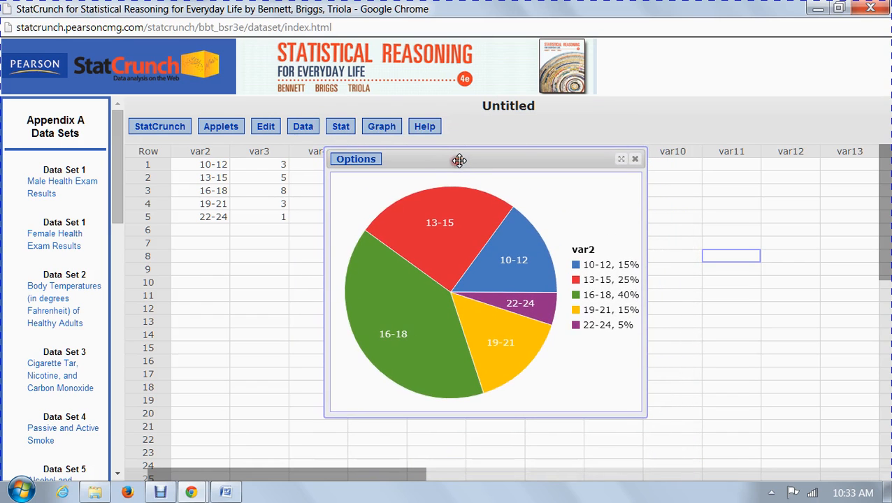
mouse_move(482, 210)
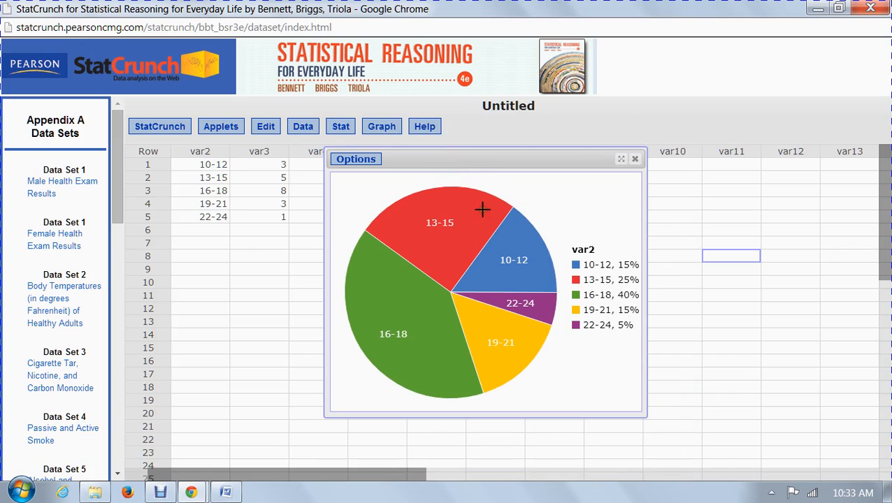
mouse_move(423, 242)
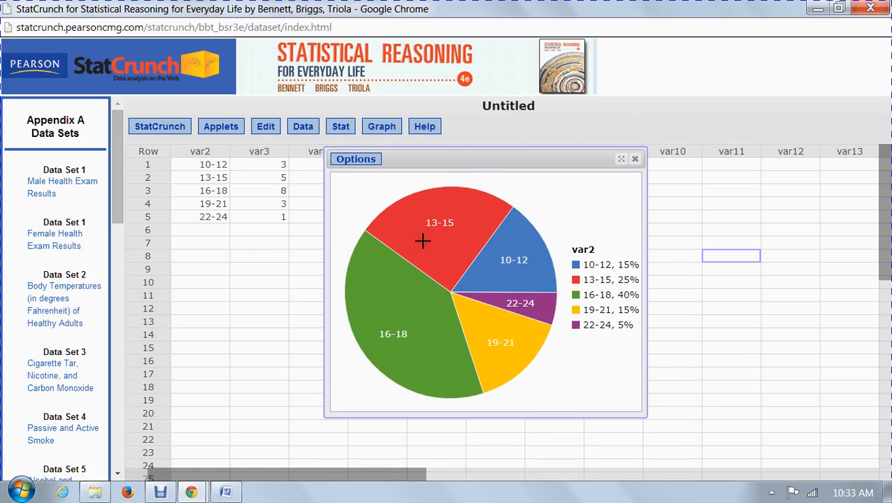
mouse_move(434, 228)
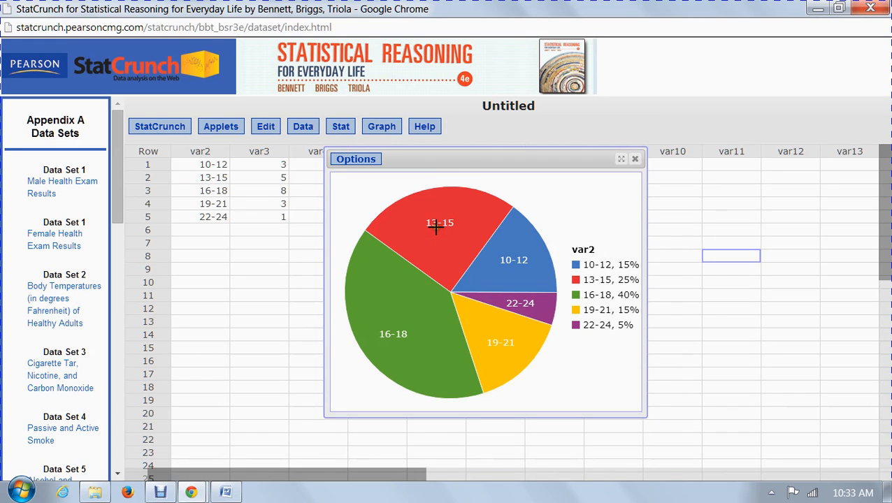
mouse_move(640, 296)
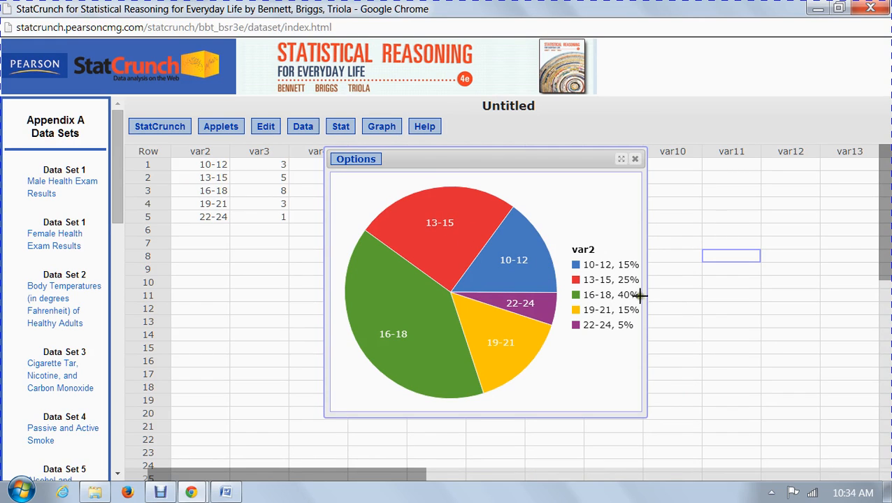
mouse_move(633, 287)
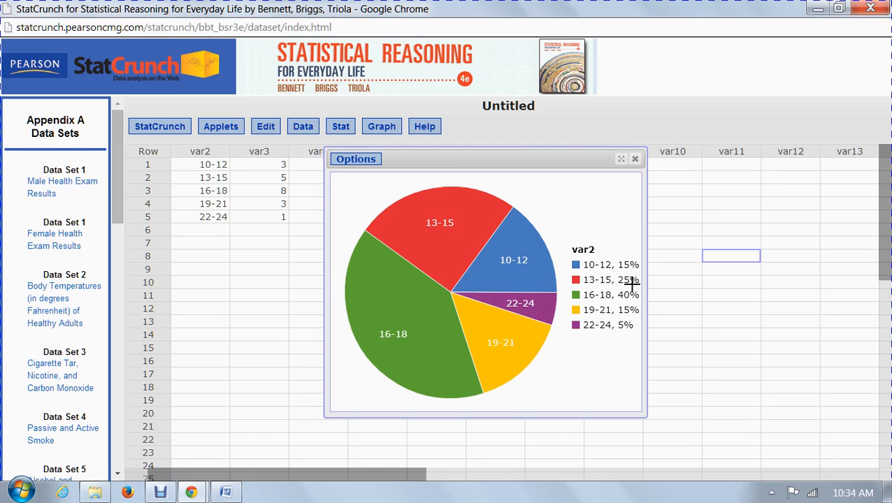
mouse_move(632, 290)
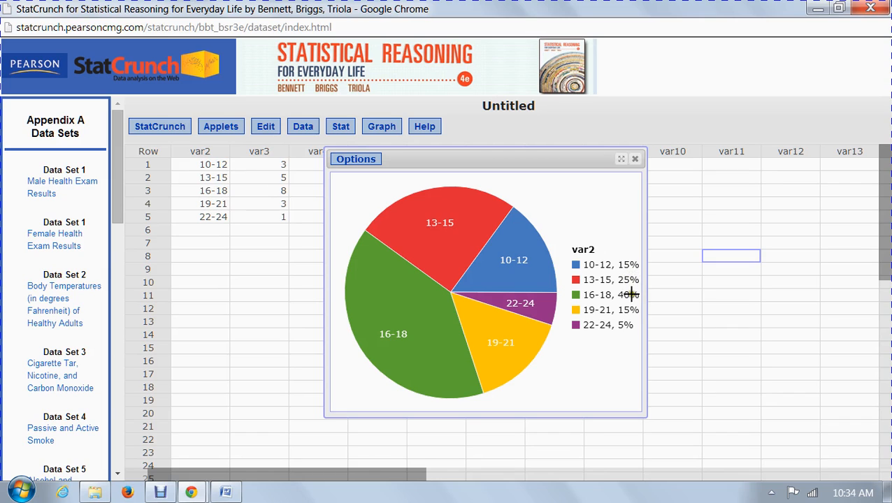
mouse_move(515, 340)
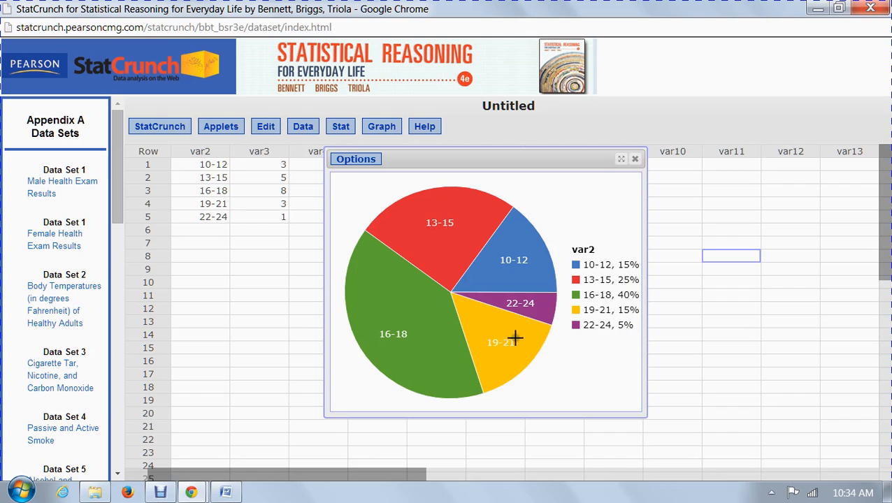
mouse_move(635, 159)
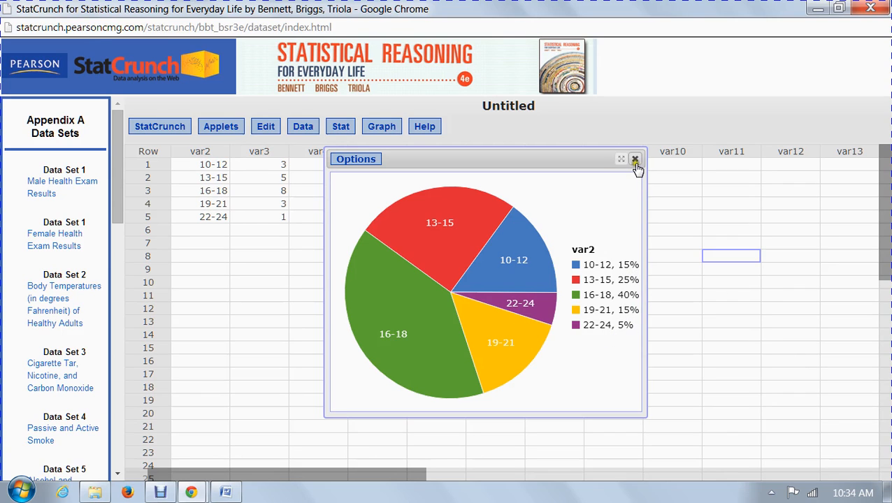
mouse_move(635, 161)
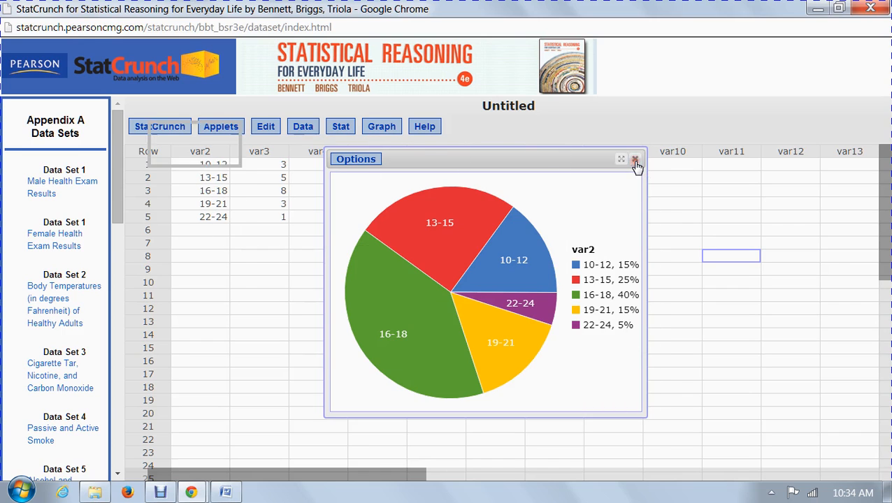
left_click(635, 160)
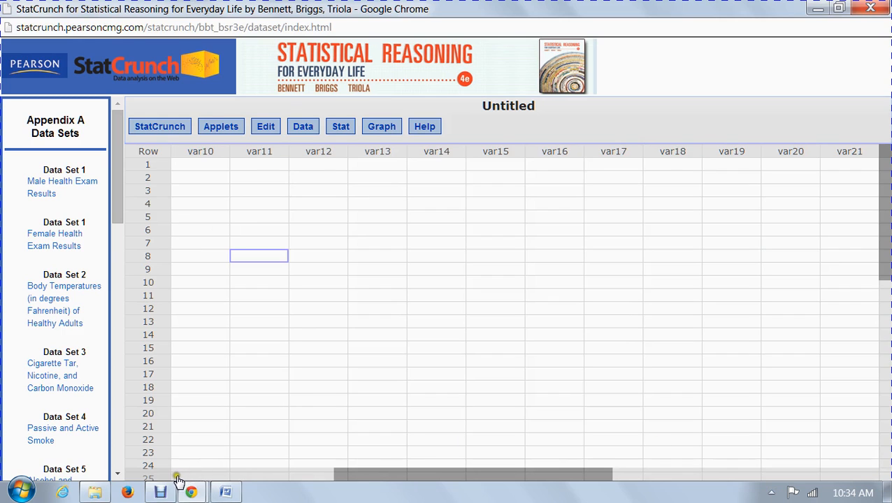
scroll("left", 3)
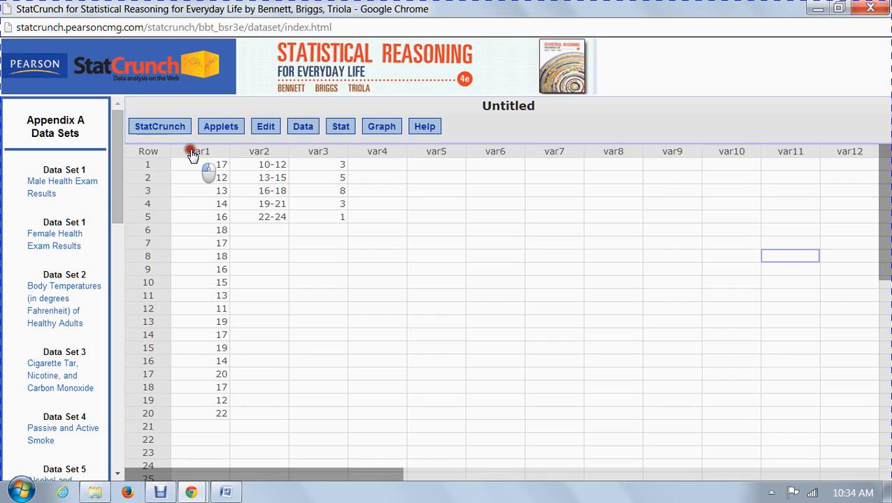
left_click(340, 126)
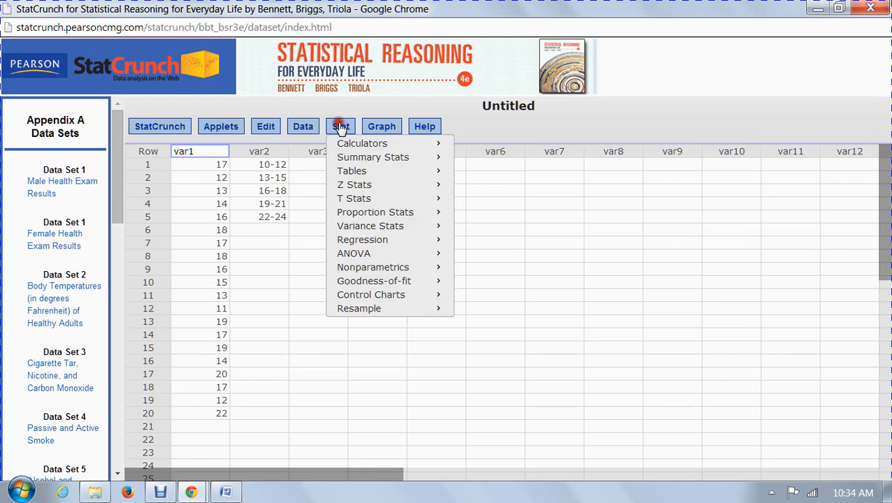
mouse_move(373, 156)
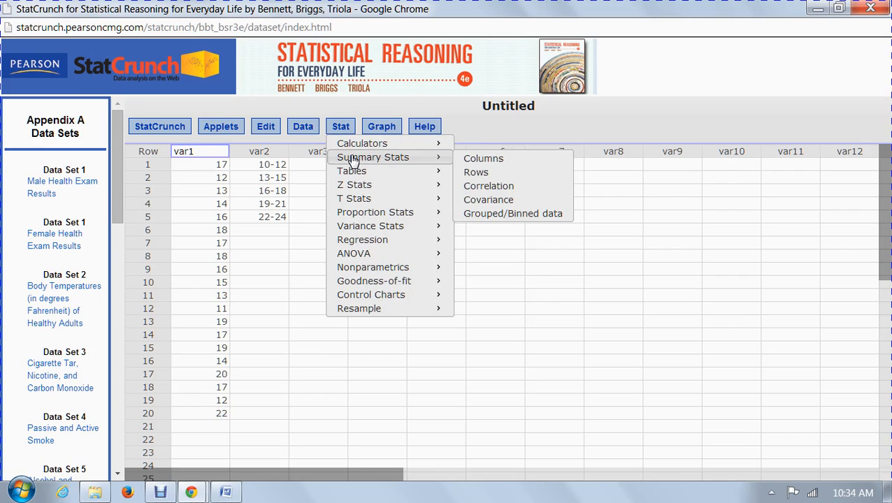
mouse_move(484, 158)
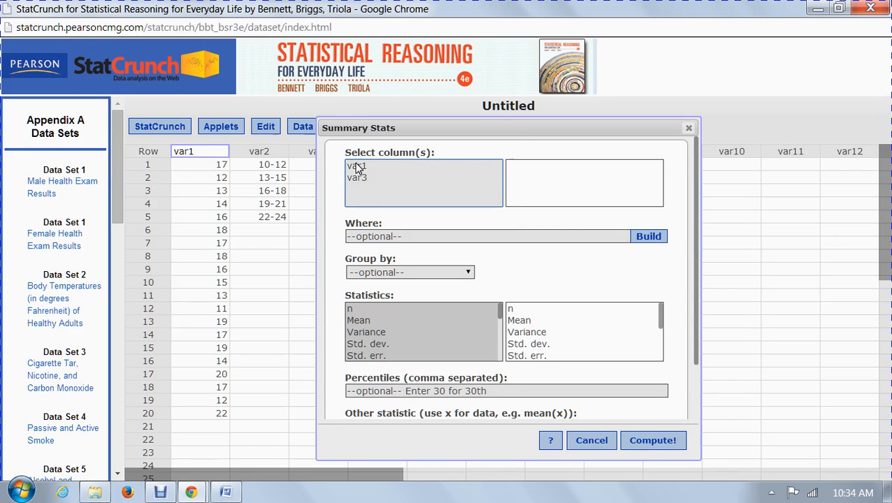
left_click(357, 165)
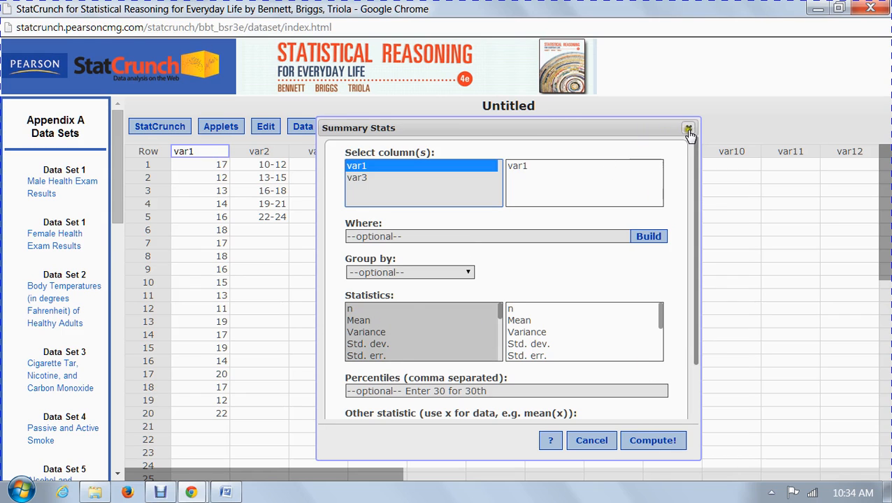
left_click(688, 128)
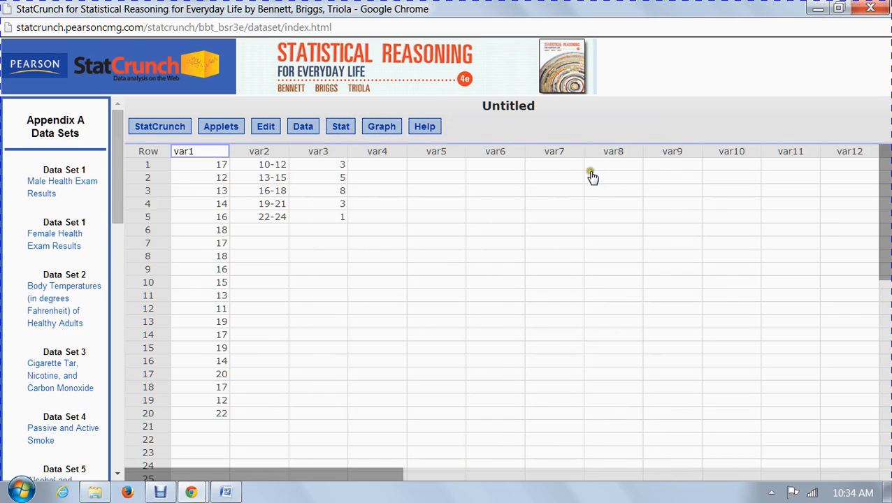
mouse_move(591, 175)
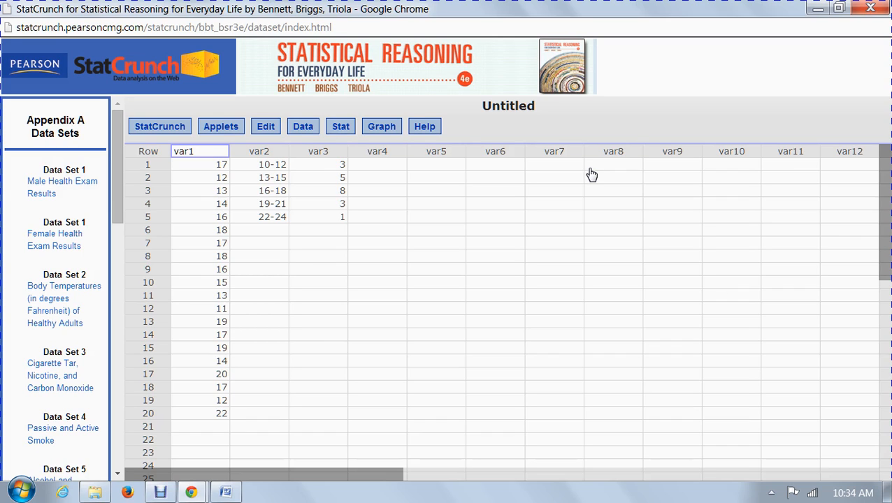
mouse_move(350, 60)
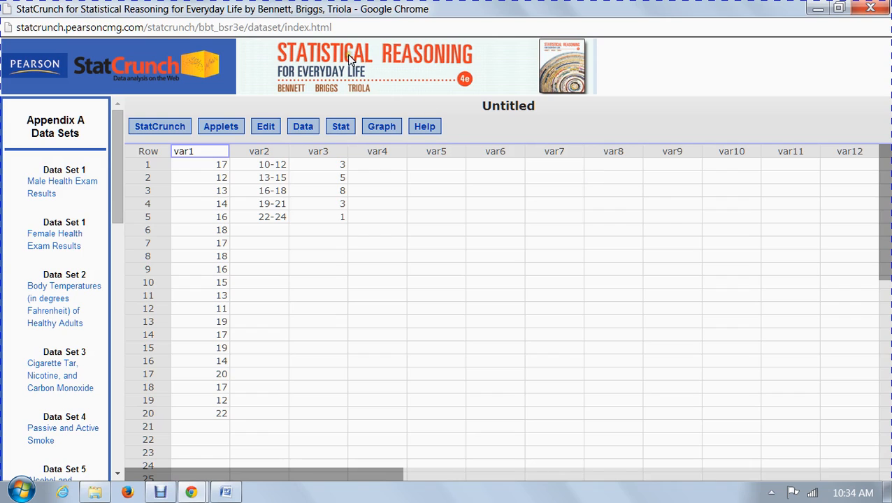
mouse_move(307, 186)
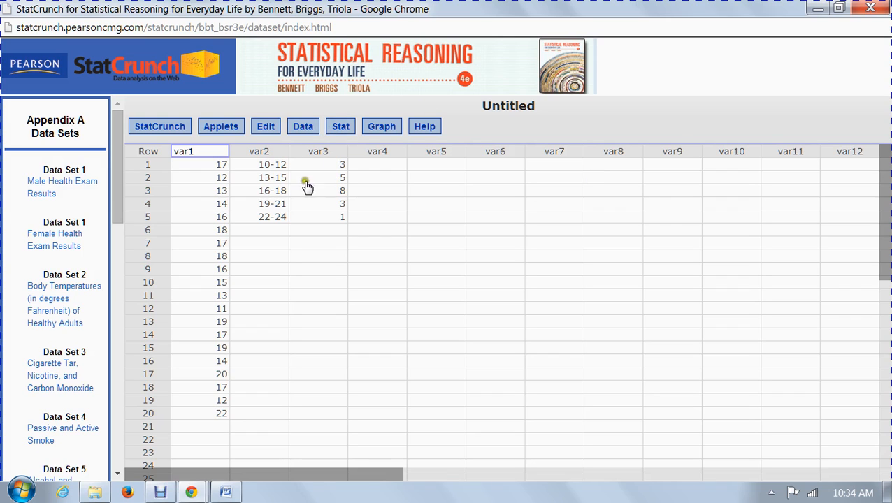